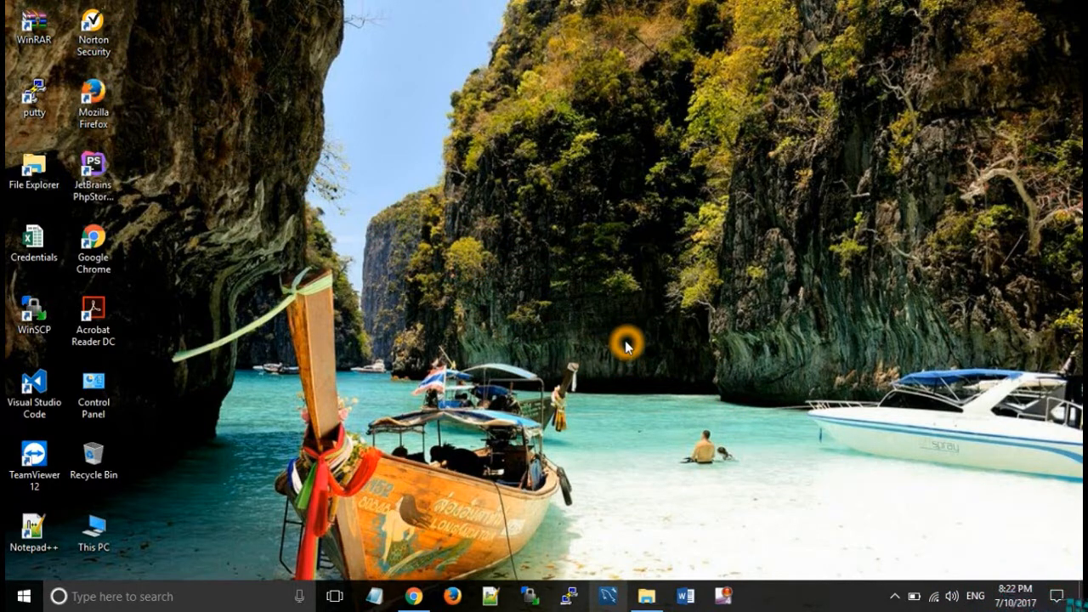
pyautogui.moveTo(491, 531)
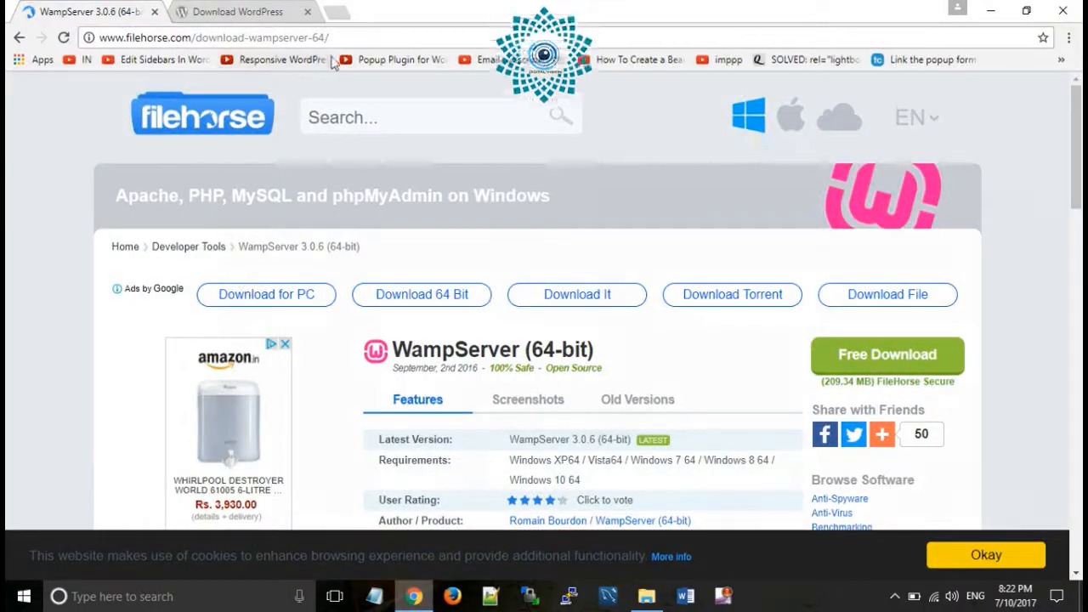
# Start the WampServer 3.0.6 64-bit installer download from the FileHorse page via Free Download
pyautogui.click(196, 38)
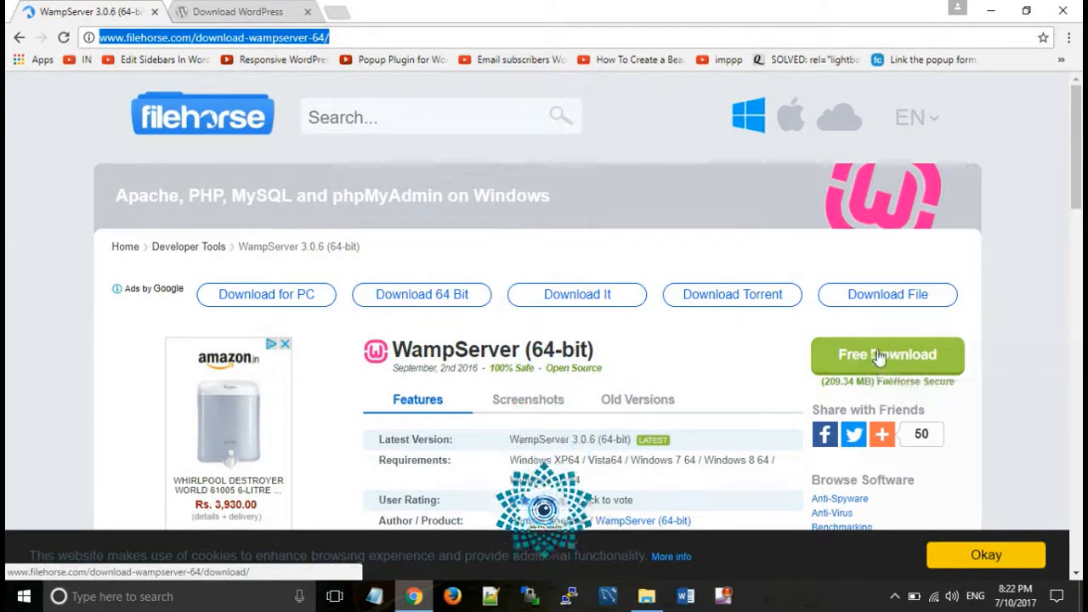
pyautogui.click(887, 356)
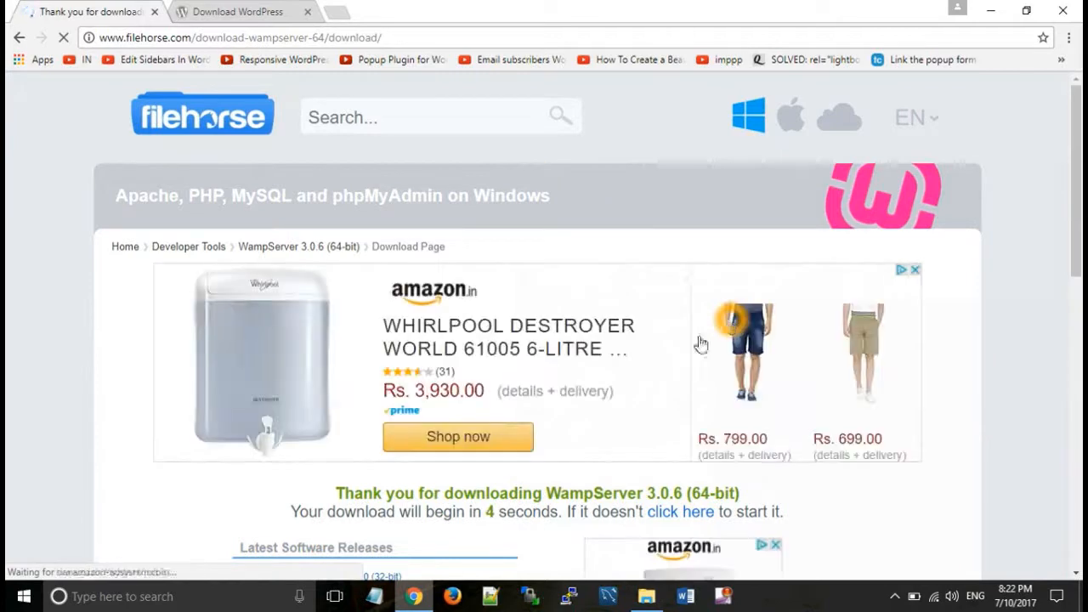
pyautogui.scroll(-3)
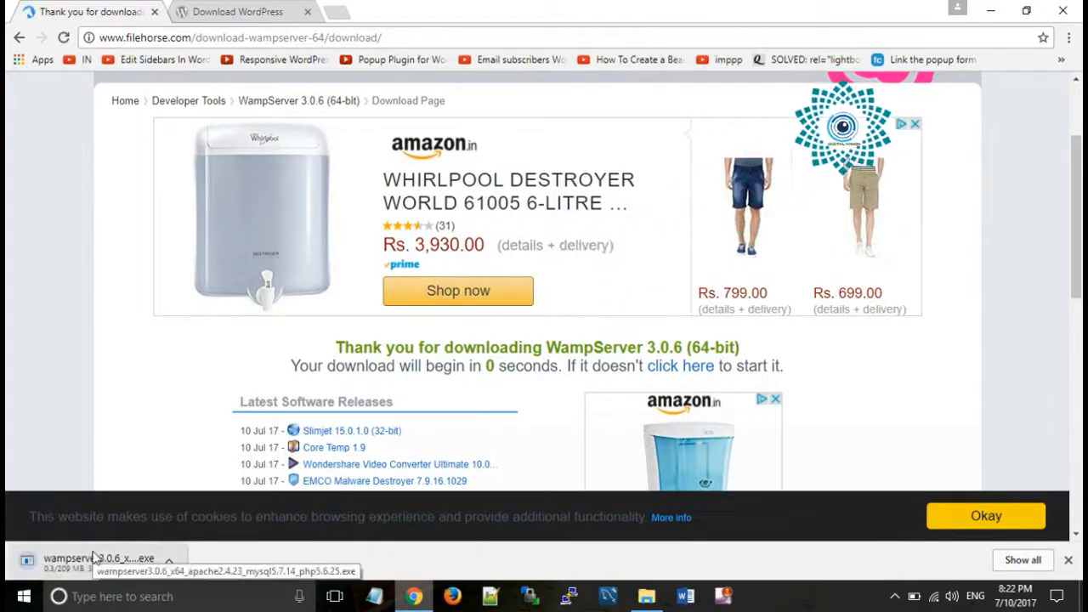
pyautogui.moveTo(646, 595)
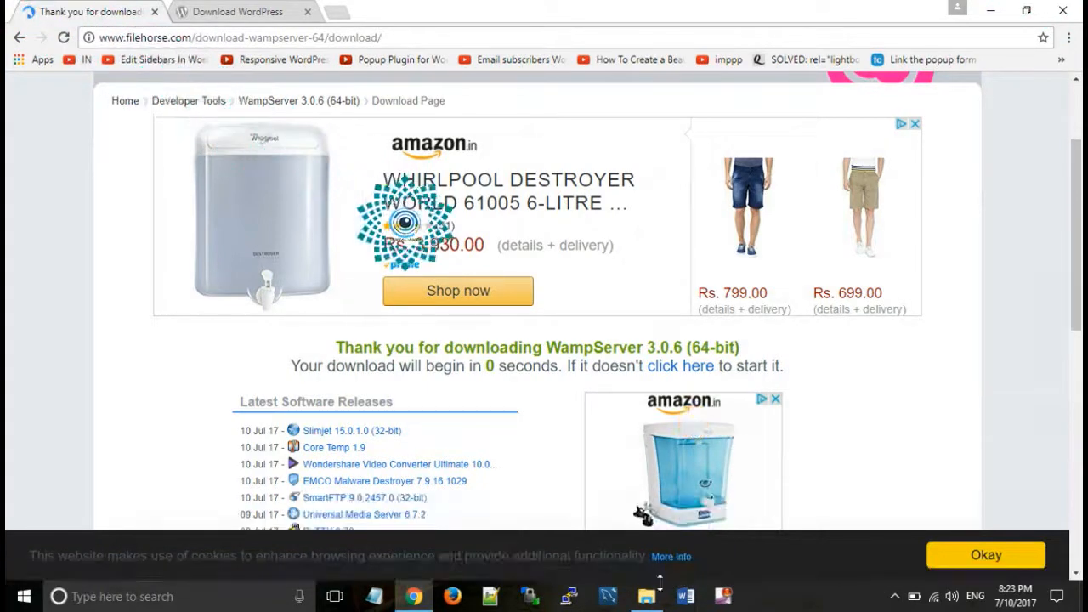
# Launch the wampserver3.0.6_x64 installer from Downloads, reaching the Select Setup Language dialog
pyautogui.click(646, 595)
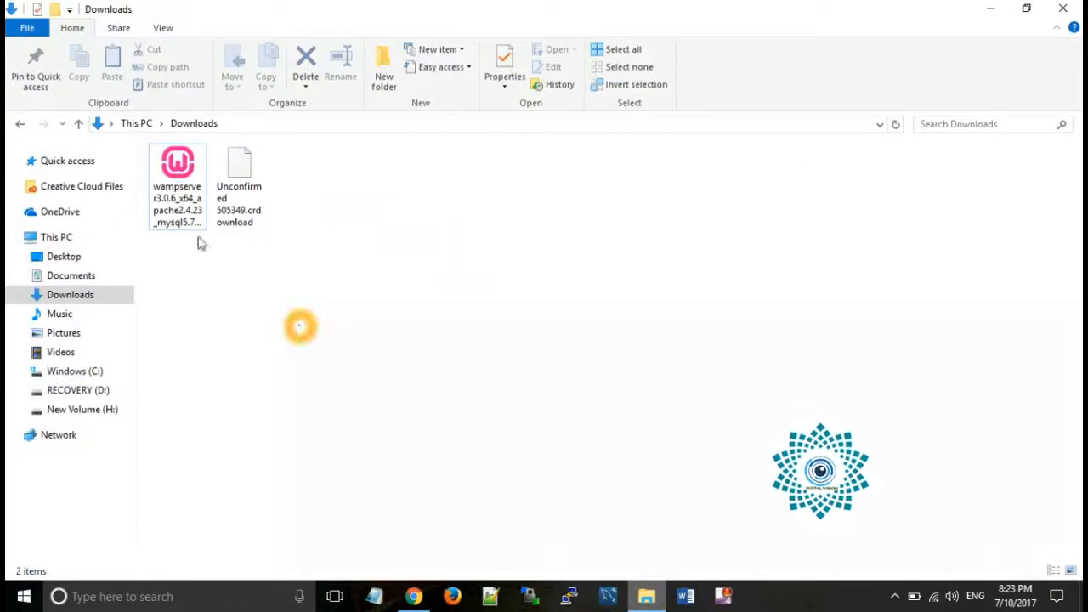
pyautogui.click(176, 179)
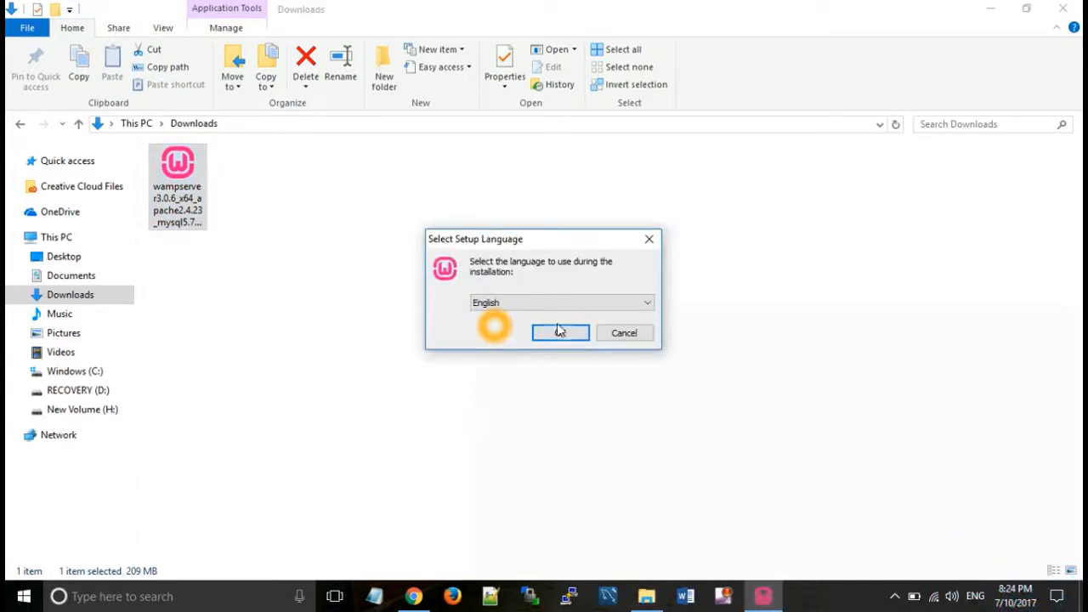
# Confirm English, accept the license, keep c:\wamp64 and the default Start Menu folder, and begin installing
pyautogui.click(559, 332)
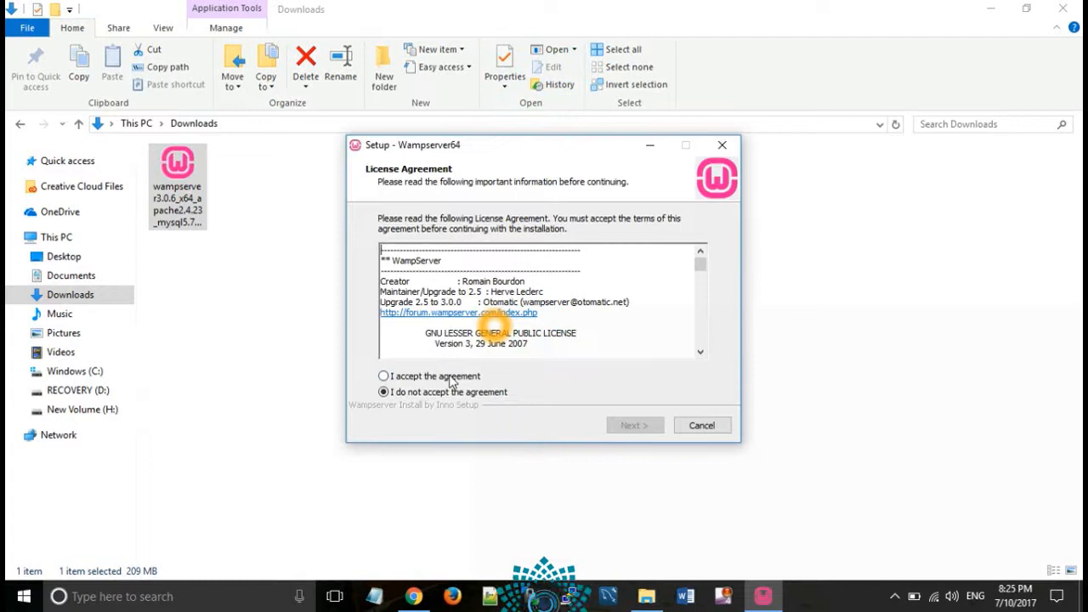
pyautogui.click(635, 425)
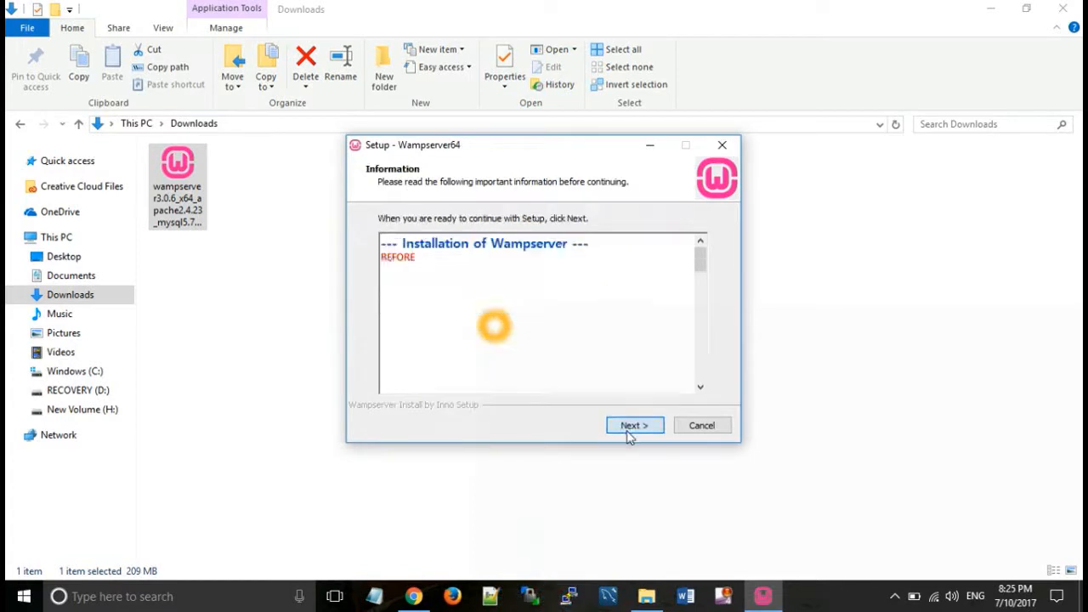
pyautogui.click(635, 425)
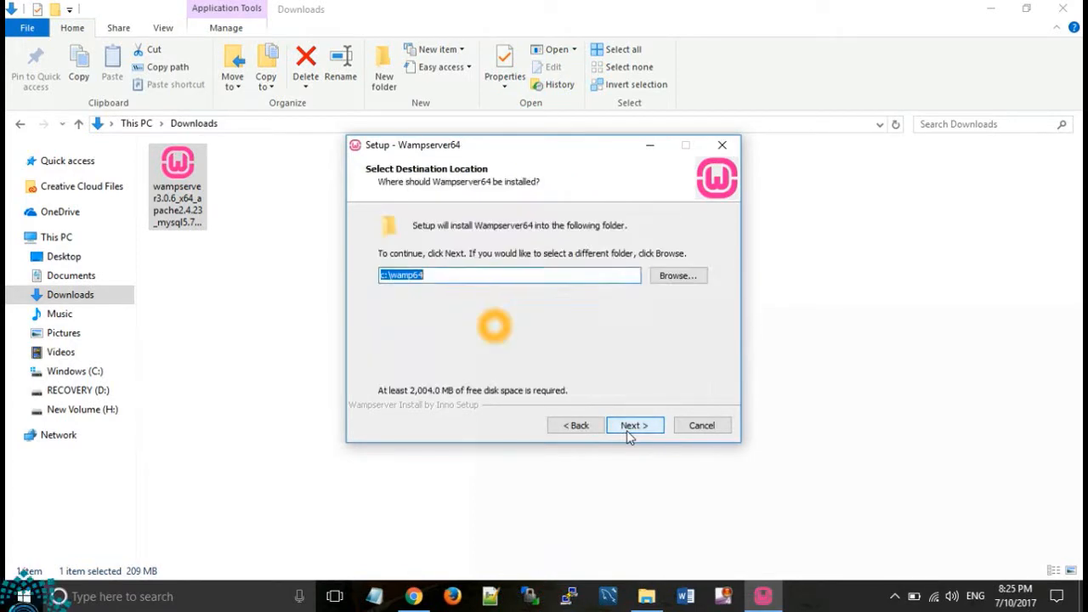
pyautogui.click(634, 425)
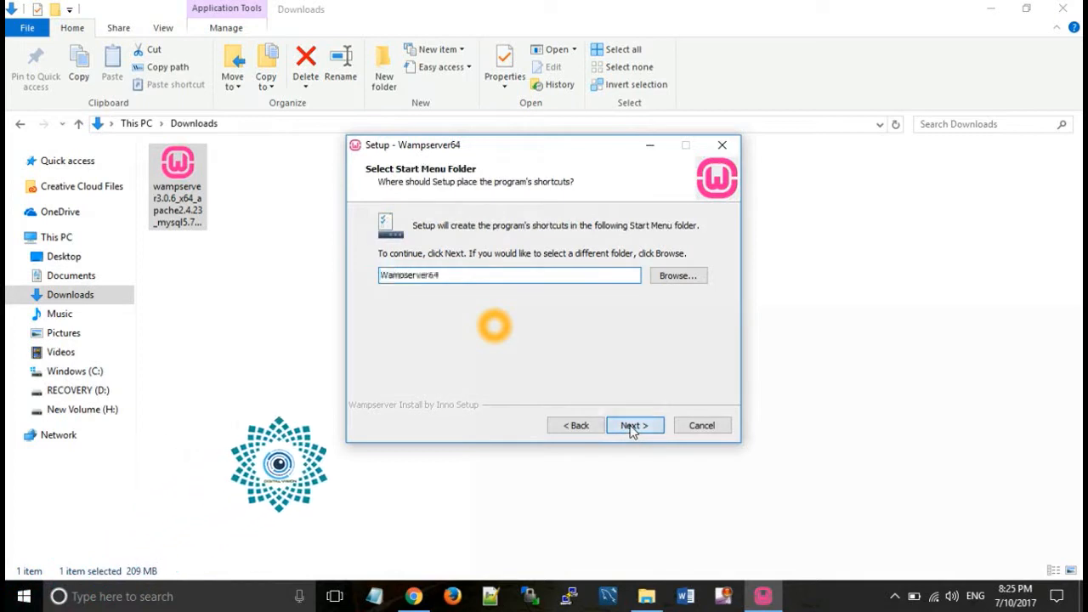
pyautogui.click(634, 426)
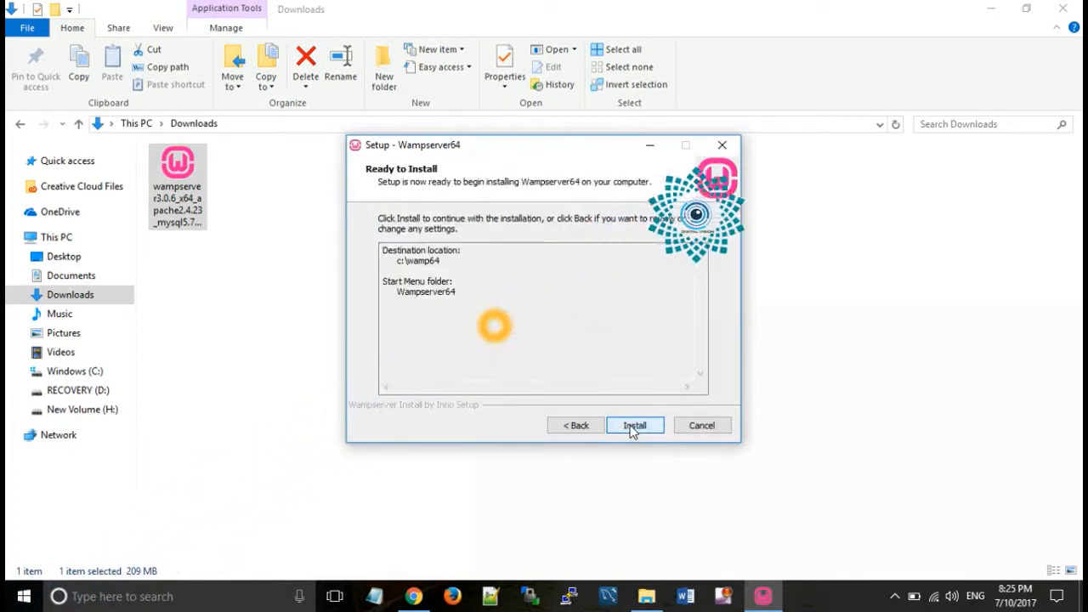
pyautogui.click(634, 425)
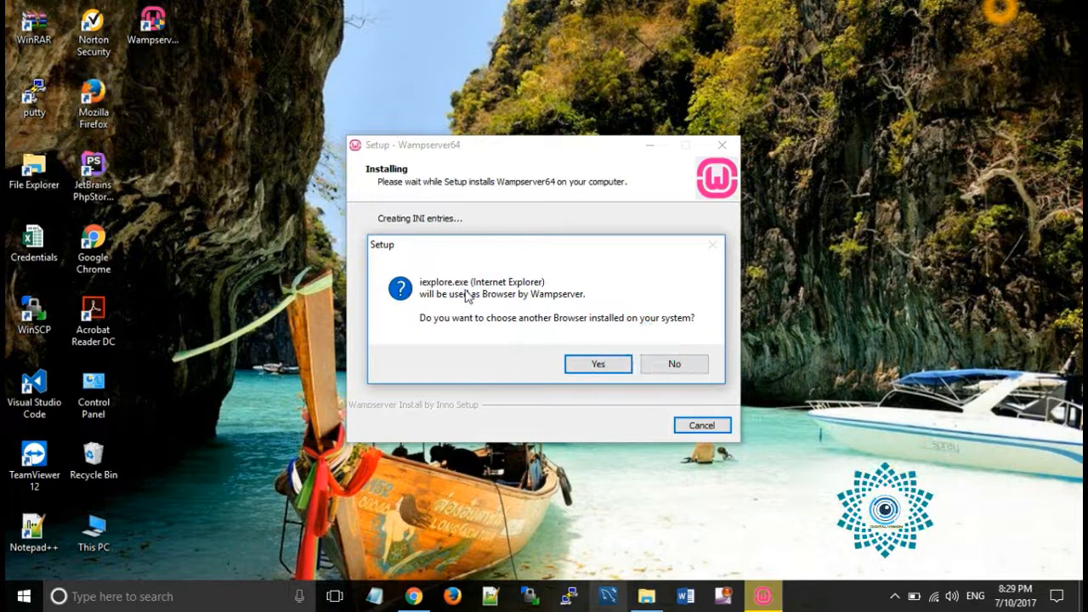
pyautogui.moveTo(563, 299)
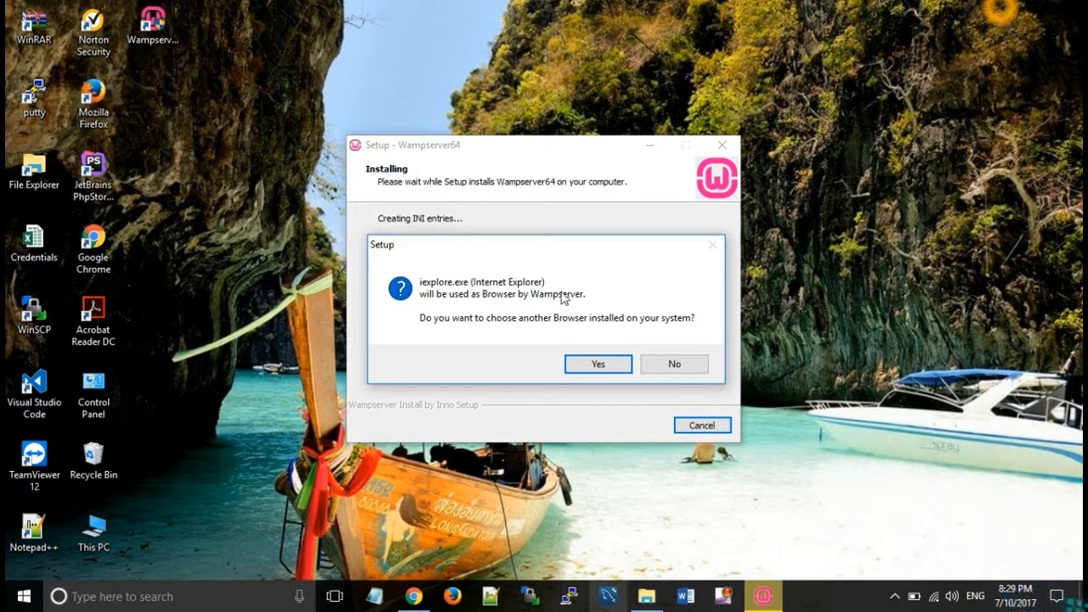
pyautogui.moveTo(616, 304)
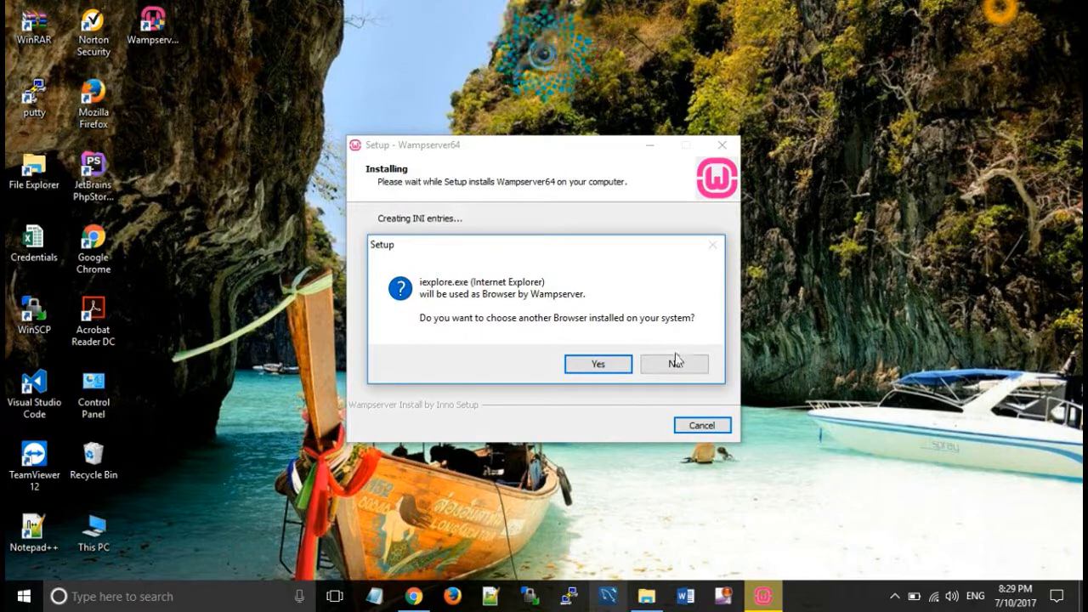
# Keep Internet Explorer and Notepad as defaults, pass the phpMyAdmin notes and finish the wizard
pyautogui.click(673, 364)
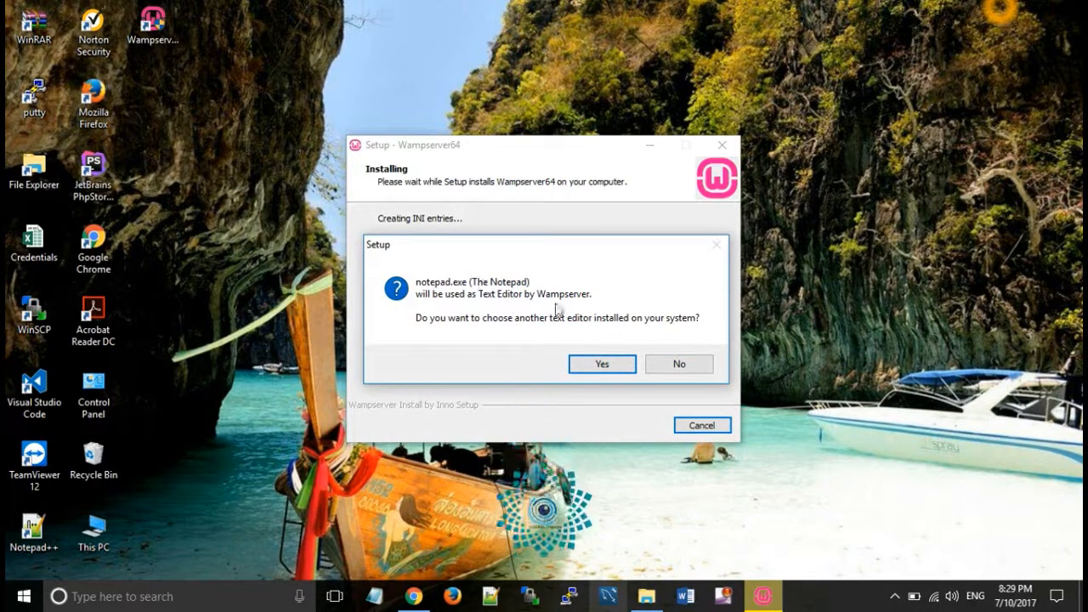
pyautogui.click(679, 364)
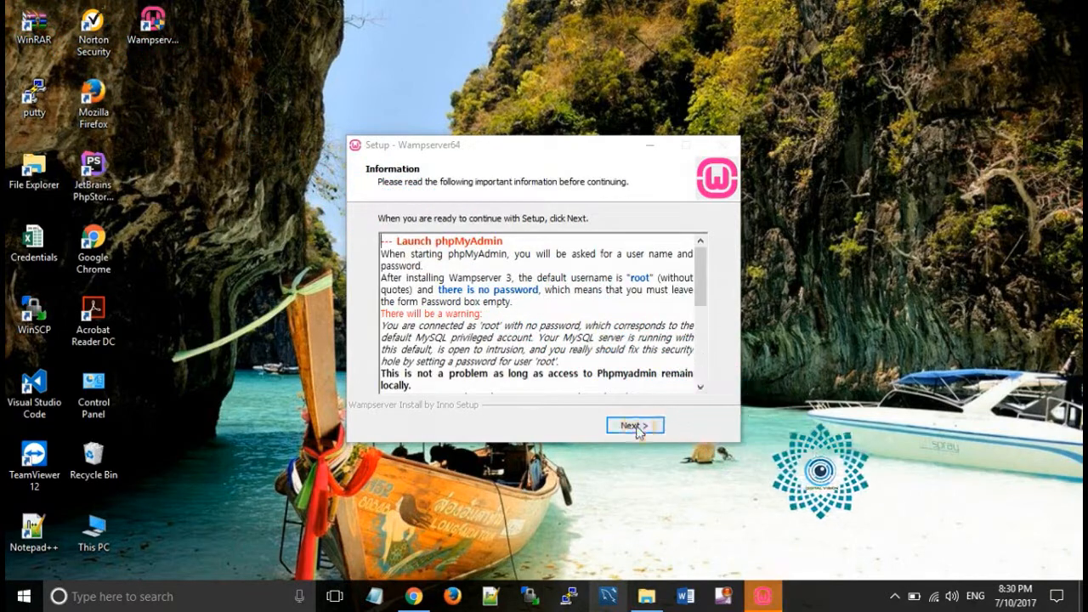
pyautogui.click(635, 425)
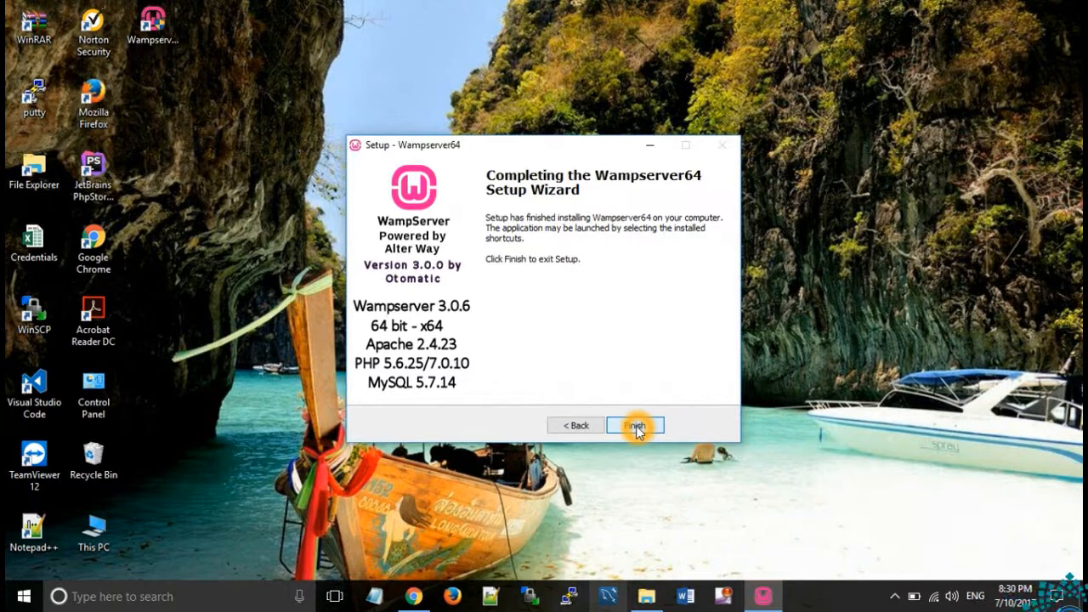
pyautogui.click(636, 425)
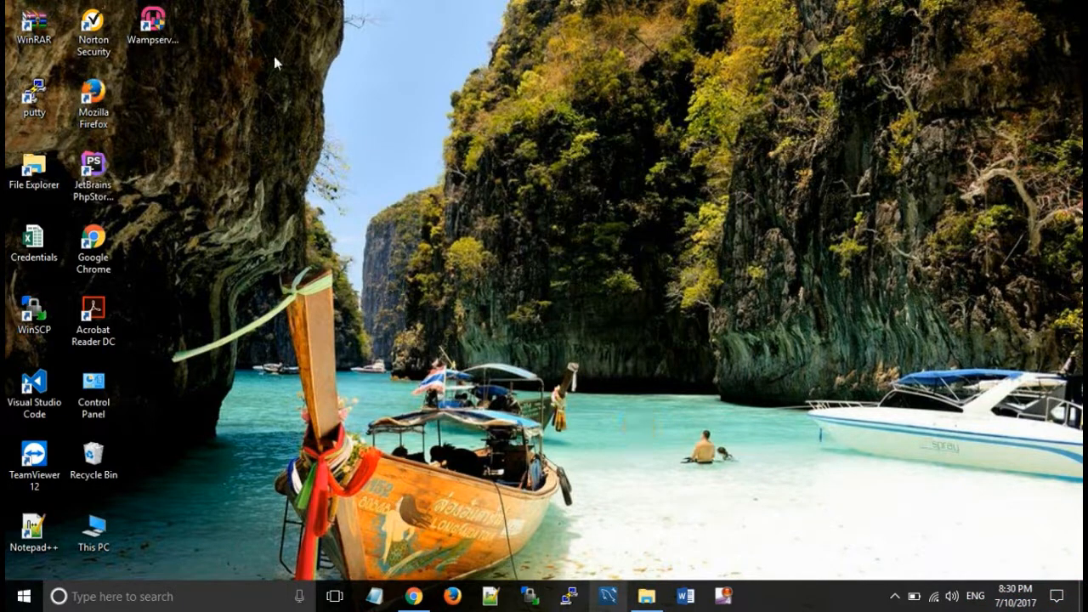
# Launch Wampserver64 from the desktop, wait for the green tray icon, and check its control menu
pyautogui.click(153, 25)
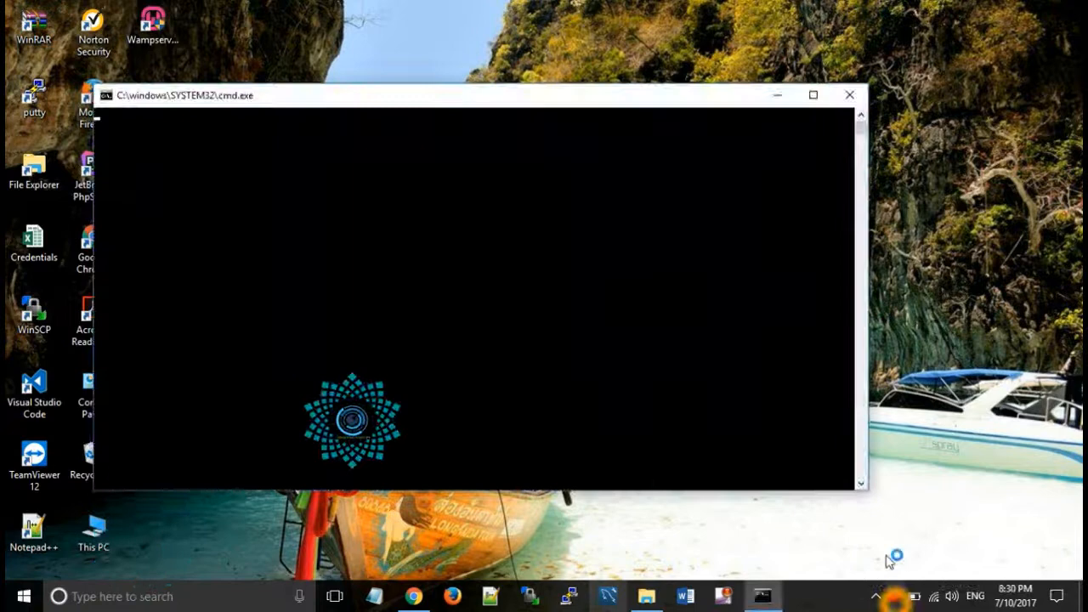
pyautogui.click(847, 95)
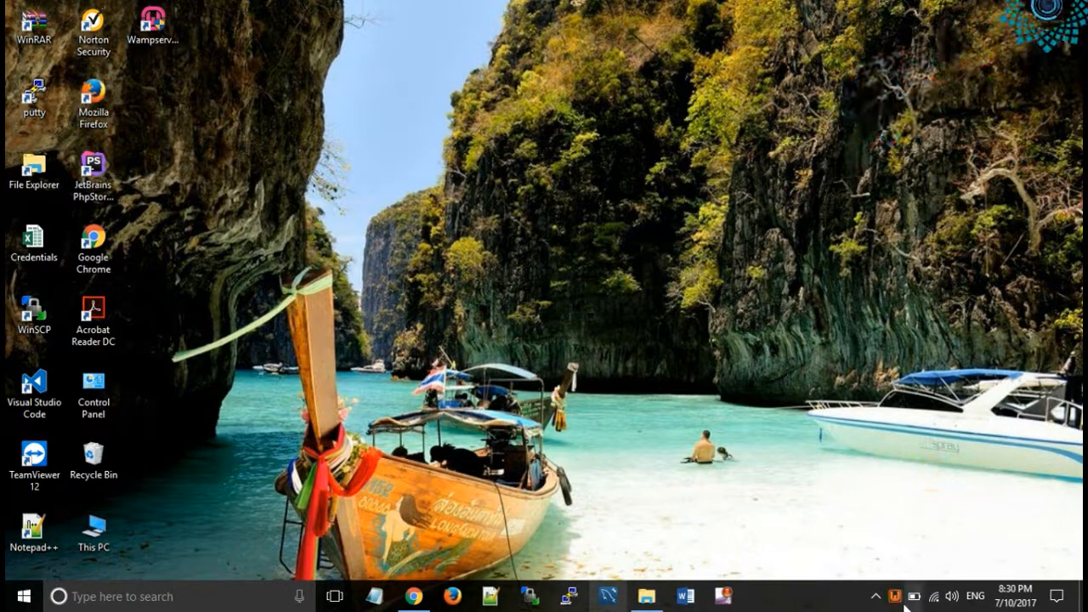
pyautogui.moveTo(892, 599)
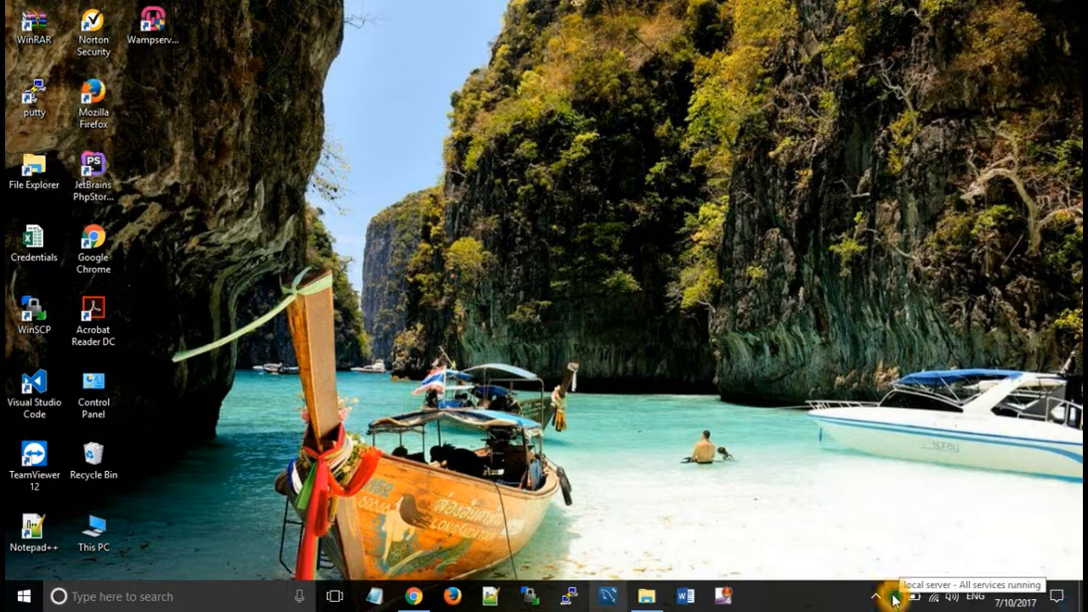
pyautogui.click(909, 582)
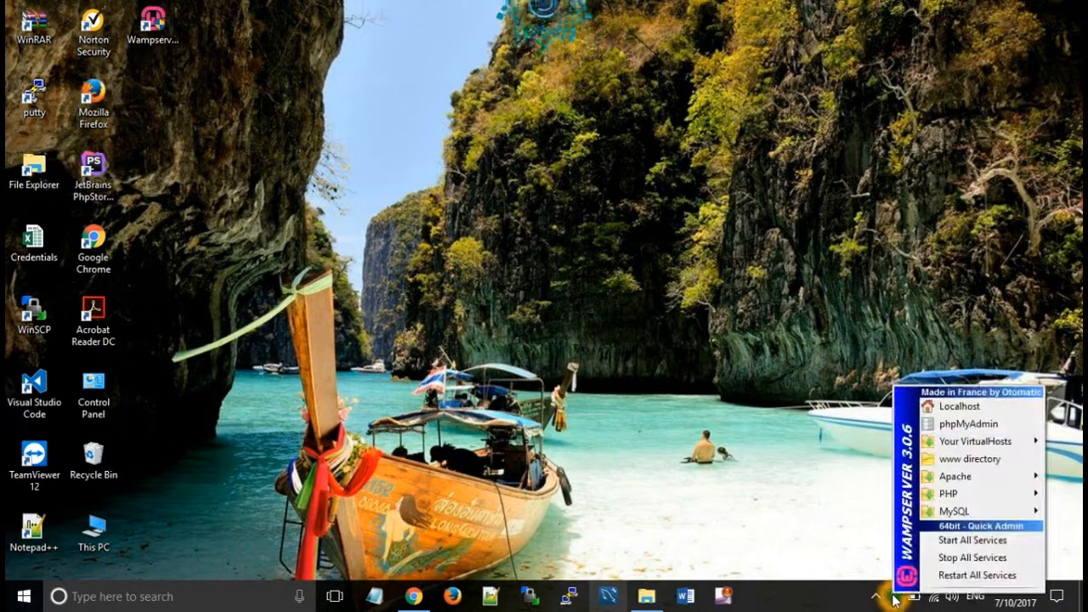
pyautogui.moveTo(952, 510)
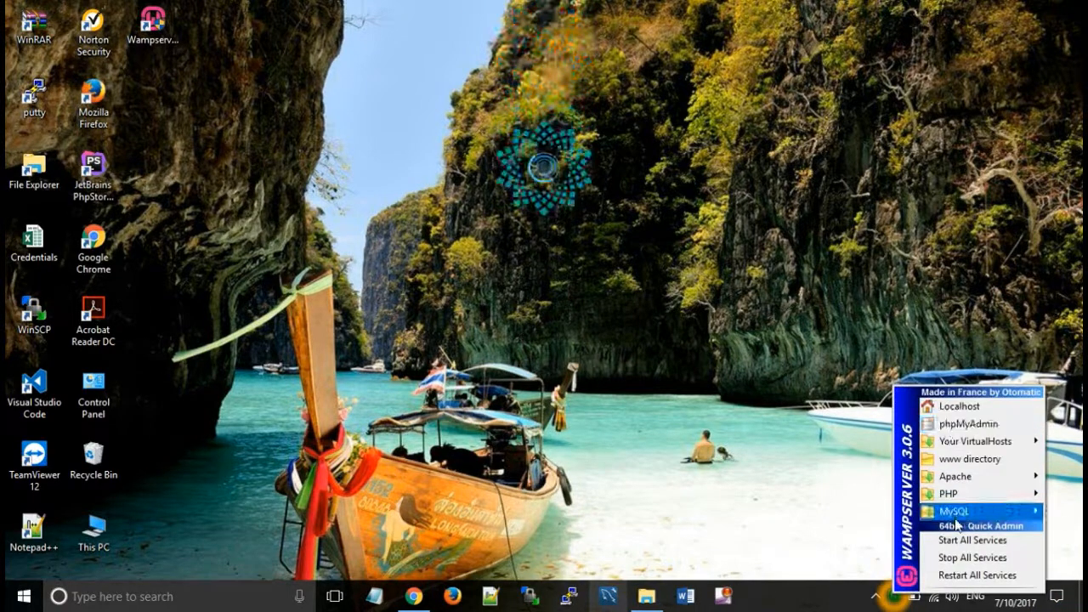
pyautogui.moveTo(973, 476)
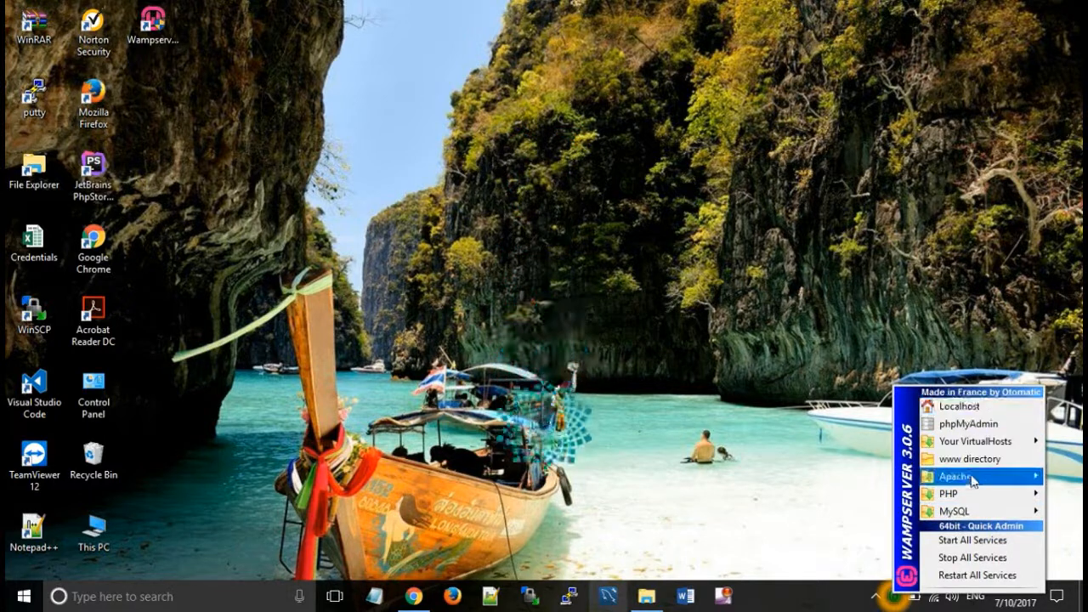
pyautogui.click(765, 316)
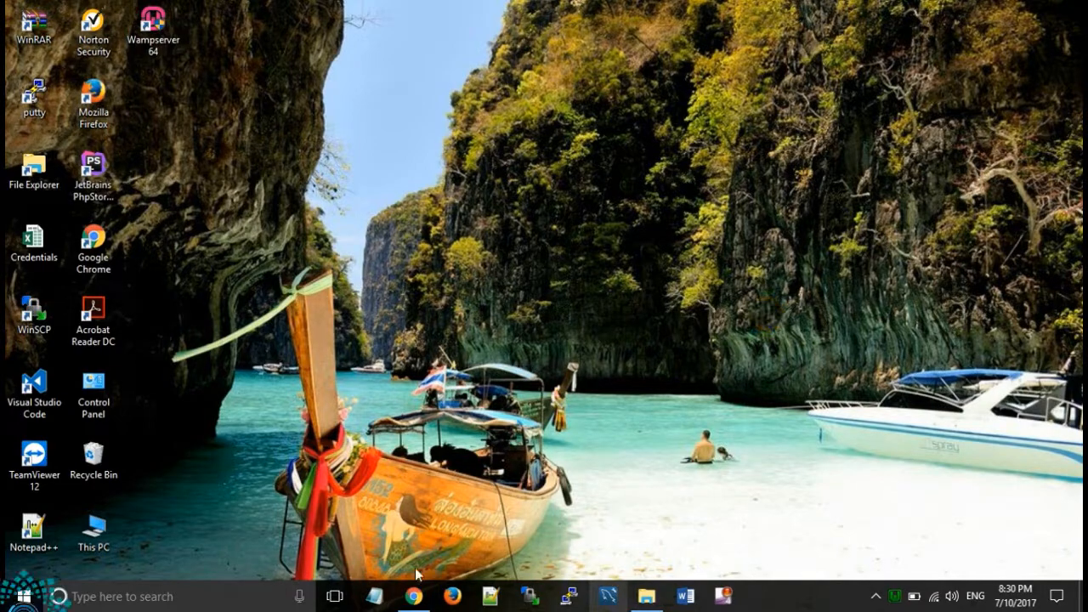
# Download the WordPress 4.8 zip from the wordpress.org download page in Chrome
pyautogui.click(411, 595)
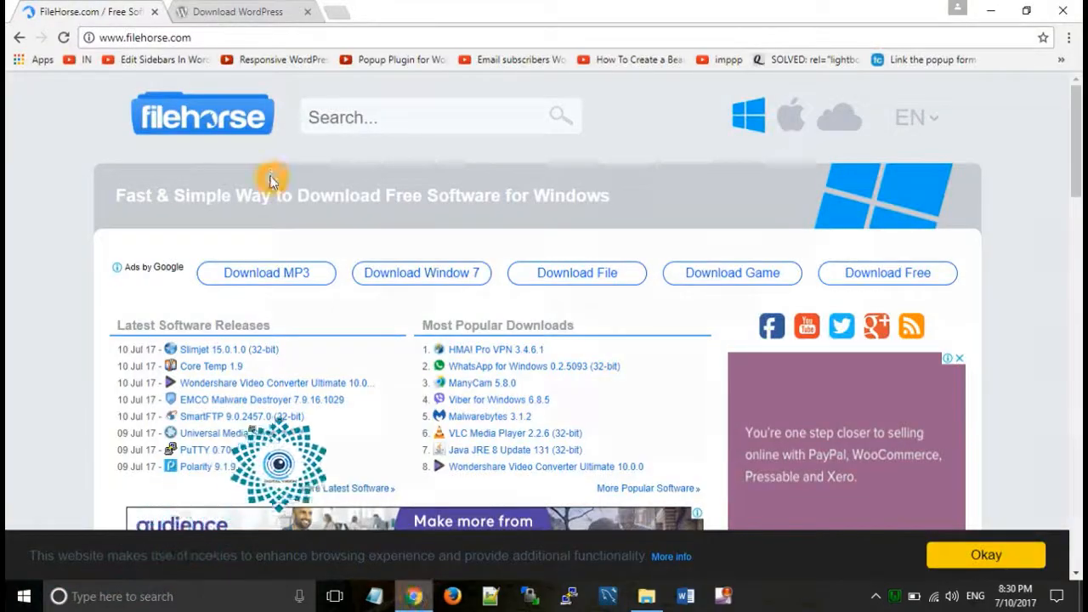
pyautogui.click(245, 10)
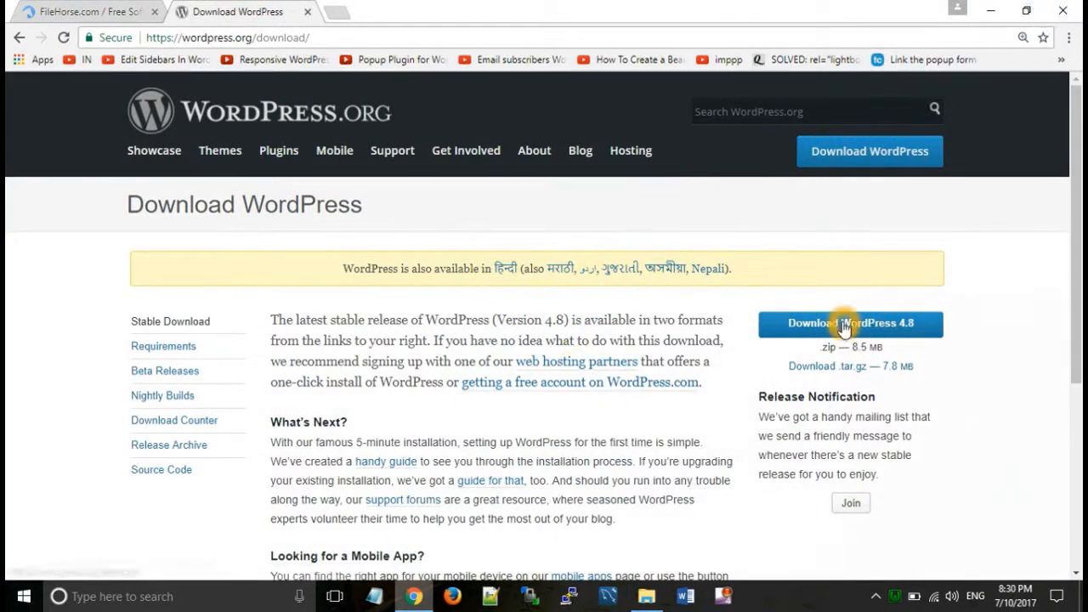
pyautogui.click(851, 323)
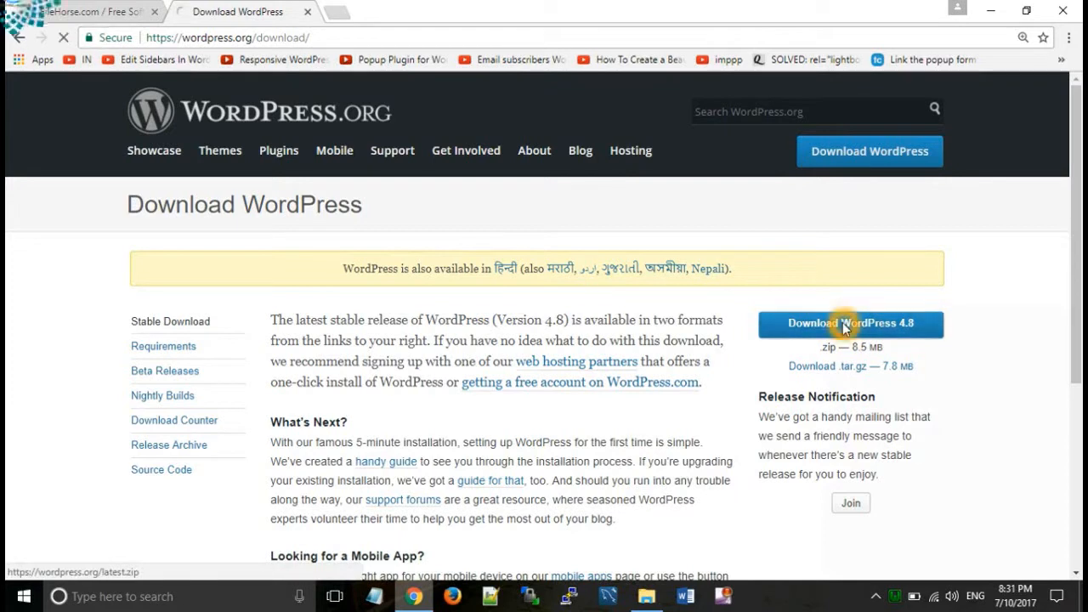
pyautogui.click(850, 323)
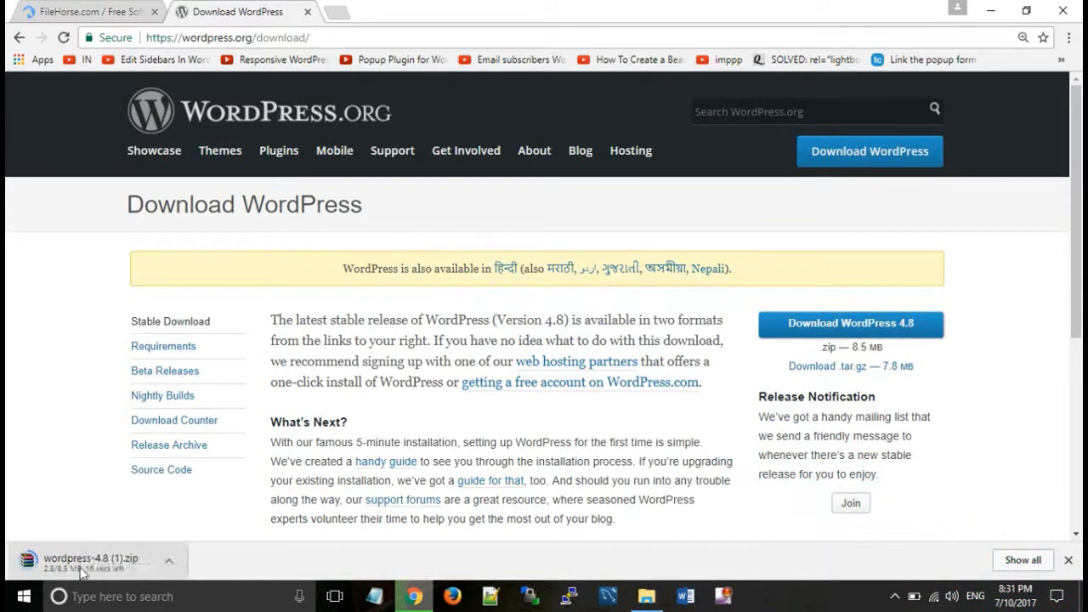
pyautogui.moveTo(214, 531)
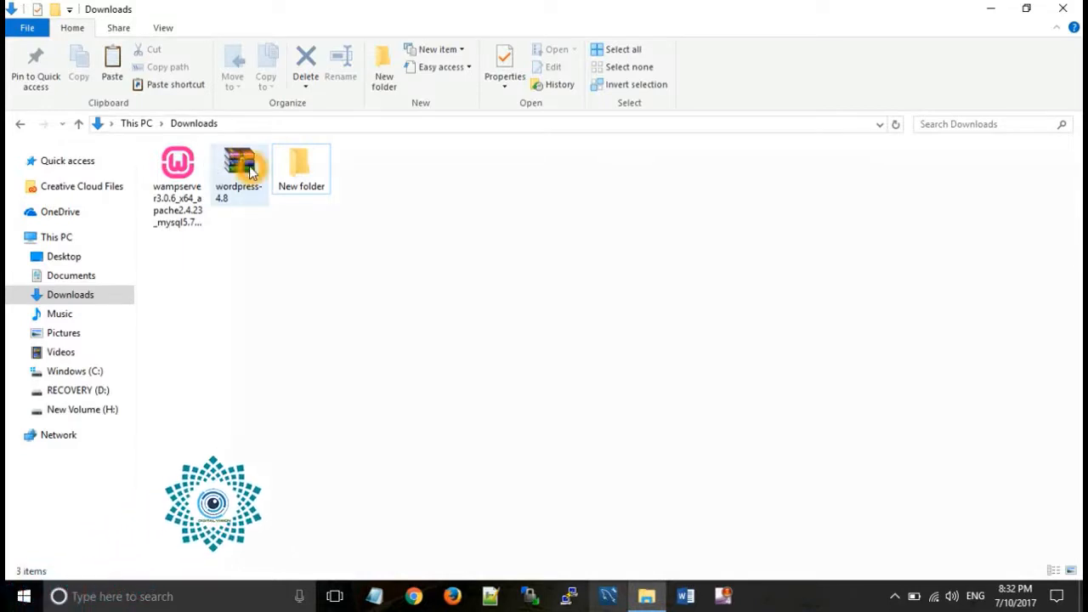
# Extract wordpress-4.8.zip in Downloads and browse into wordpress-4.8\wordpress to see its core files
pyautogui.rightClick(239, 167)
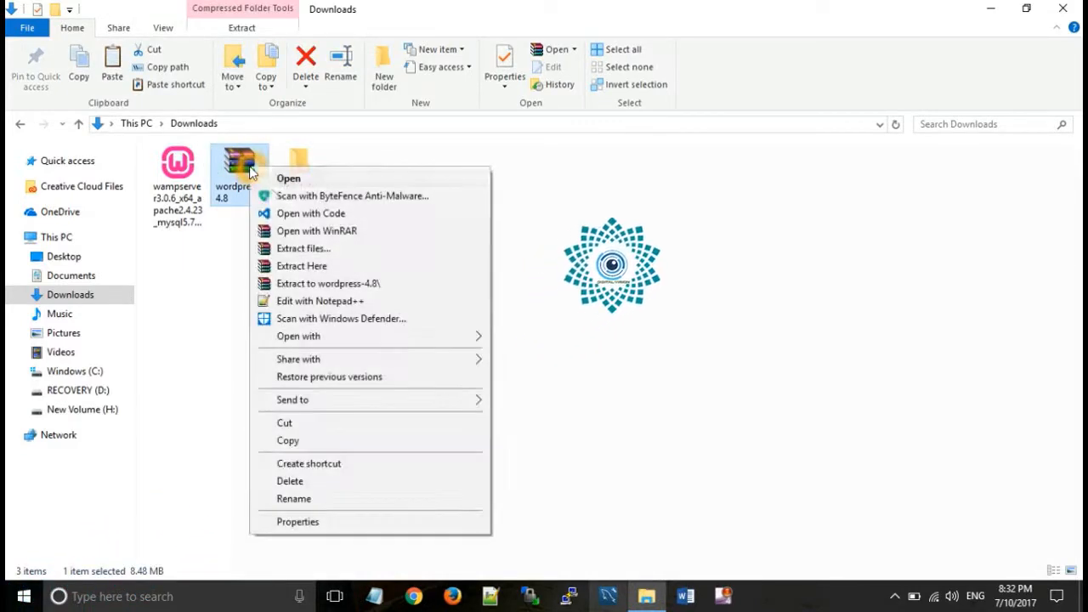
pyautogui.click(327, 283)
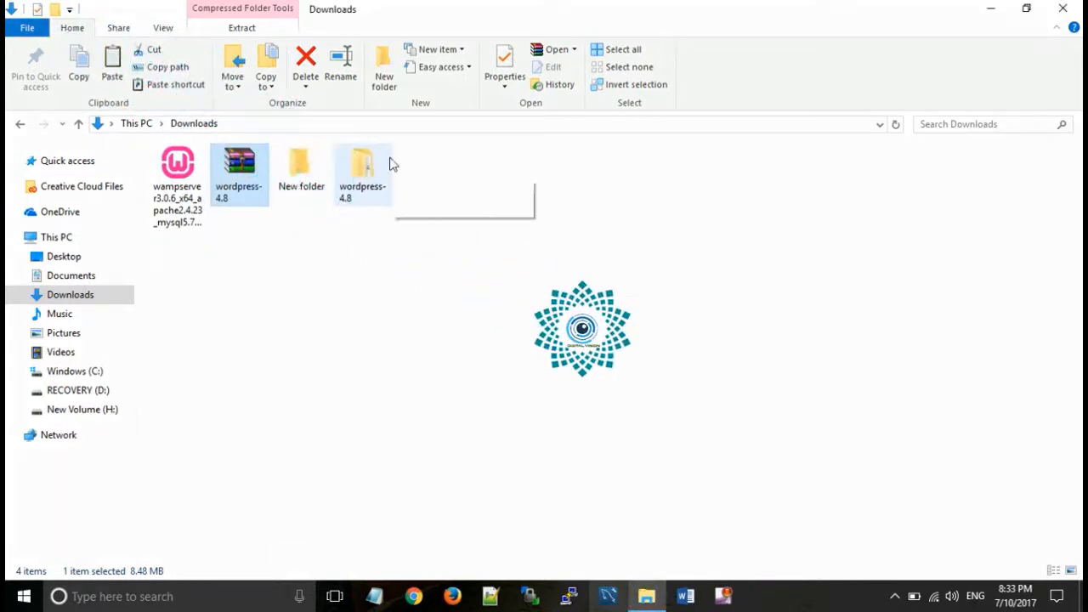
pyautogui.click(362, 166)
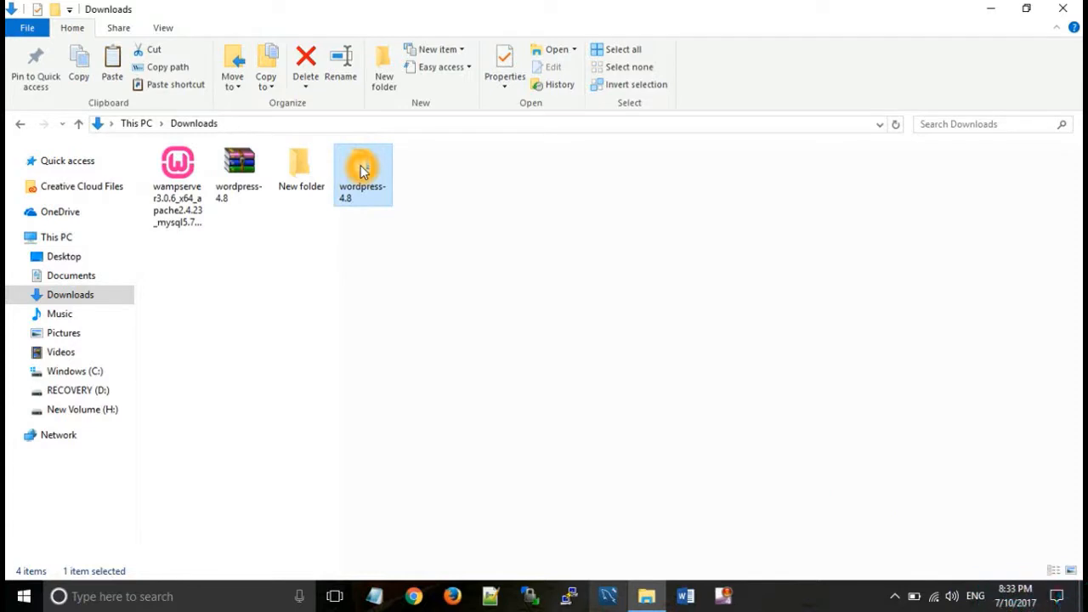
pyautogui.doubleClick(362, 167)
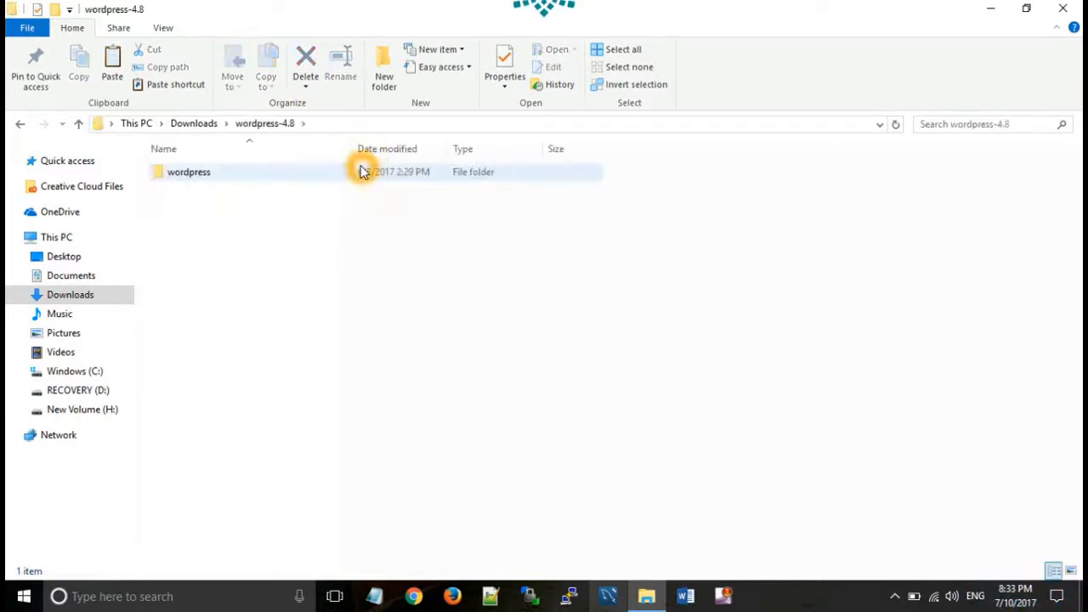
pyautogui.doubleClick(188, 170)
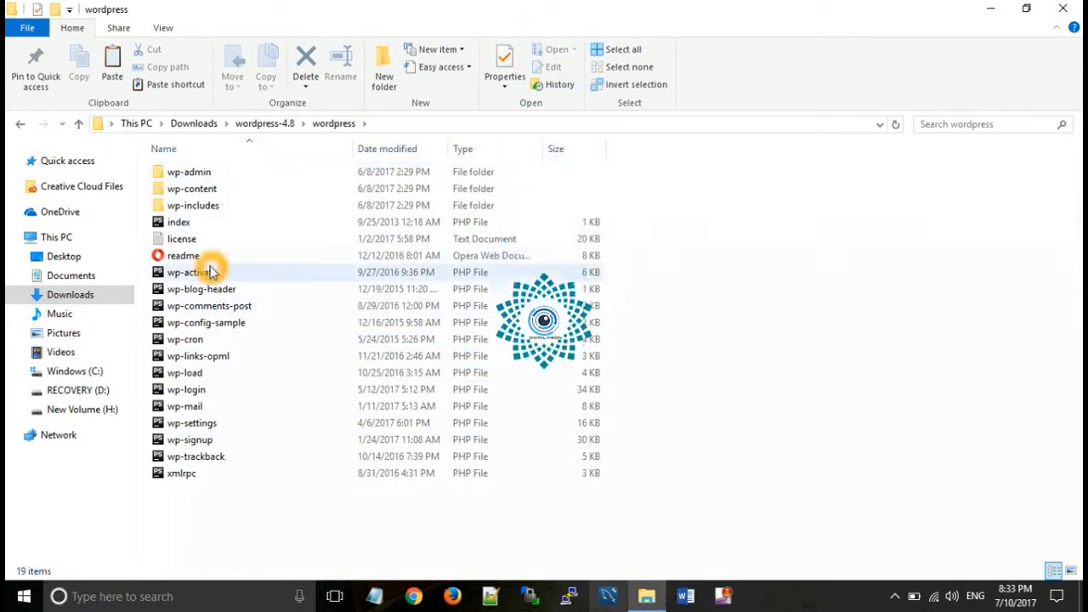
pyautogui.moveTo(249, 378)
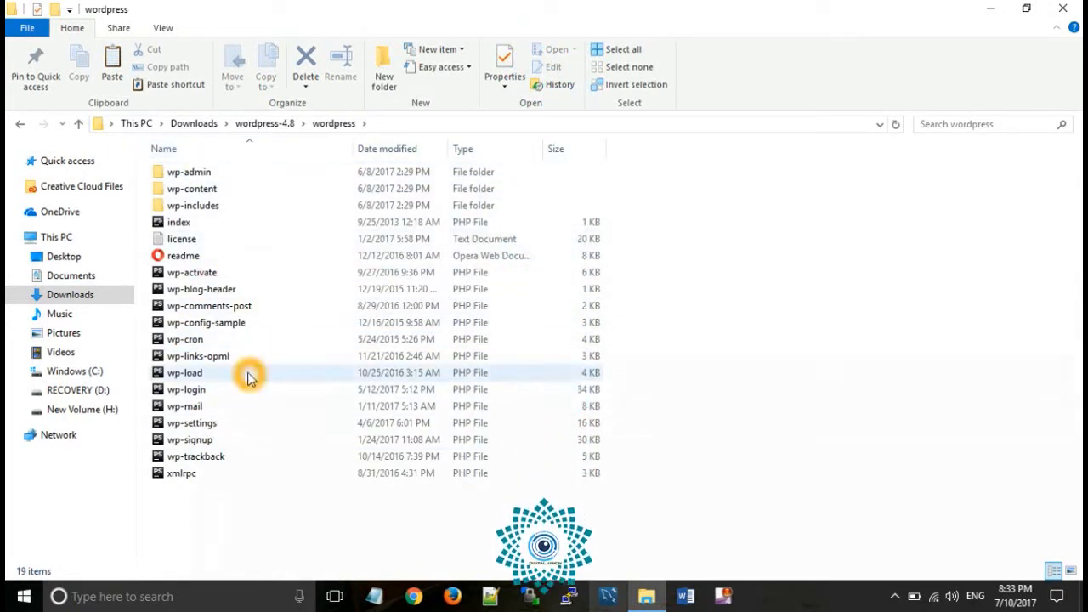
pyautogui.moveTo(249, 376)
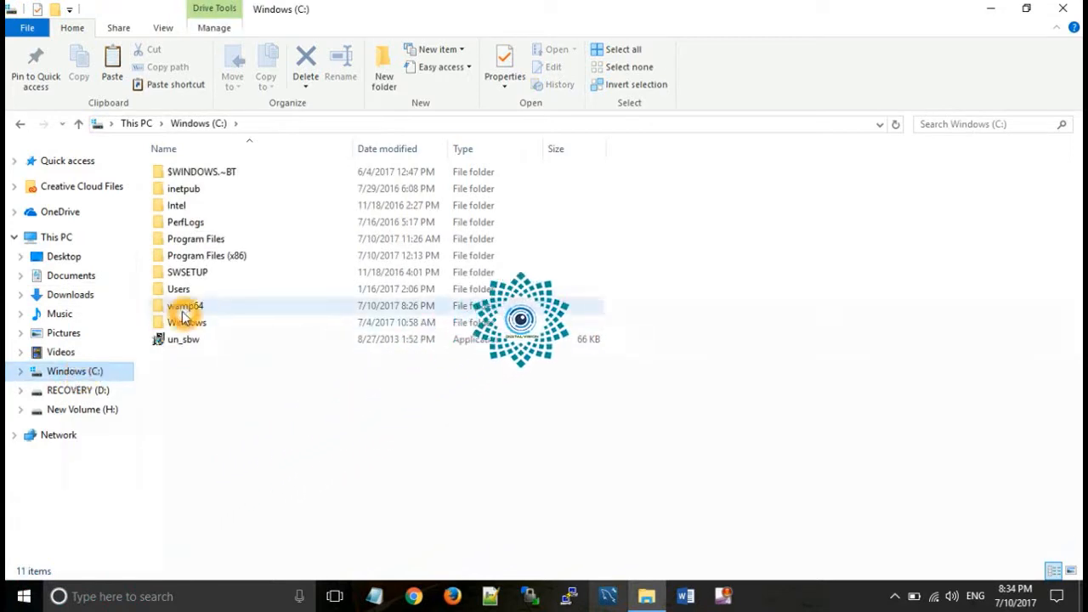
pyautogui.doubleClick(186, 306)
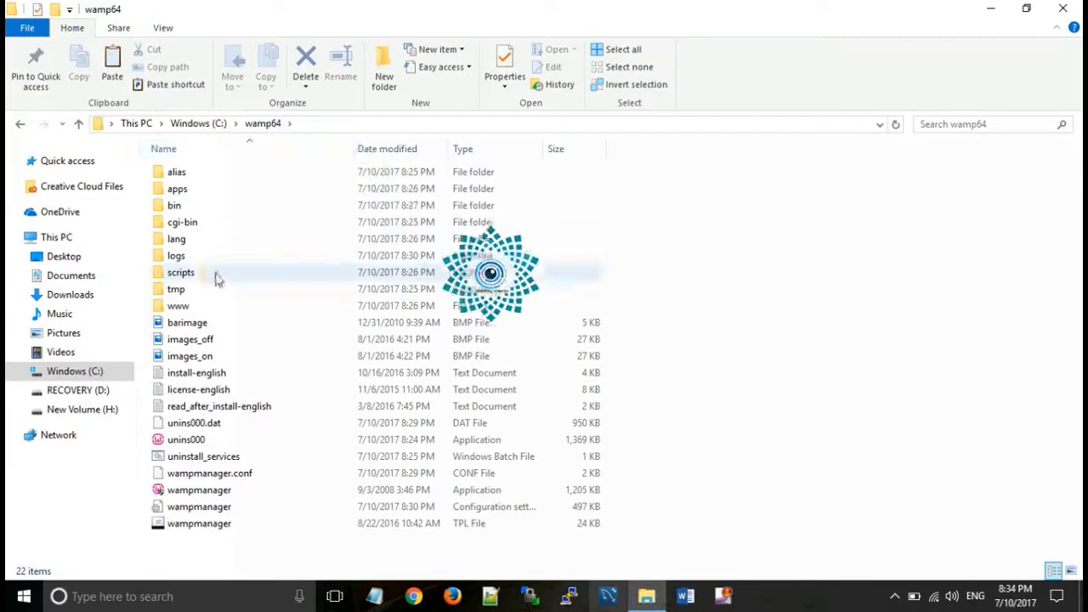
pyautogui.doubleClick(176, 306)
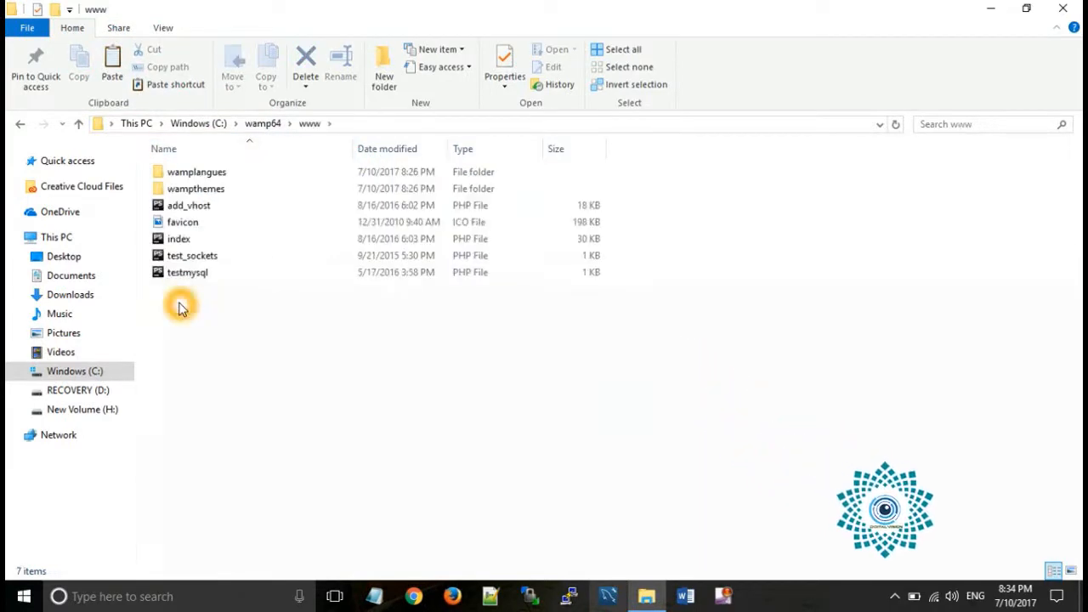
pyautogui.moveTo(385, 67)
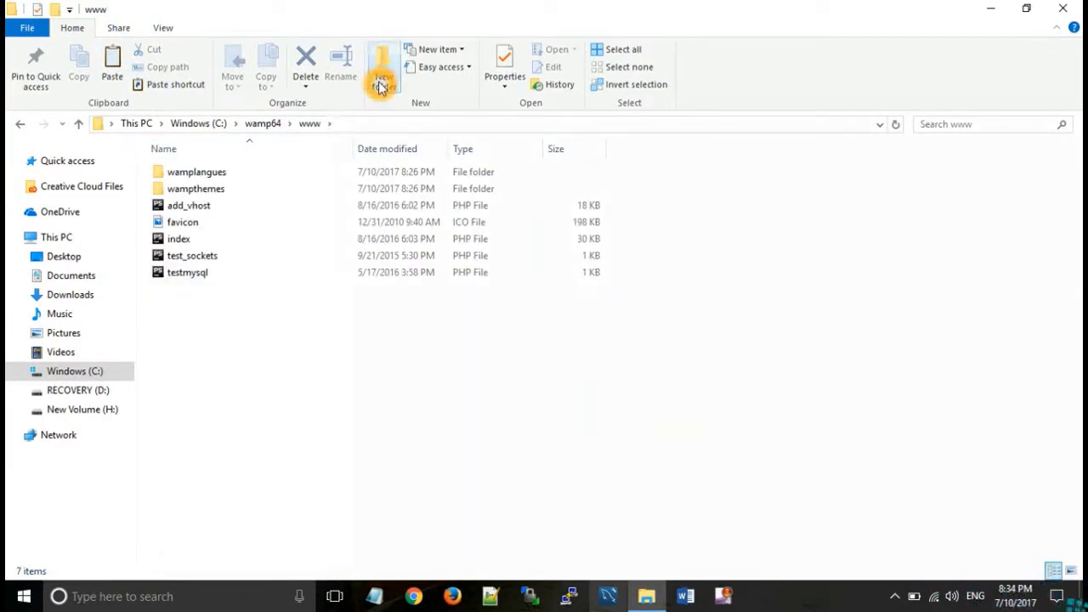
pyautogui.click(381, 67)
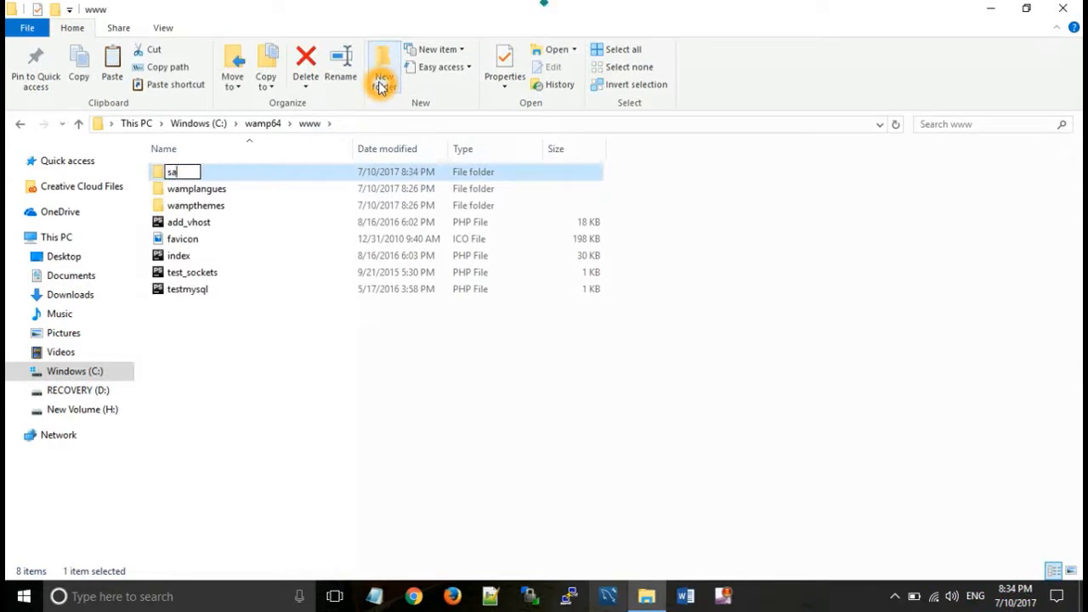
pyautogui.write('mple')
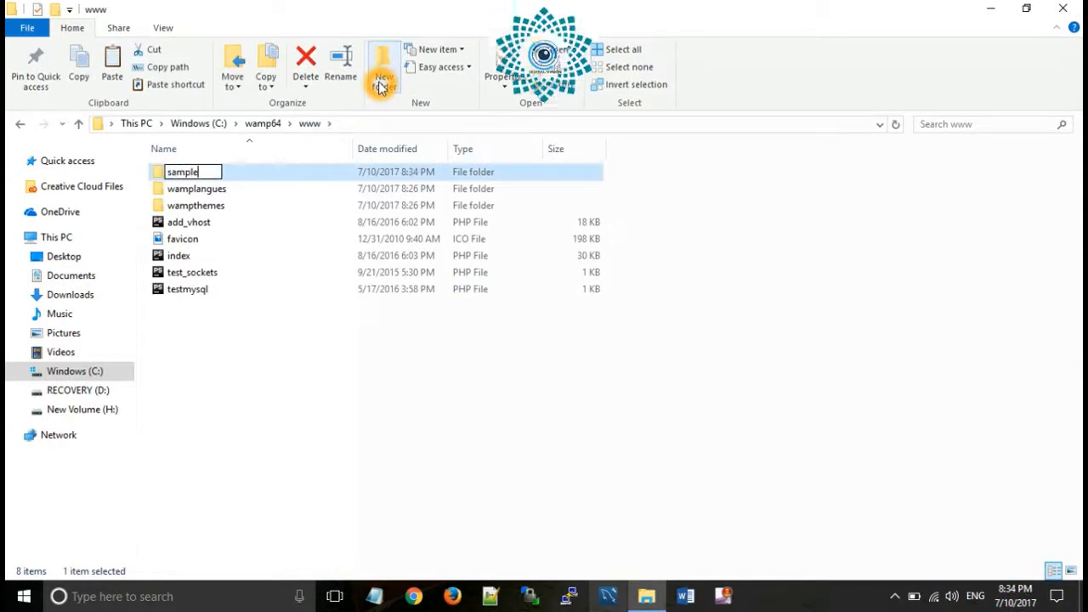
pyautogui.write('.com')
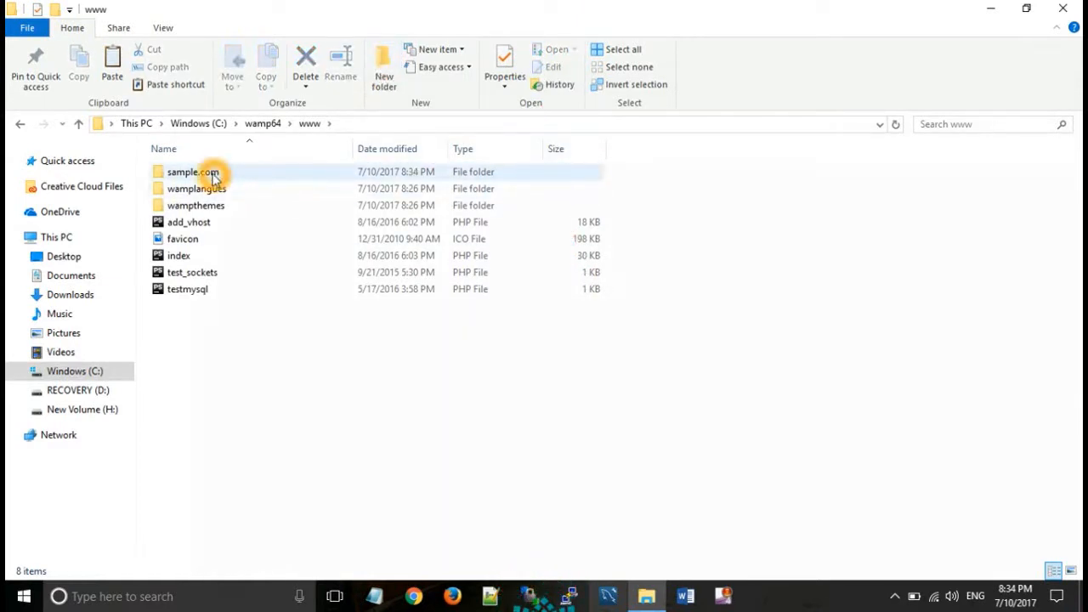
pyautogui.click(193, 172)
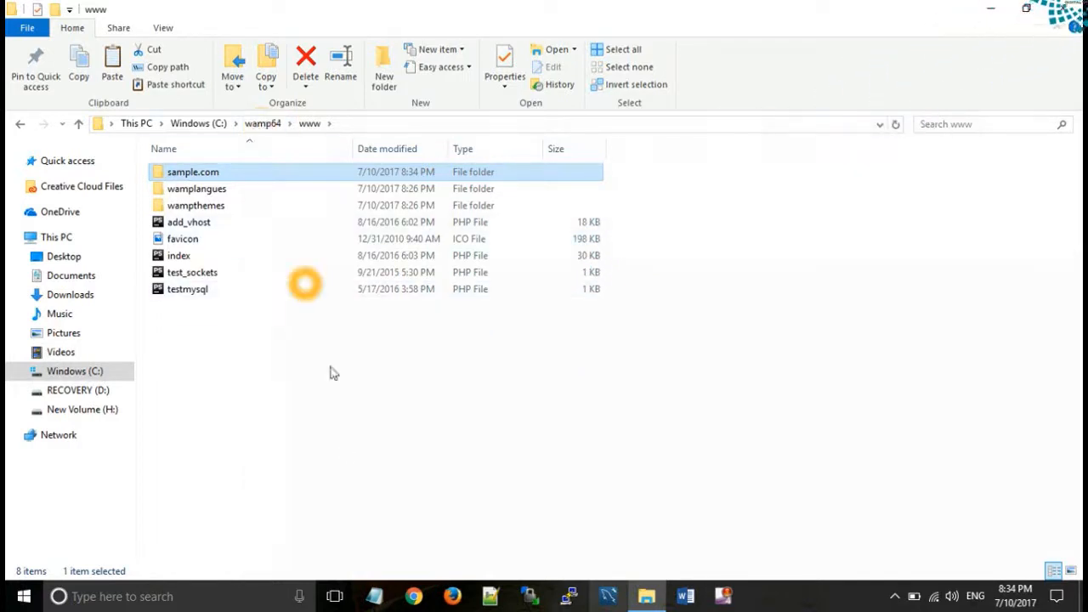
pyautogui.moveTo(257, 112)
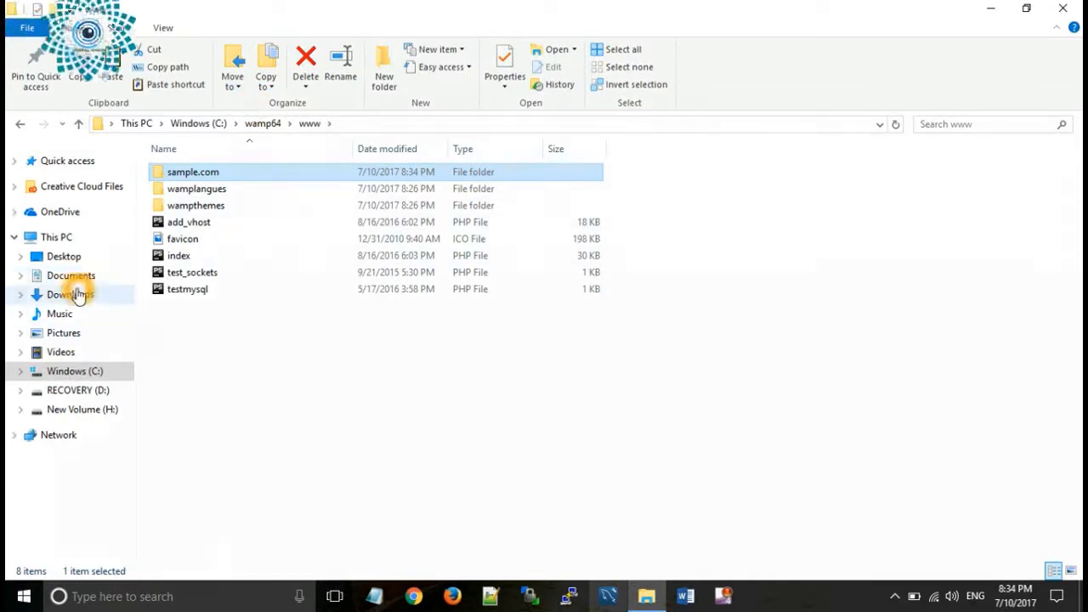
# Copy all the WordPress files from Downloads\wordpress-4.8\wordpress
pyautogui.click(69, 294)
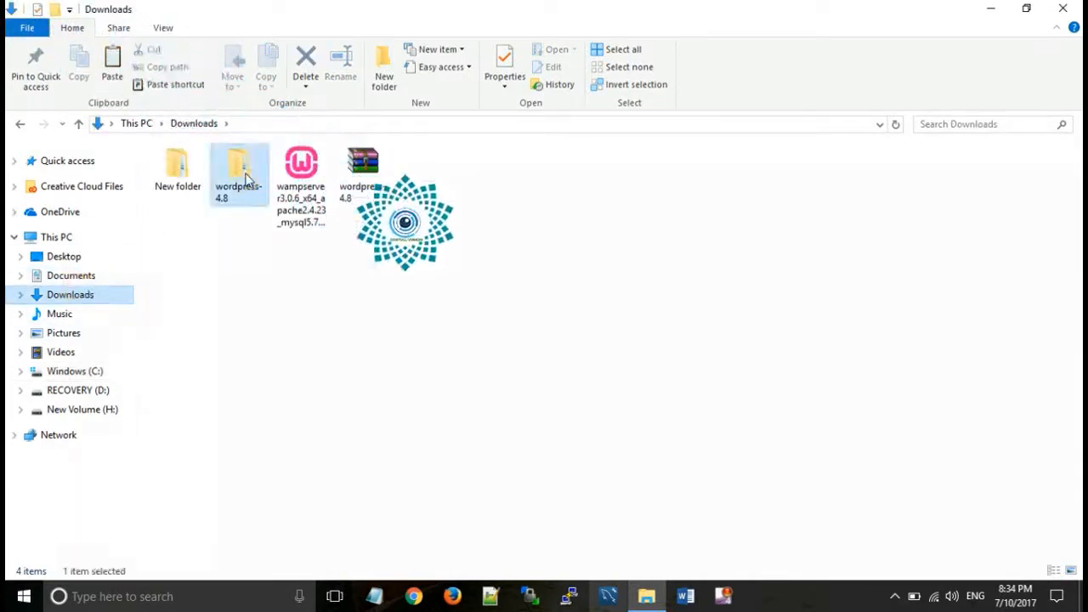
pyautogui.doubleClick(240, 170)
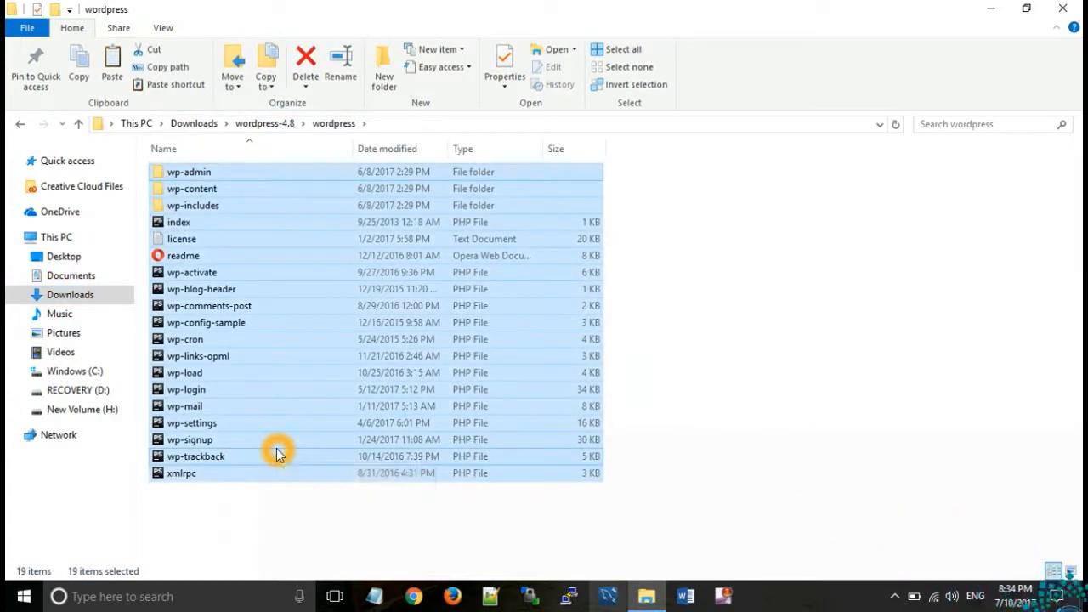
pyautogui.rightClick(279, 453)
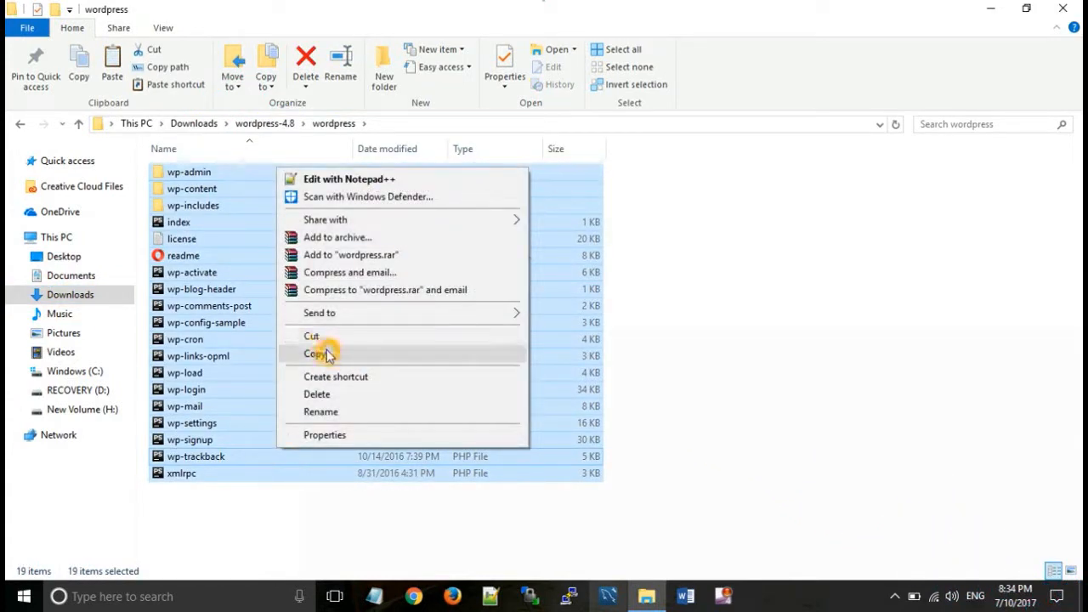
pyautogui.click(319, 353)
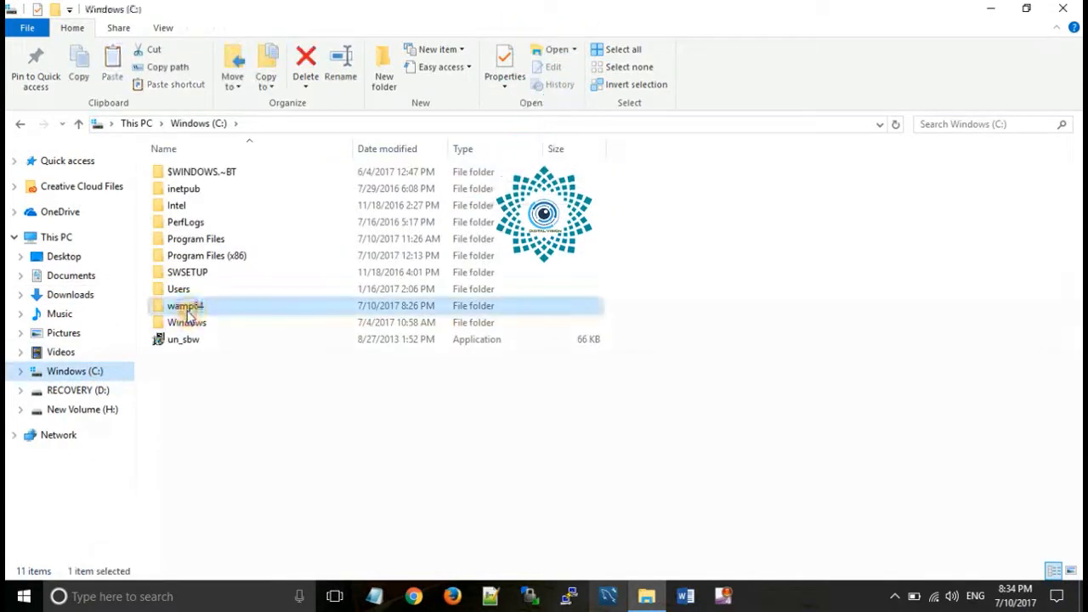
# Paste the copied WordPress files into C:\wamp64\www\sample.com
pyautogui.doubleClick(185, 306)
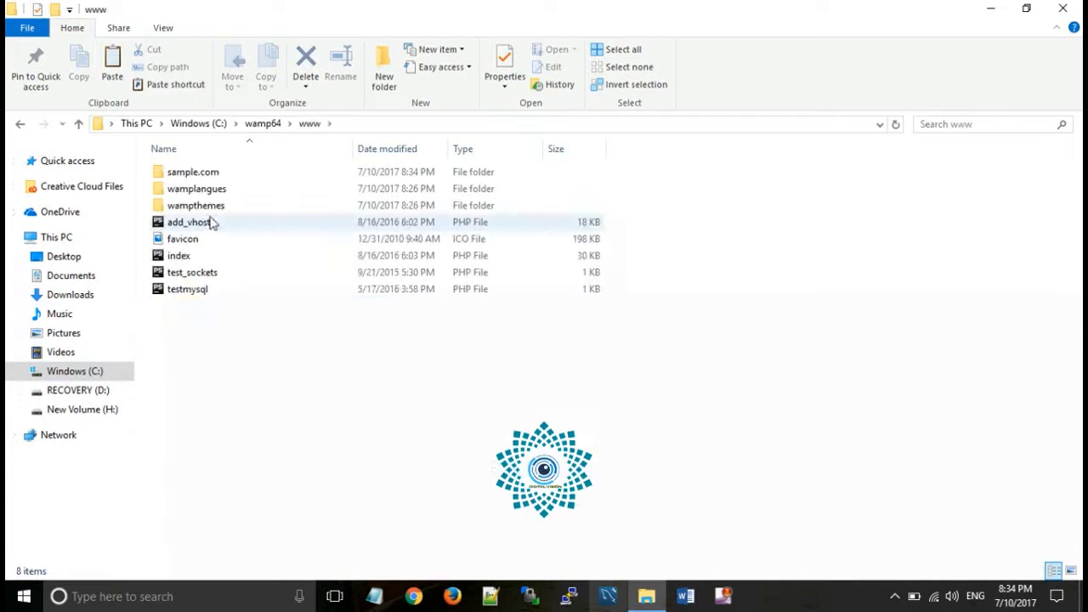
pyautogui.doubleClick(194, 170)
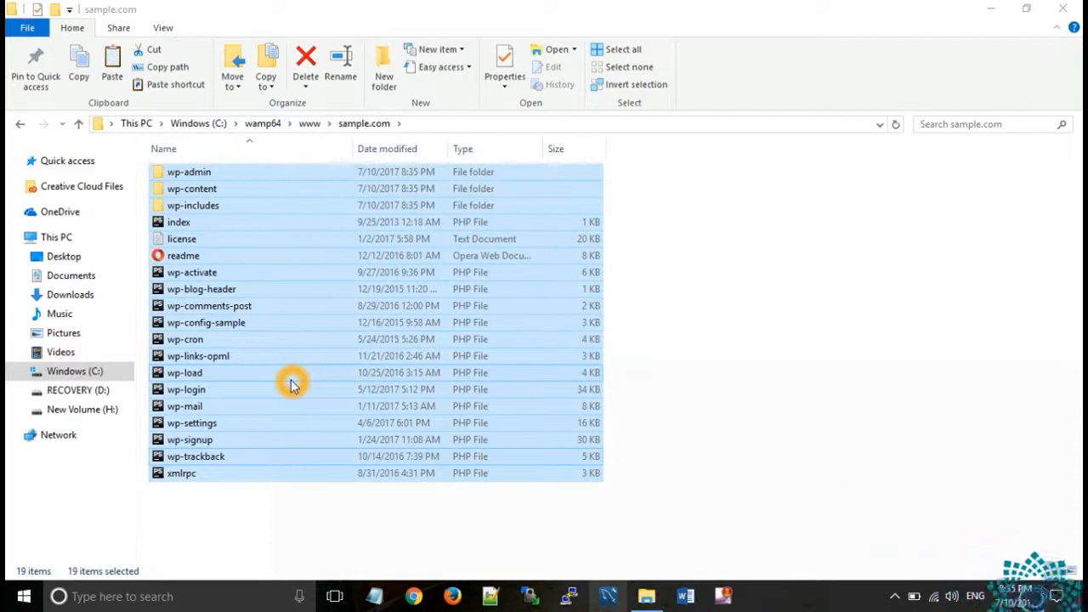
pyautogui.moveTo(898, 595)
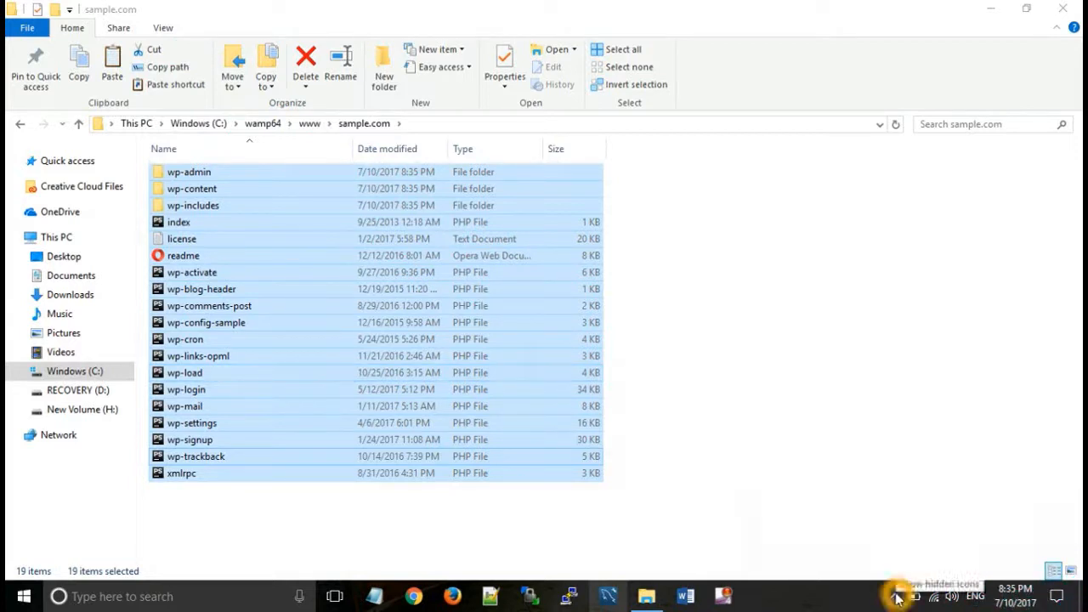
# From the WampServer tray menu, open Apache's httpd-vhosts.conf in Notepad
pyautogui.click(898, 595)
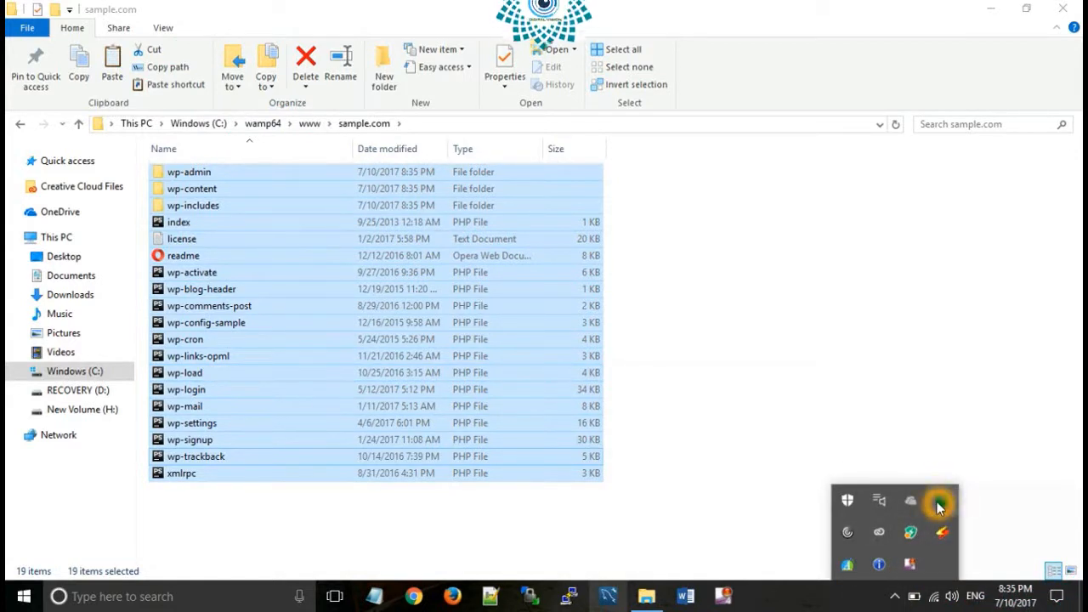
pyautogui.click(910, 500)
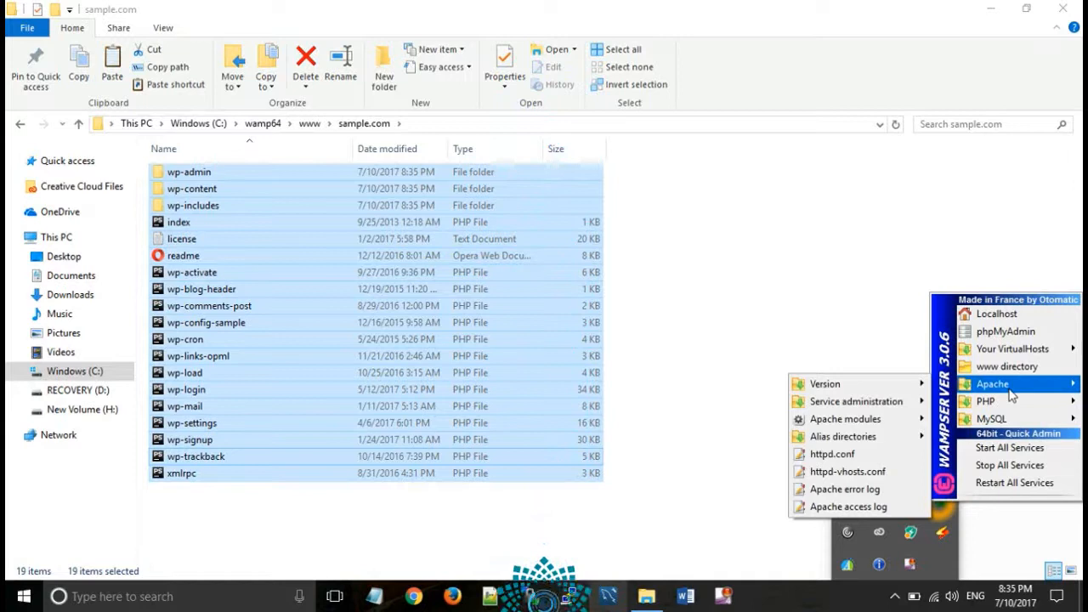
pyautogui.moveTo(847, 472)
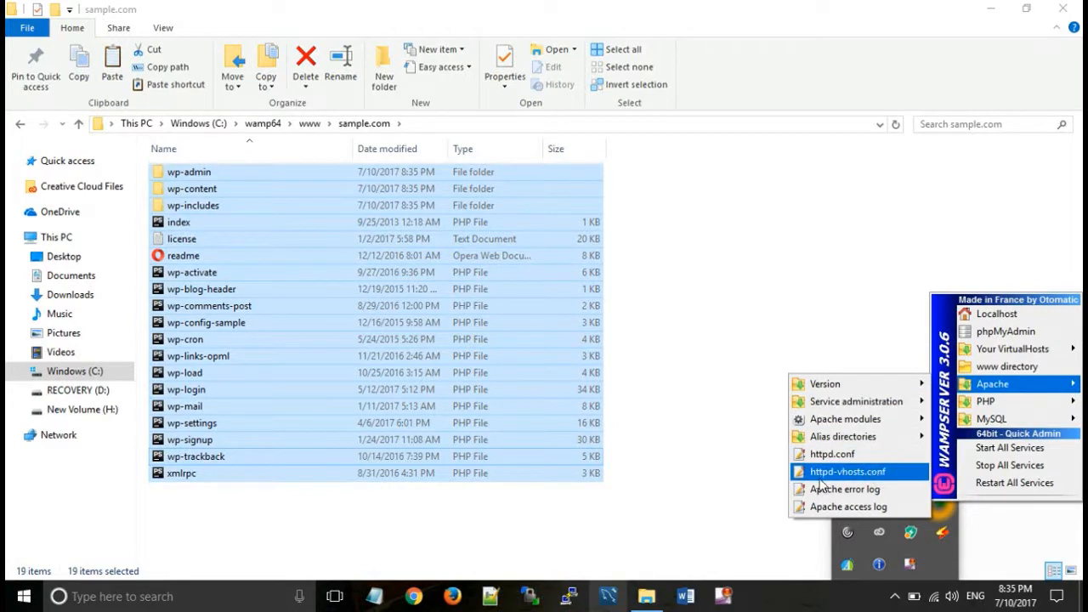
pyautogui.moveTo(853, 487)
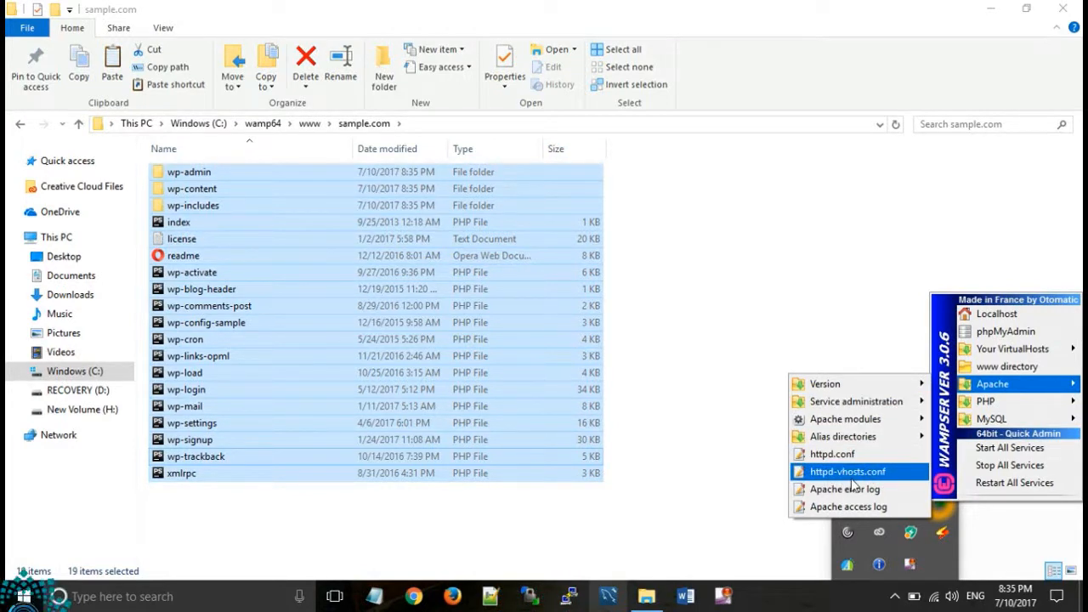
pyautogui.click(847, 471)
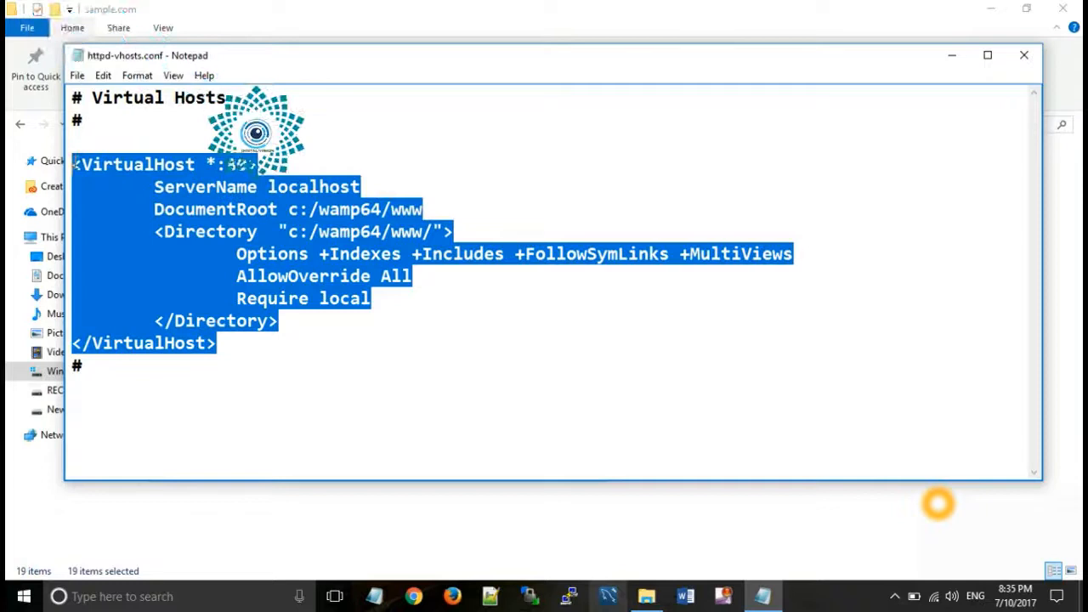
pyautogui.rightClick(170, 165)
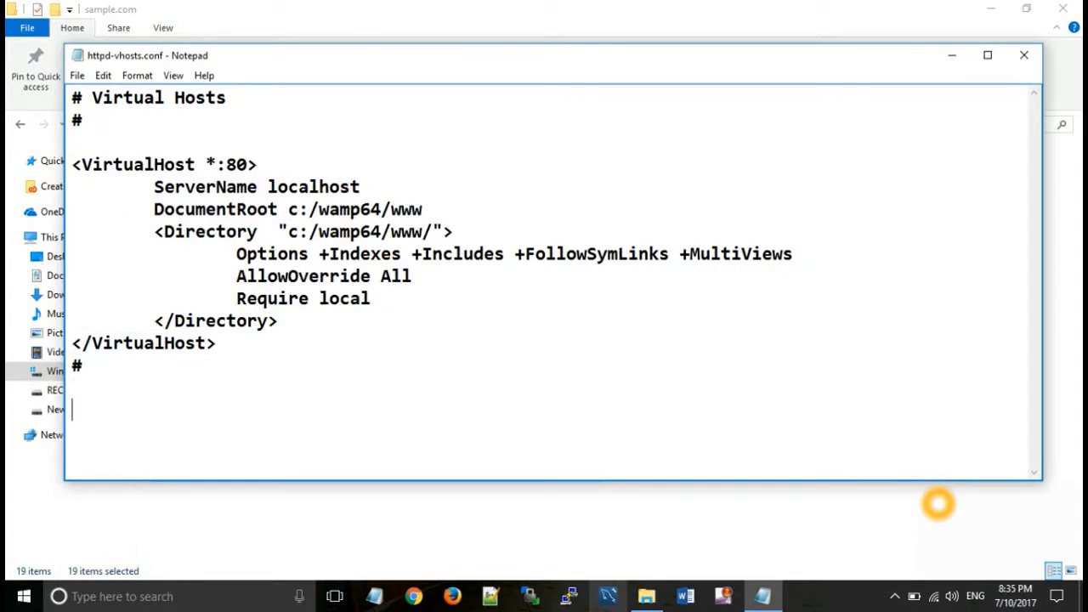
pyautogui.scroll(-3)
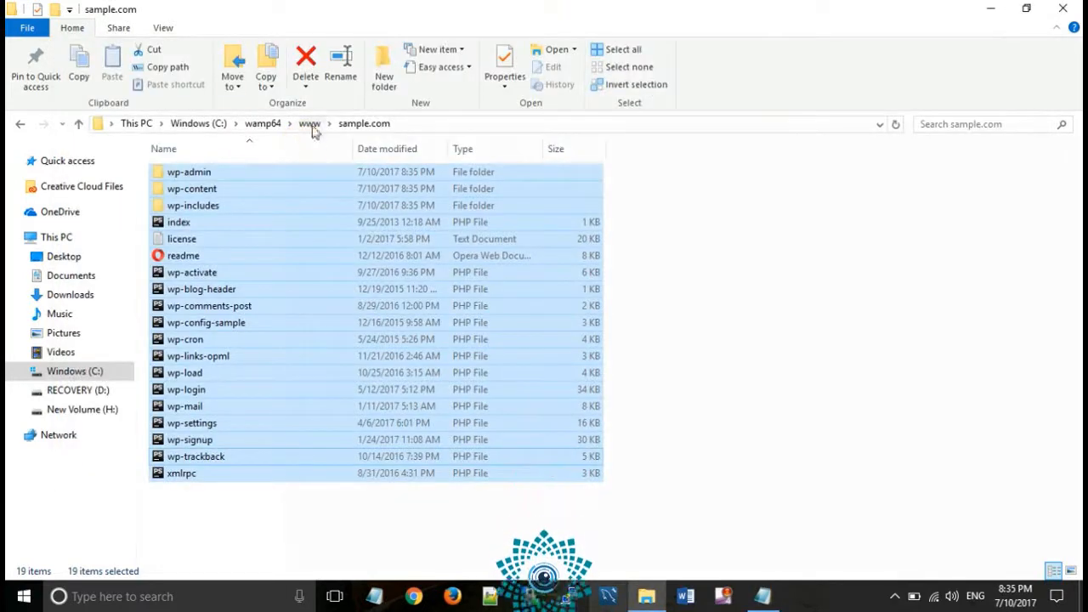
pyautogui.click(310, 122)
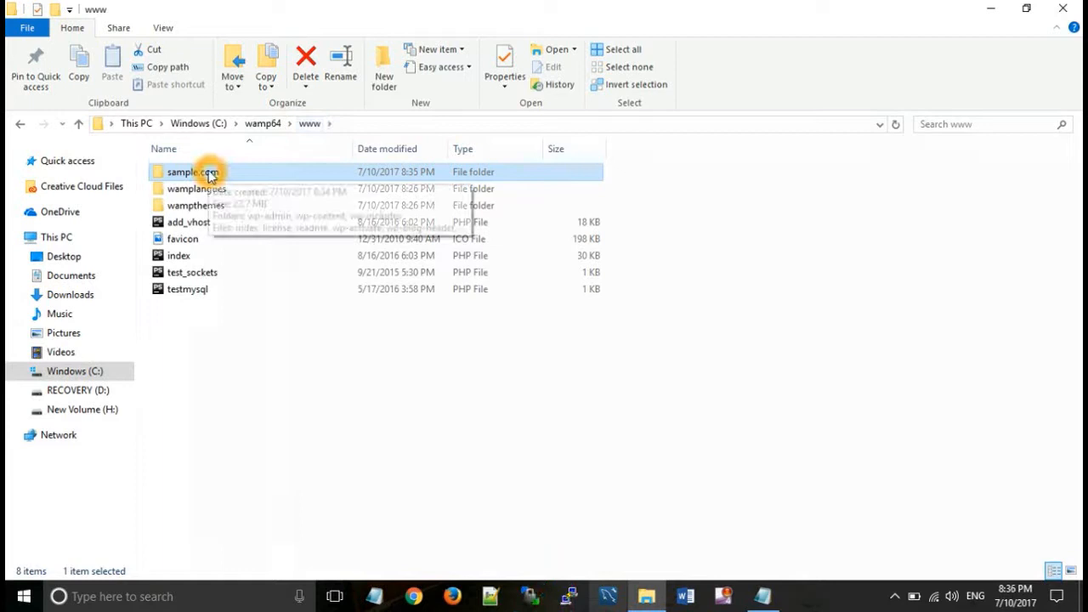
pyautogui.moveTo(190, 172)
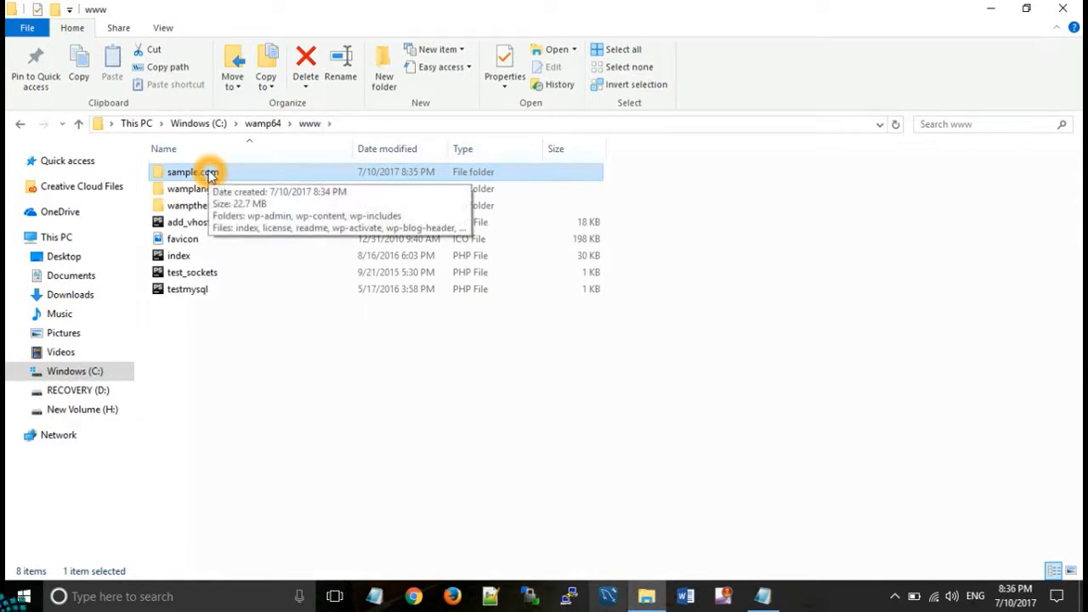
pyautogui.rightClick(190, 170)
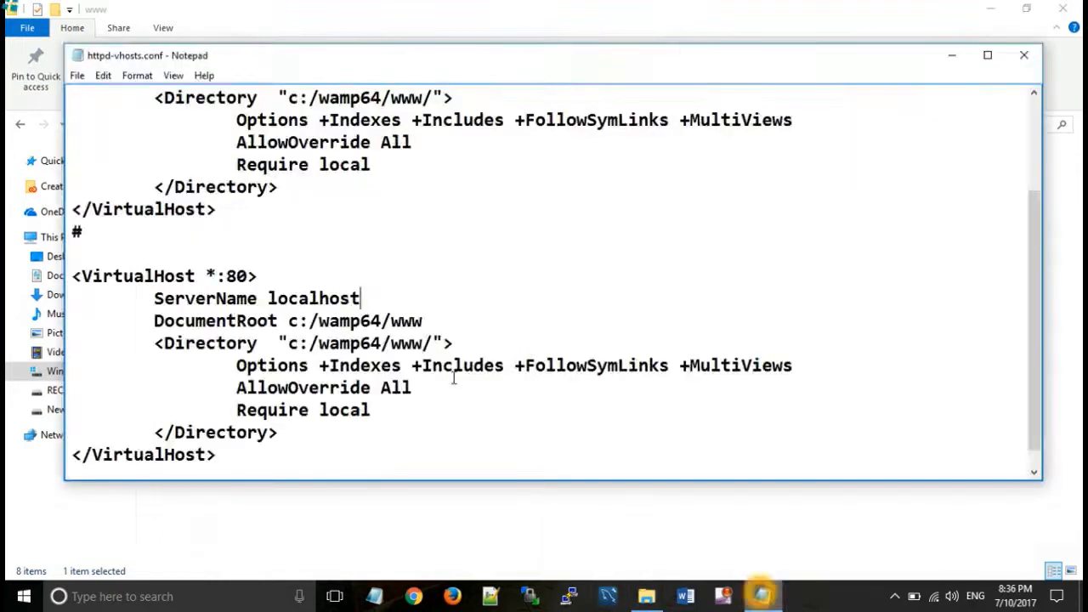
# Set ServerName to sample.com and point DocumentRoot and Directory to c:/wamp64/www/sample.com
pyautogui.doubleClick(313, 297)
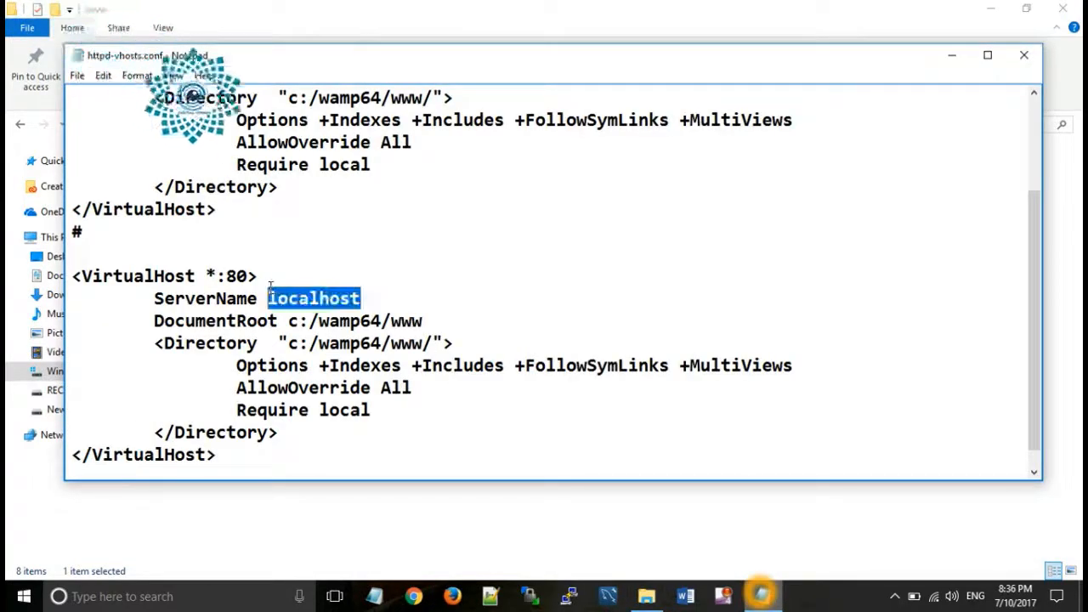
pyautogui.write('sample.com')
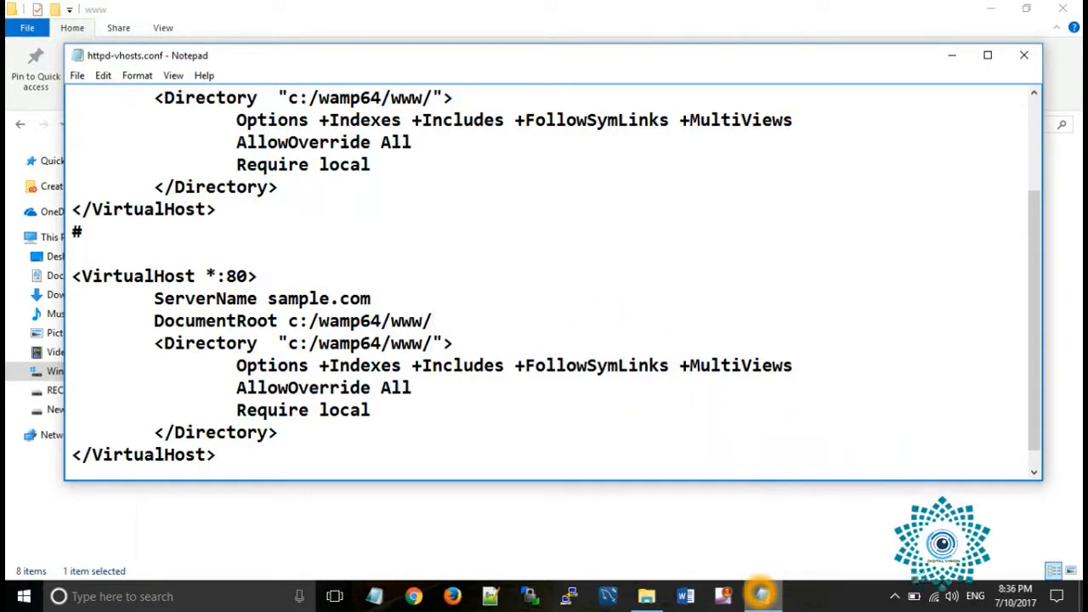
pyautogui.write('sample.com')
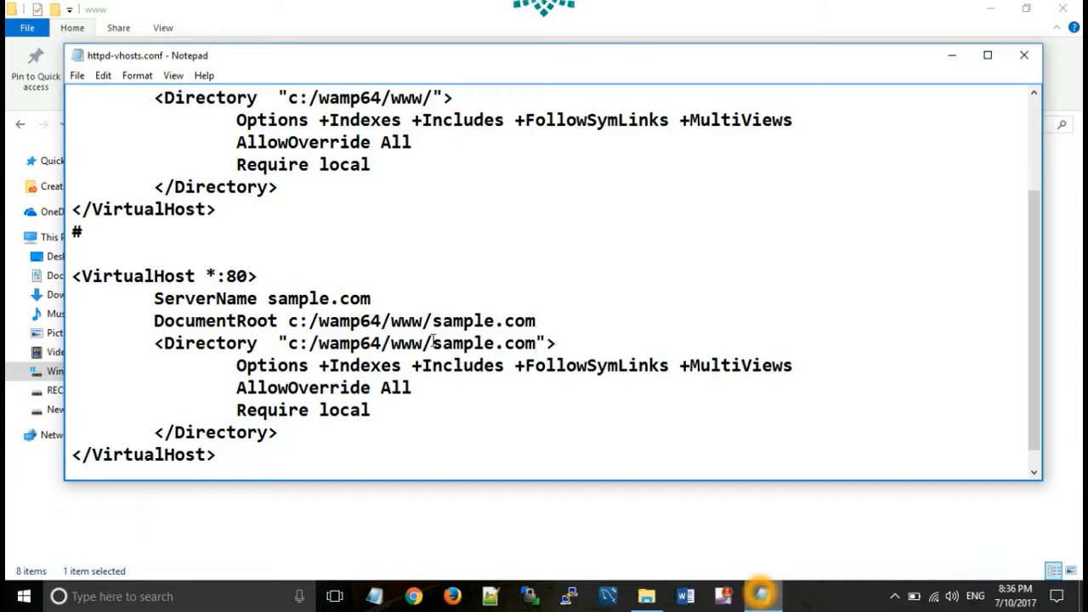
pyautogui.moveTo(79, 80)
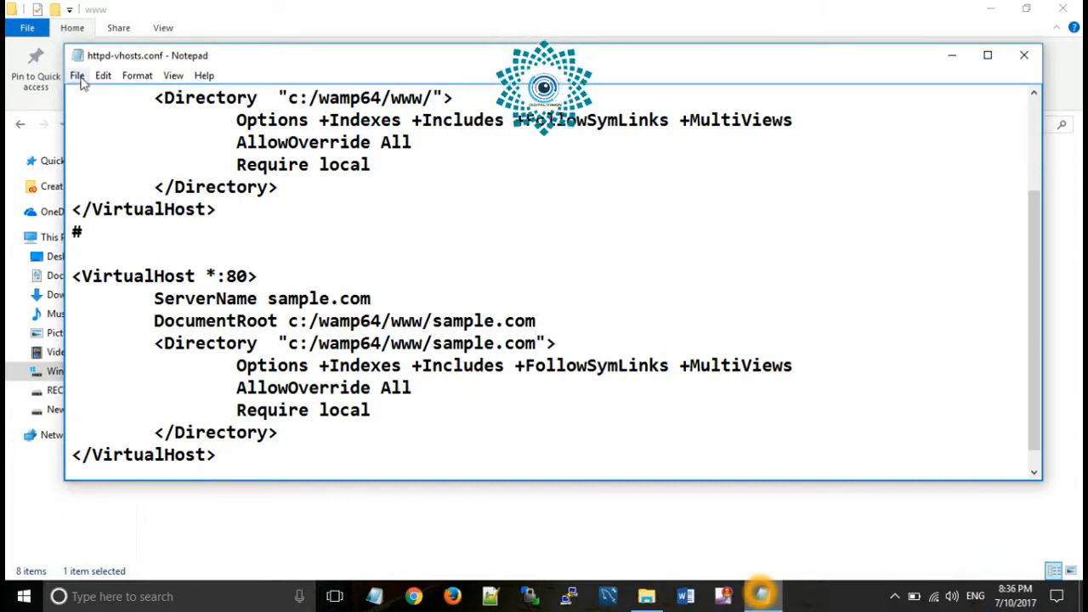
pyautogui.moveTo(859, 82)
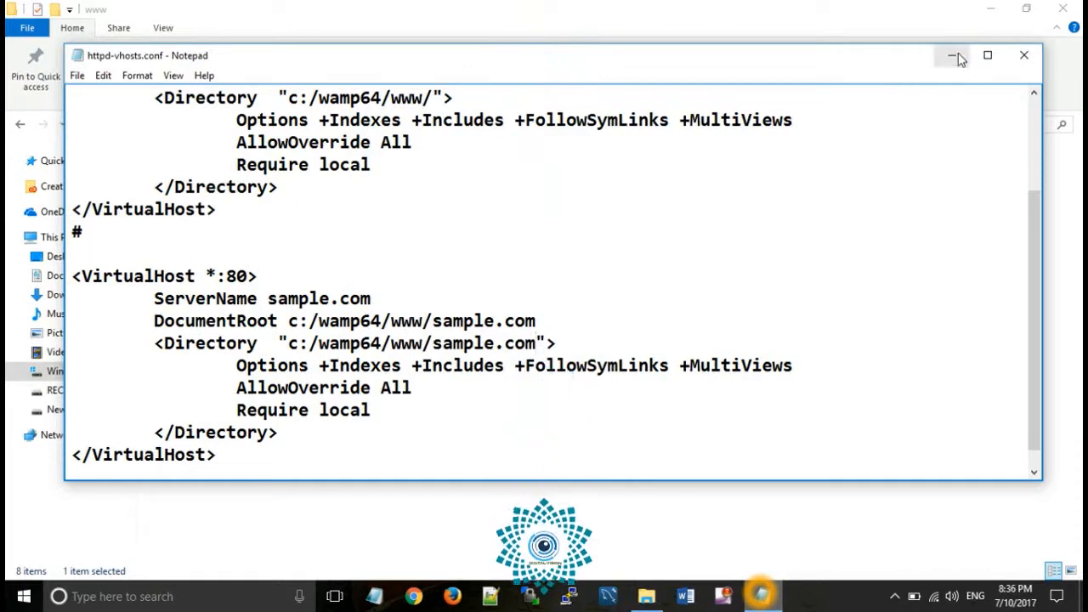
# Minimize httpd-vhosts.conf and launch a new Notepad as administrator
pyautogui.click(953, 55)
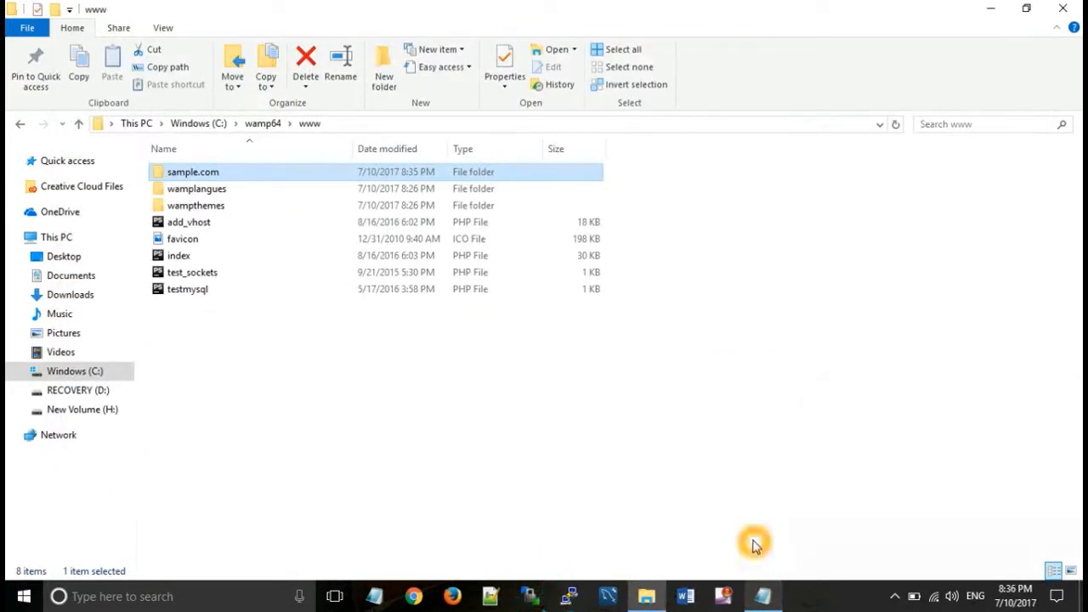
pyautogui.rightClick(762, 595)
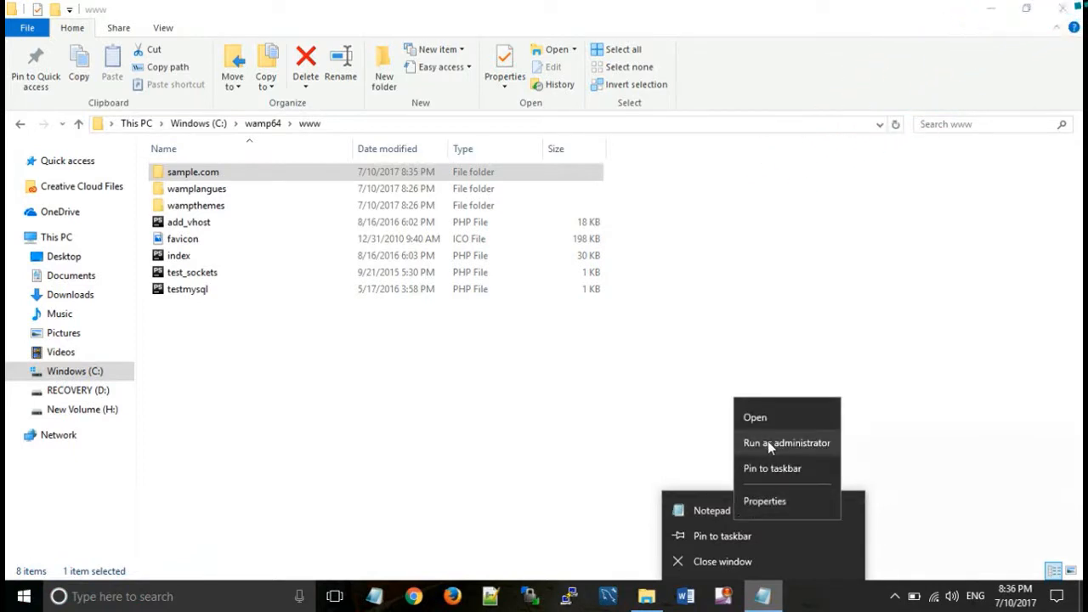
pyautogui.click(785, 442)
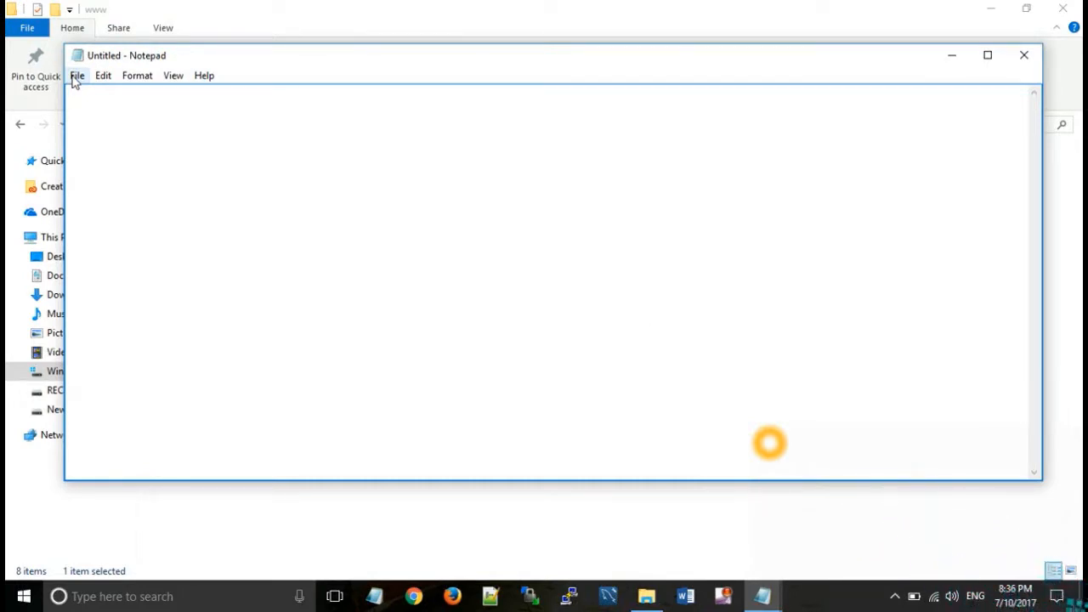
# Browse the Open dialog to C:\Windows\System32\drivers\etc and enter hosts as the filename
pyautogui.click(76, 75)
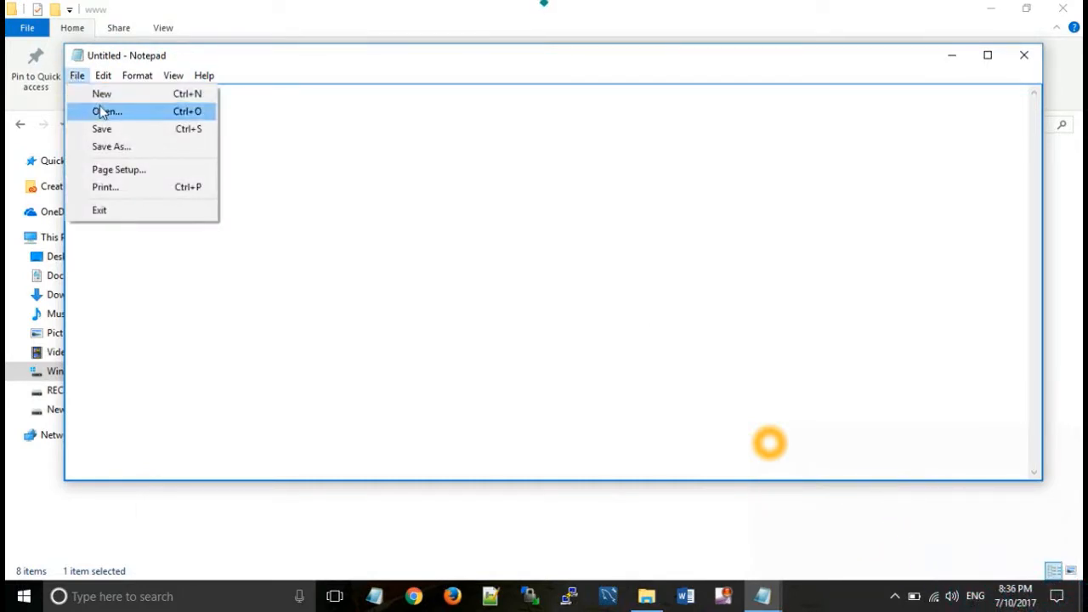
pyautogui.click(107, 113)
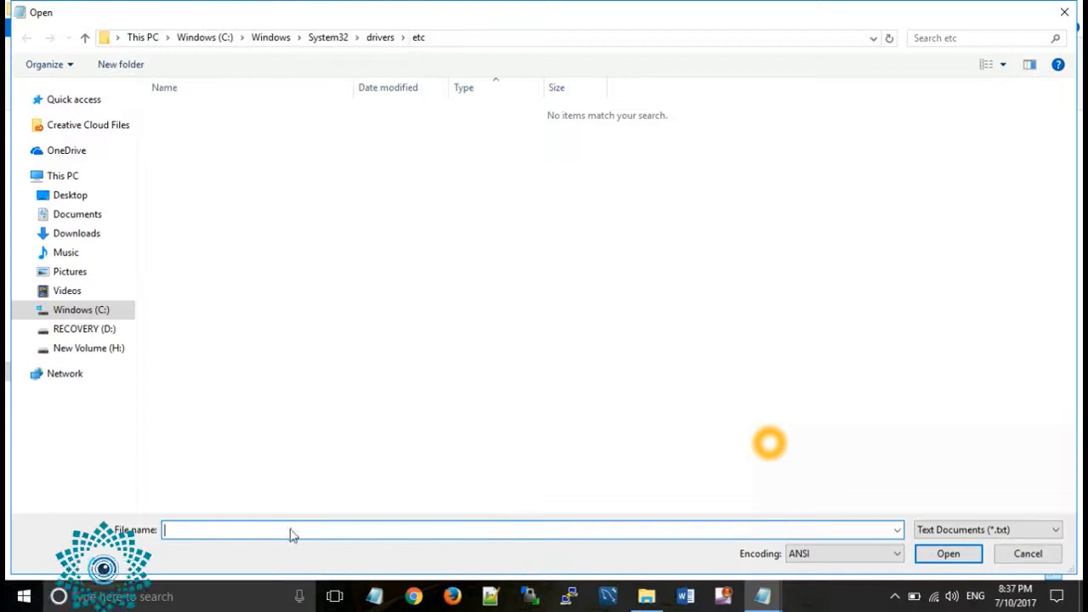
pyautogui.write('hosts')
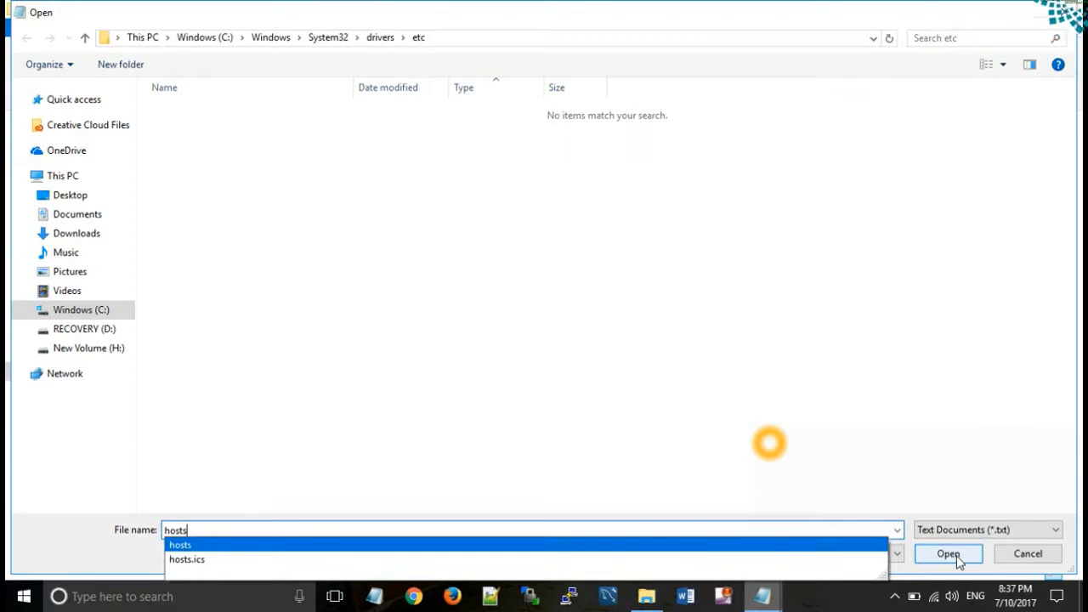
pyautogui.moveTo(704, 530)
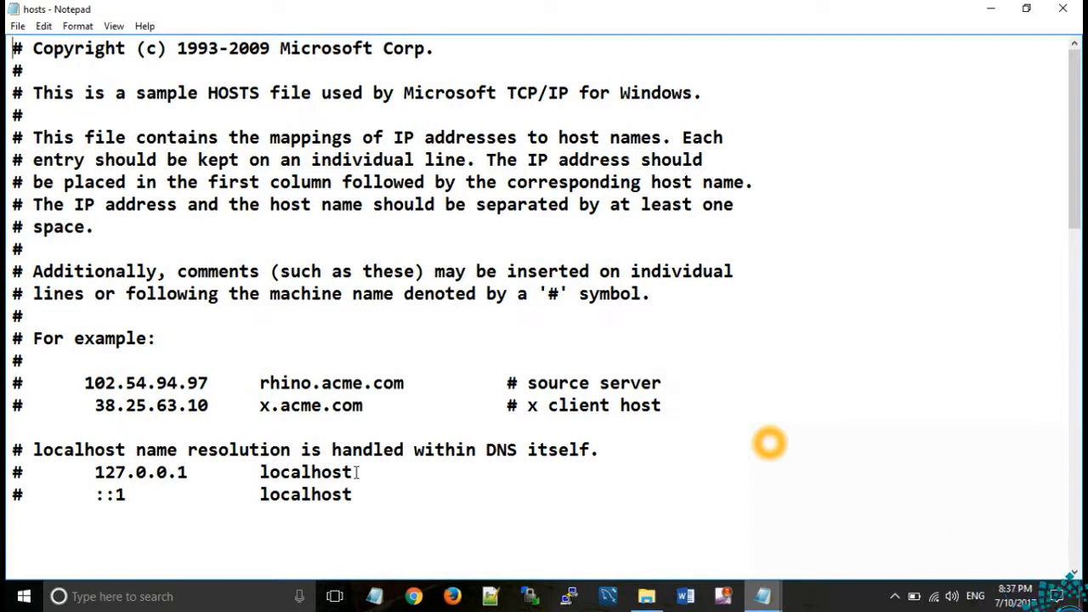
# Add a new hosts line mapping 127.0.0.1 to sample.com, copied from the localhost entry
pyautogui.doubleClick(305, 473)
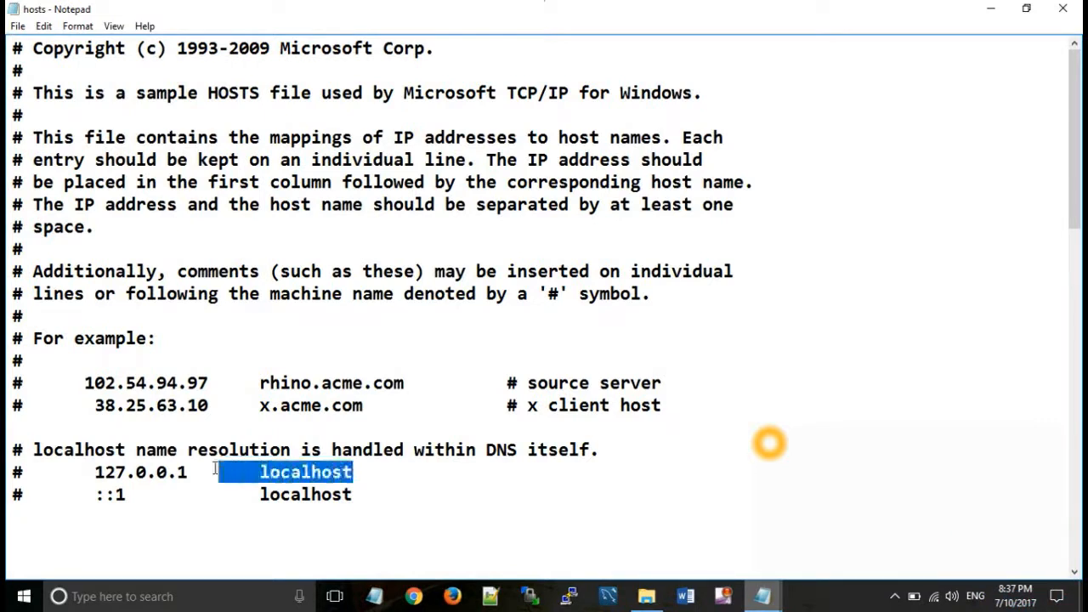
pyautogui.moveTo(190, 473); pyautogui.dragTo(94, 473)
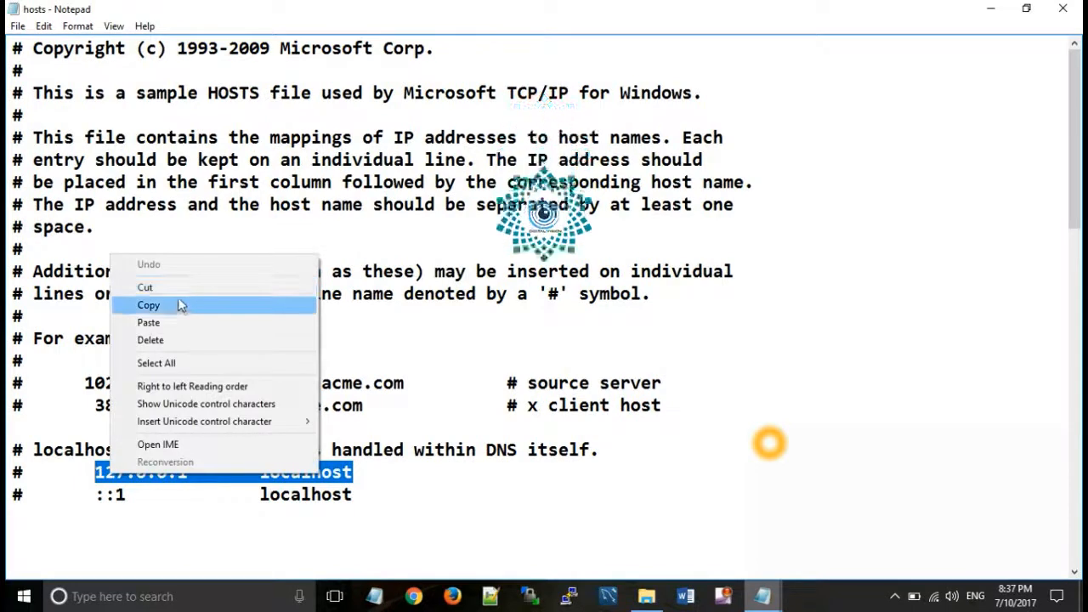
pyautogui.click(148, 306)
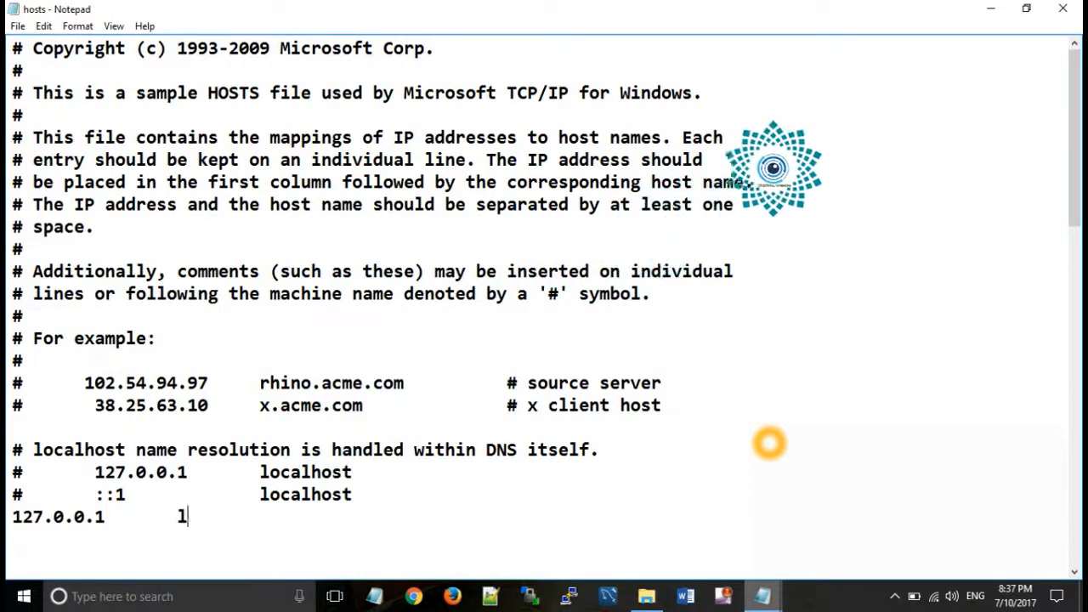
pyautogui.press('Backspace')
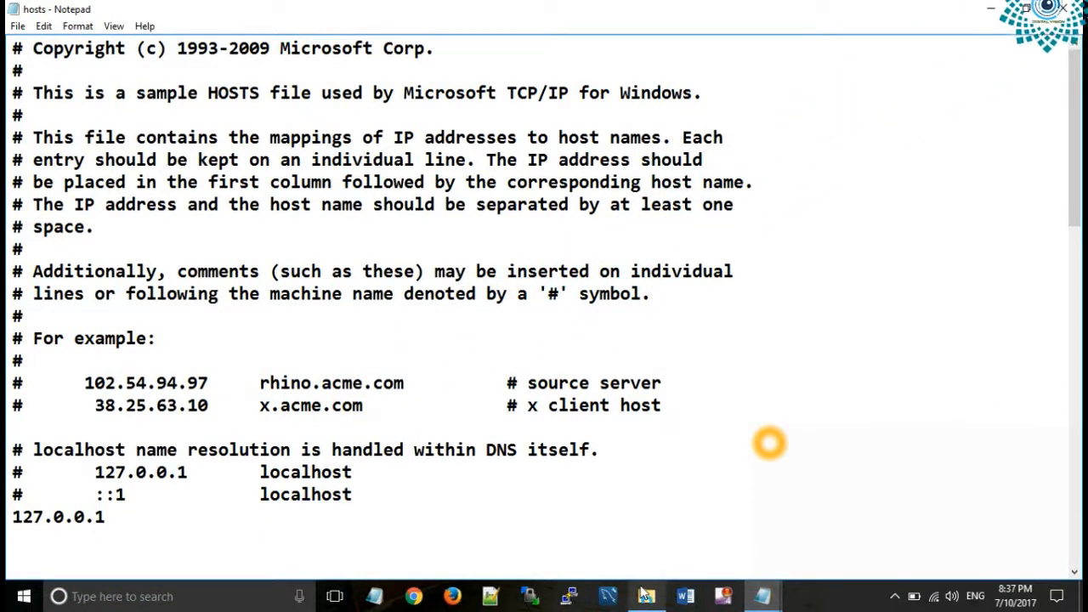
# Close both the hosts file and the httpd-vhosts.conf Notepad windows
pyautogui.click(646, 595)
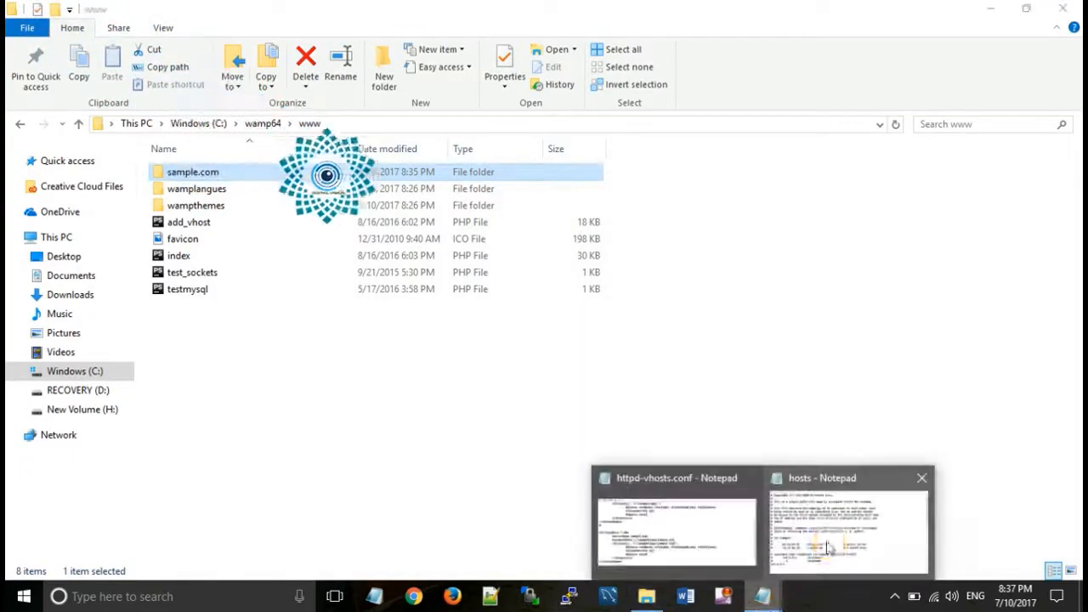
pyautogui.click(847, 524)
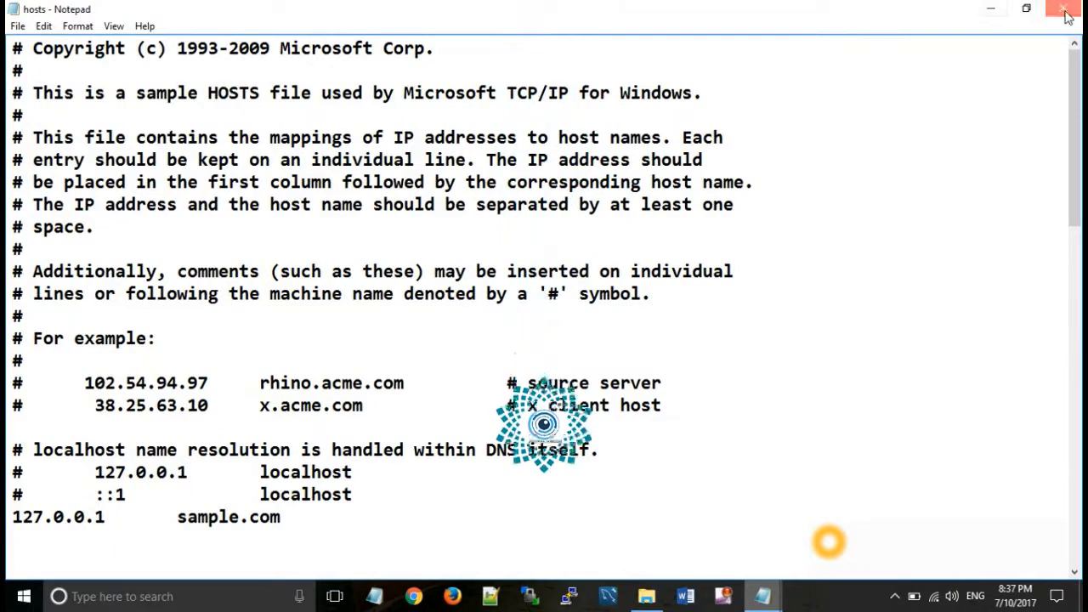
pyautogui.click(1064, 8)
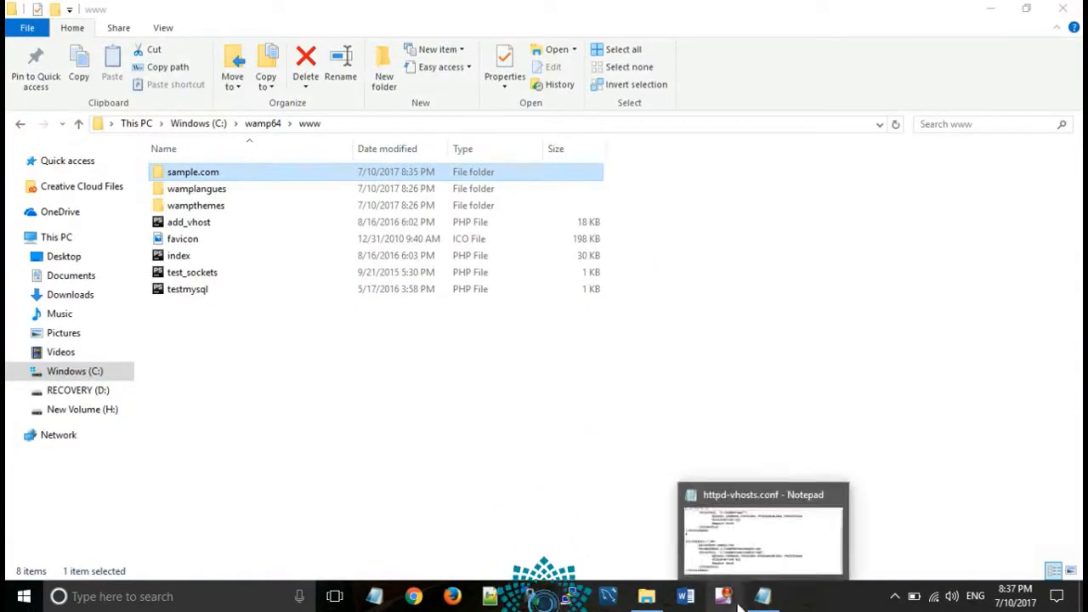
pyautogui.click(762, 527)
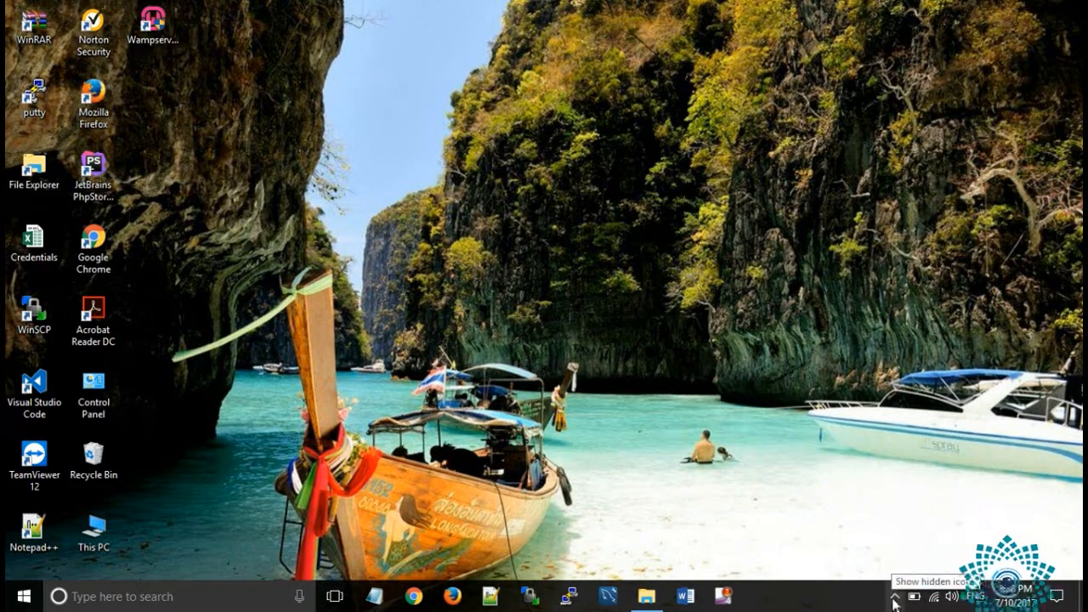
# Restart all WampServer services from the tray icon menu
pyautogui.click(891, 595)
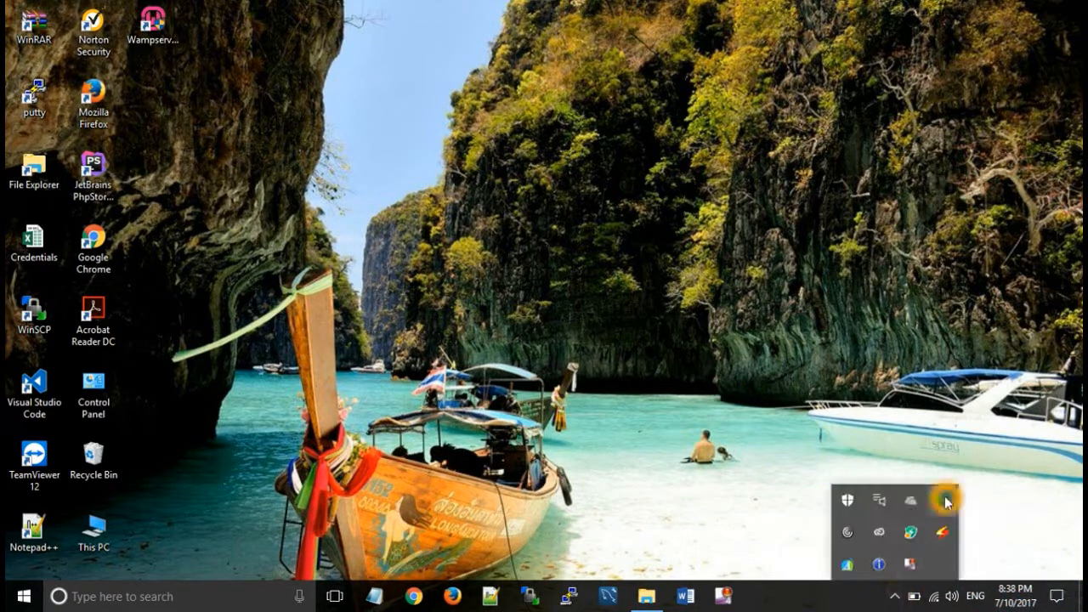
pyautogui.click(946, 503)
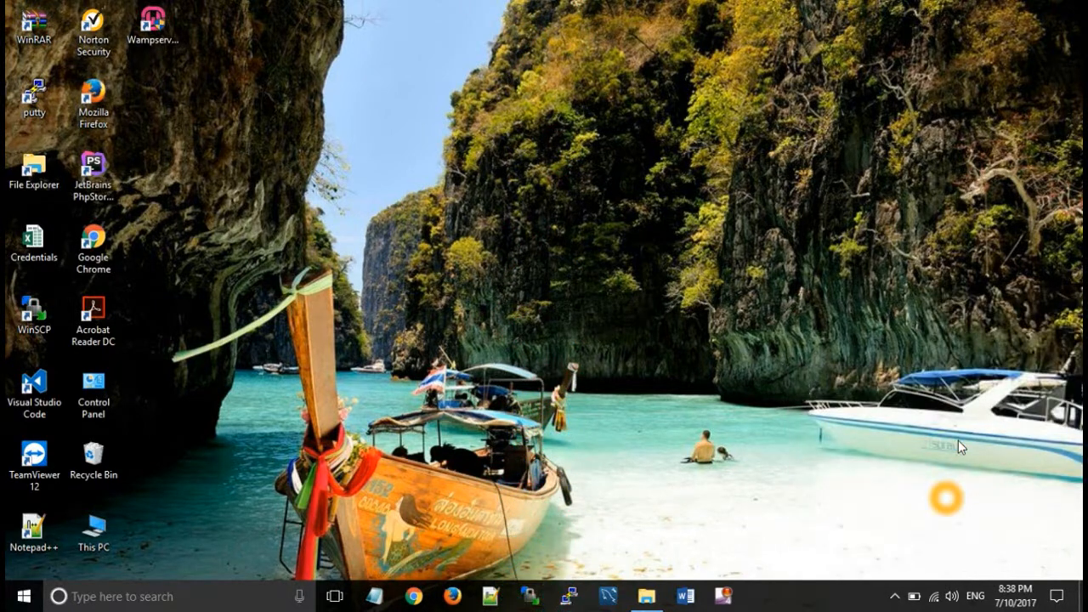
pyautogui.click(895, 595)
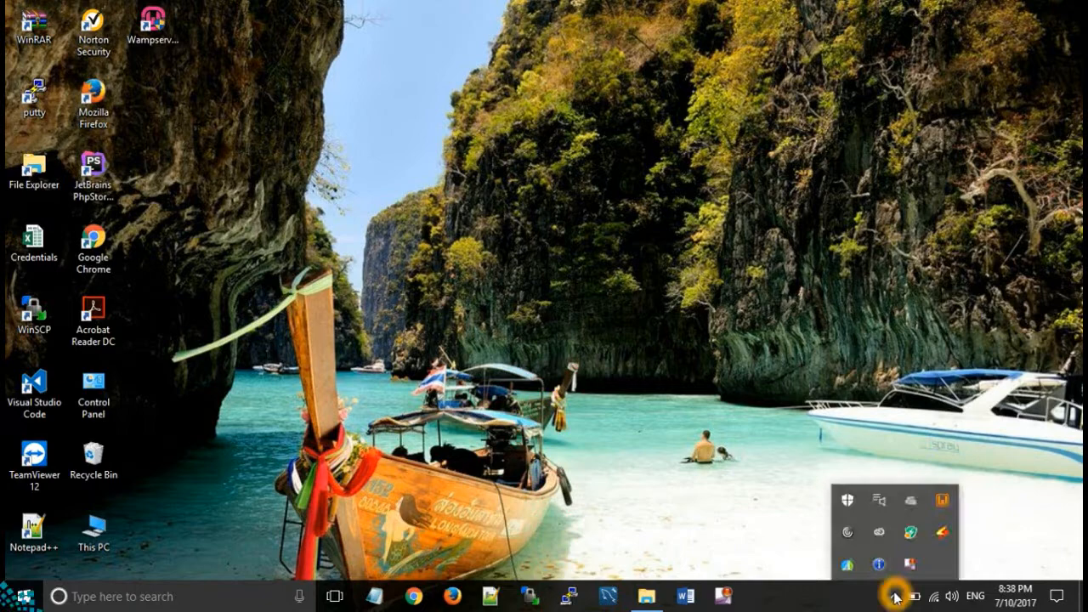
pyautogui.moveTo(940, 500)
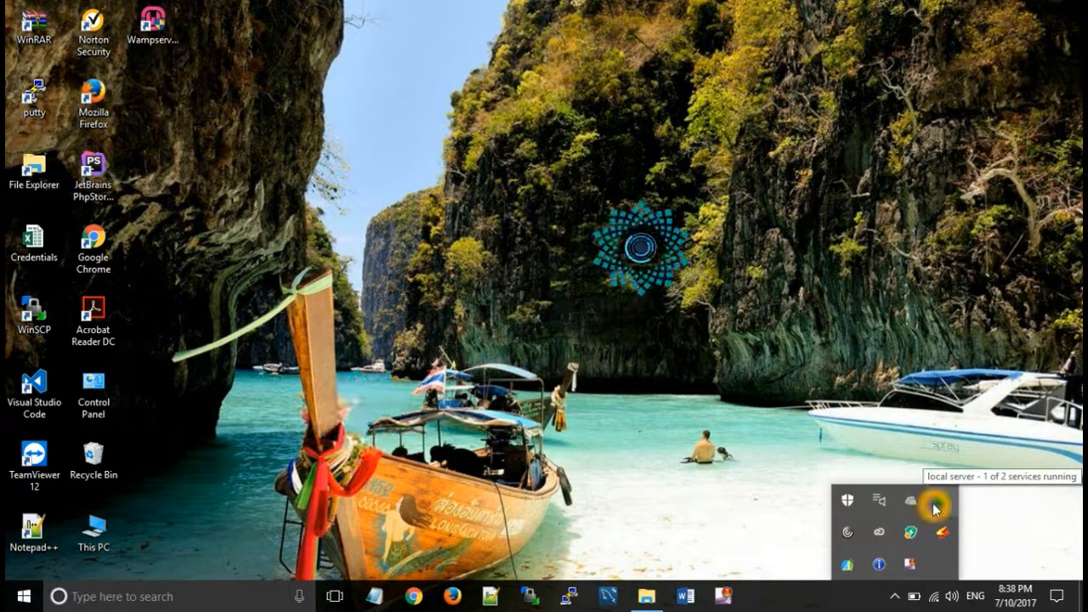
pyautogui.moveTo(412, 272)
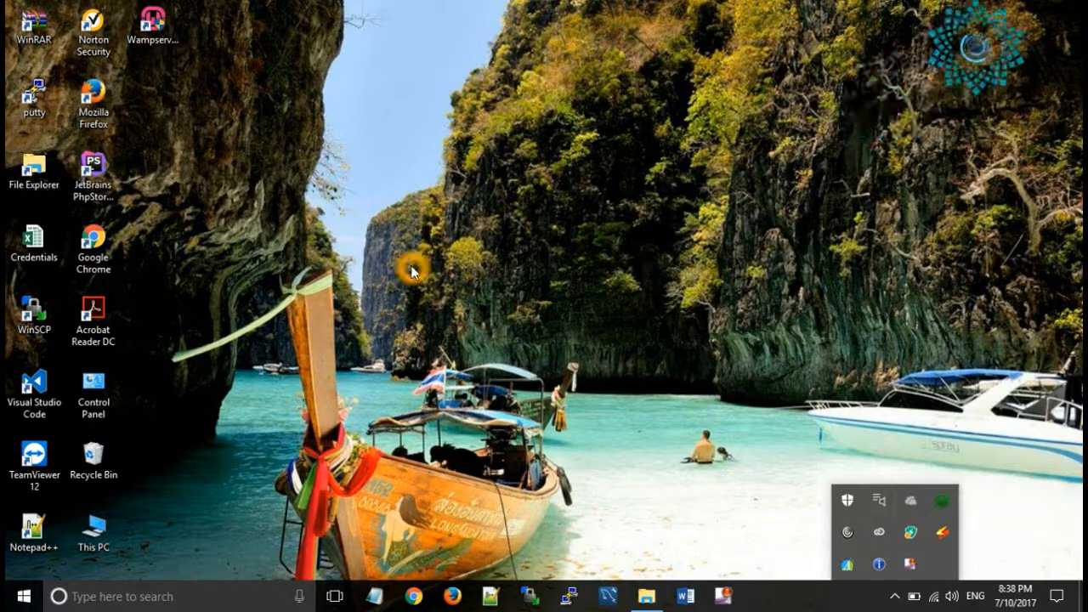
# Refresh the desktop and load the WampServer localhost homepage in the browser
pyautogui.rightClick(411, 271)
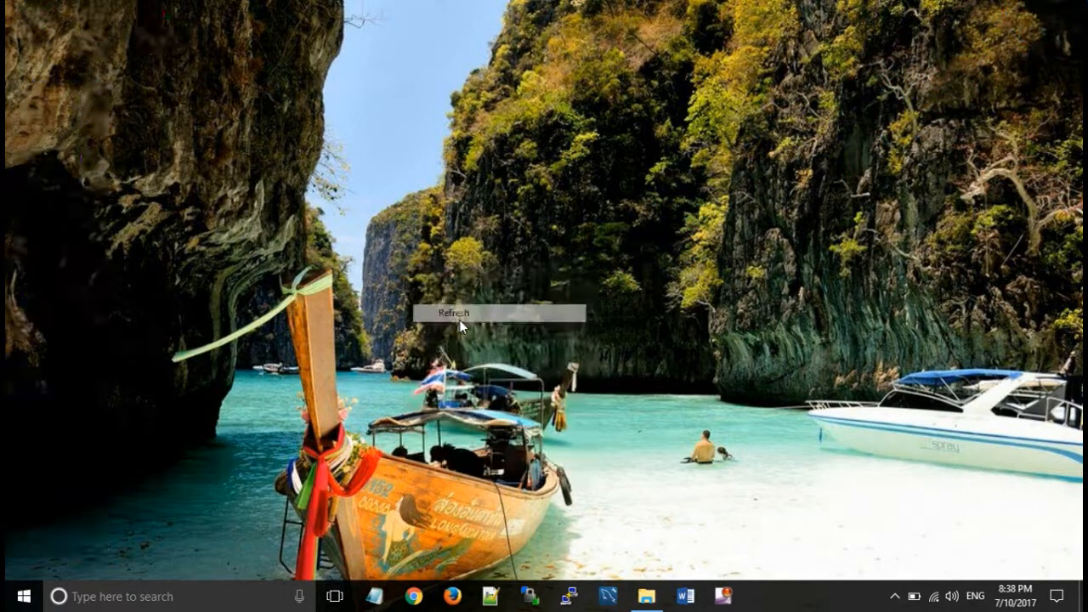
pyautogui.click(455, 313)
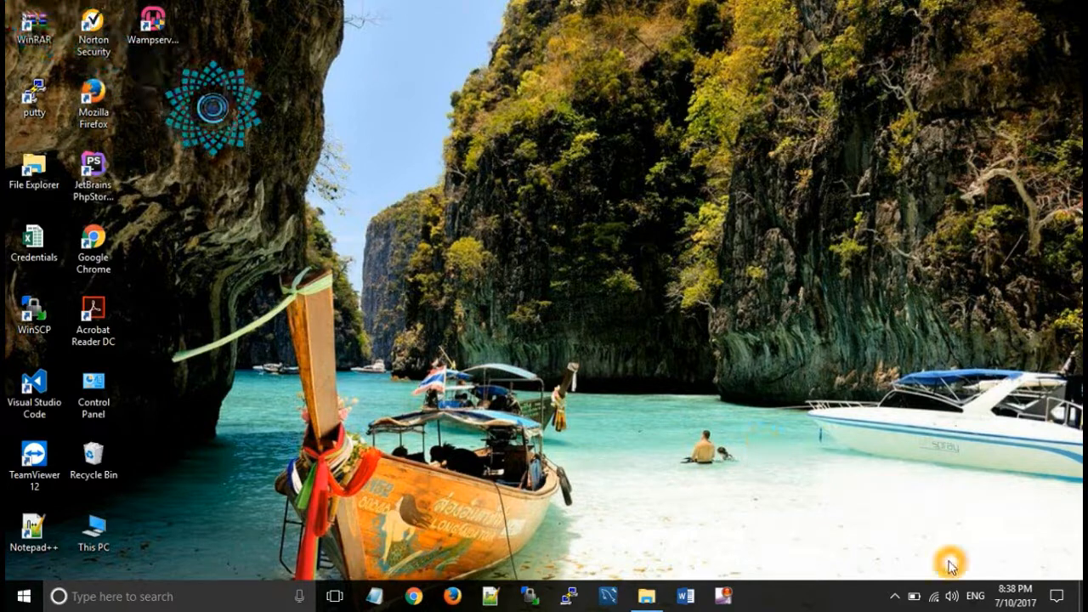
pyautogui.click(895, 596)
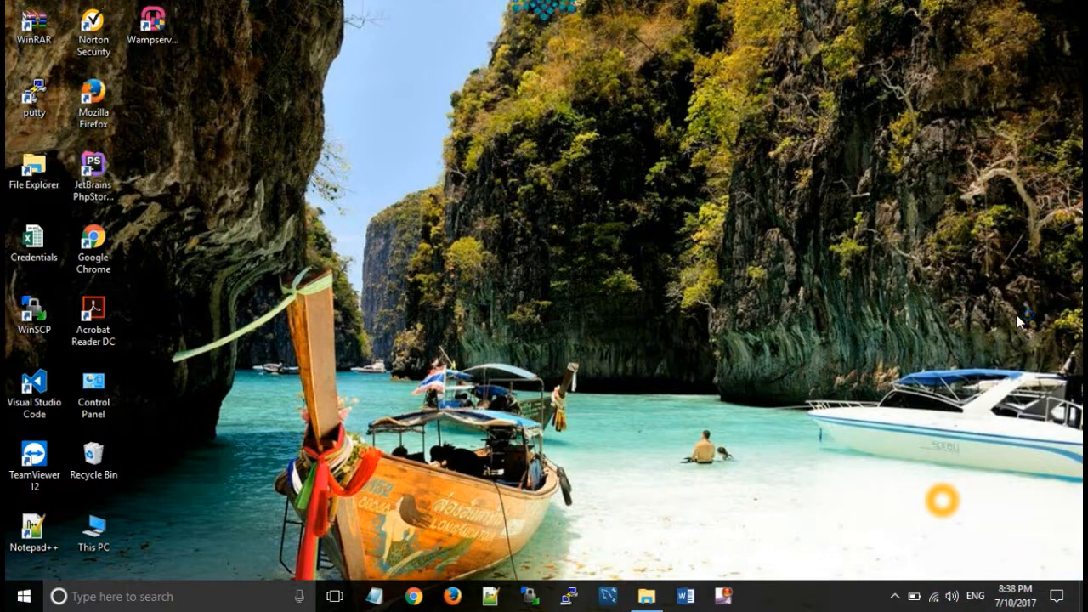
pyautogui.click(762, 596)
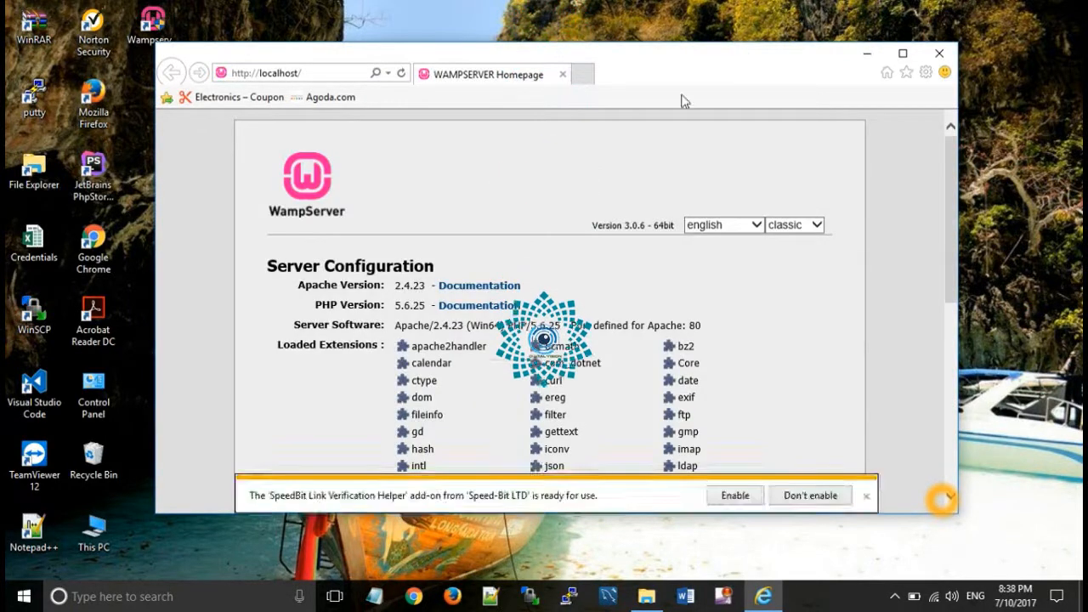
# Launch the sample.com project from Your Projects and decline the browser add-on prompt
pyautogui.click(902, 53)
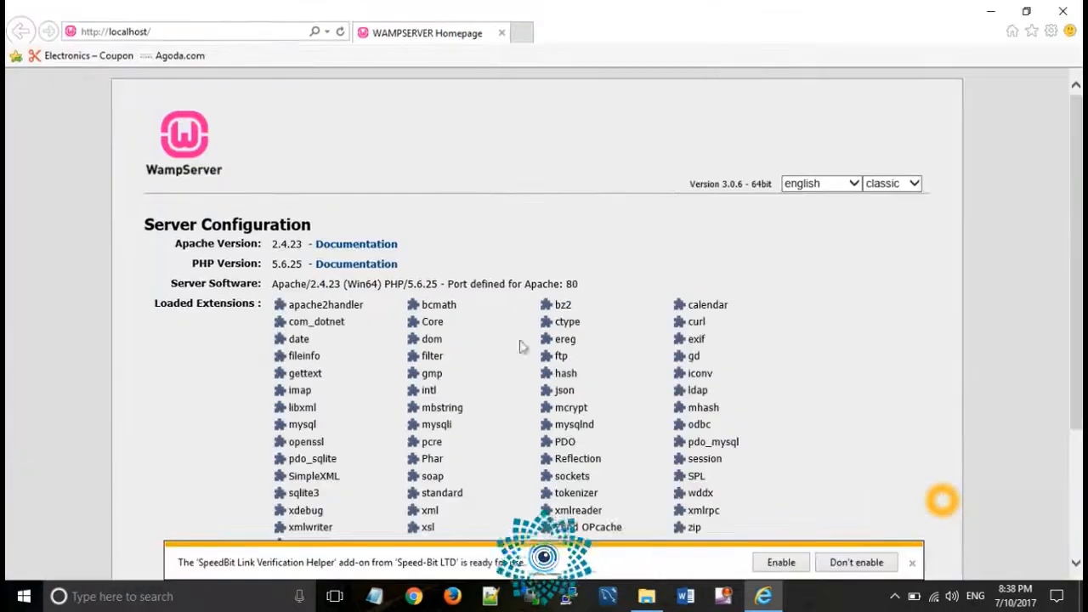
pyautogui.scroll(-3)
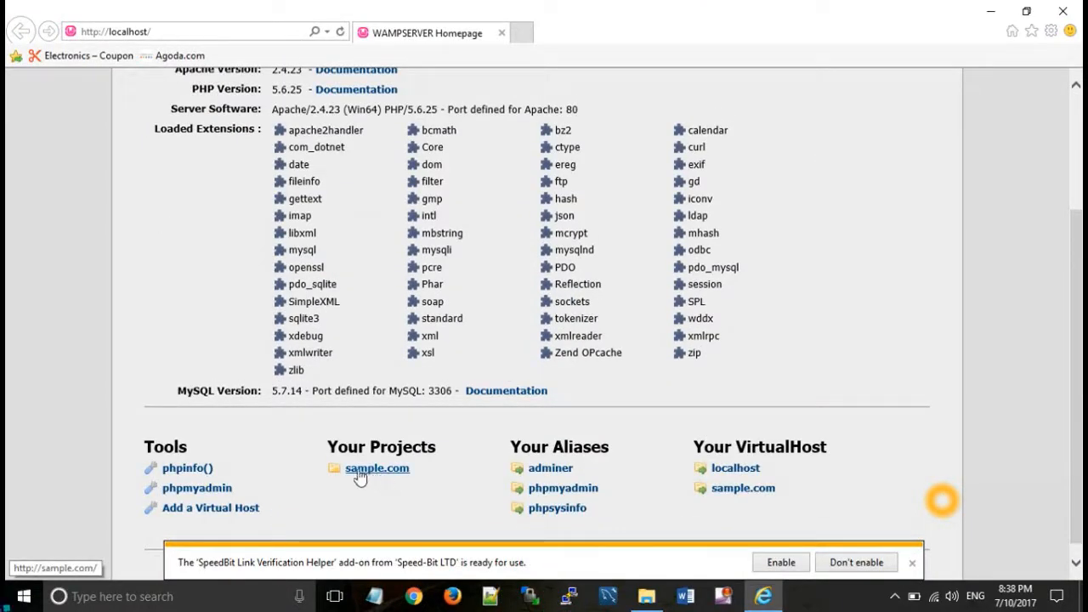
pyautogui.click(378, 467)
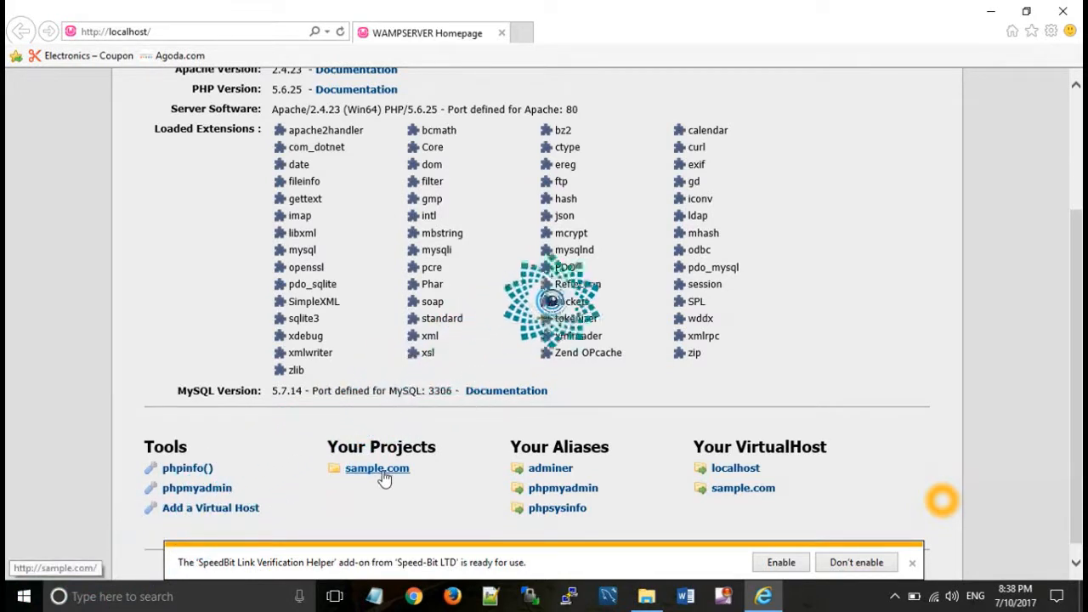
pyautogui.click(377, 467)
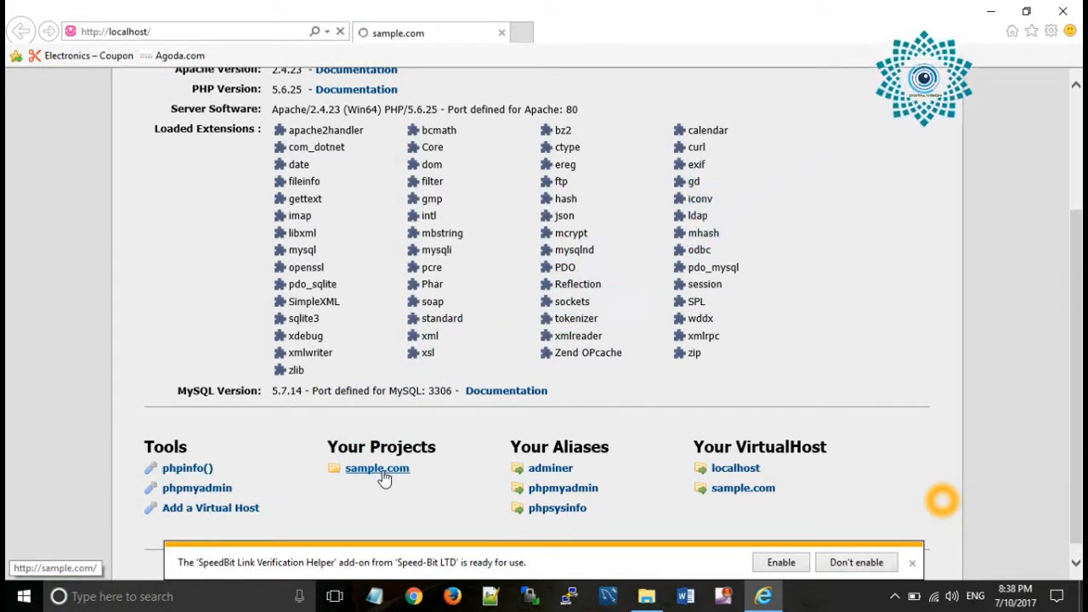
pyautogui.click(377, 470)
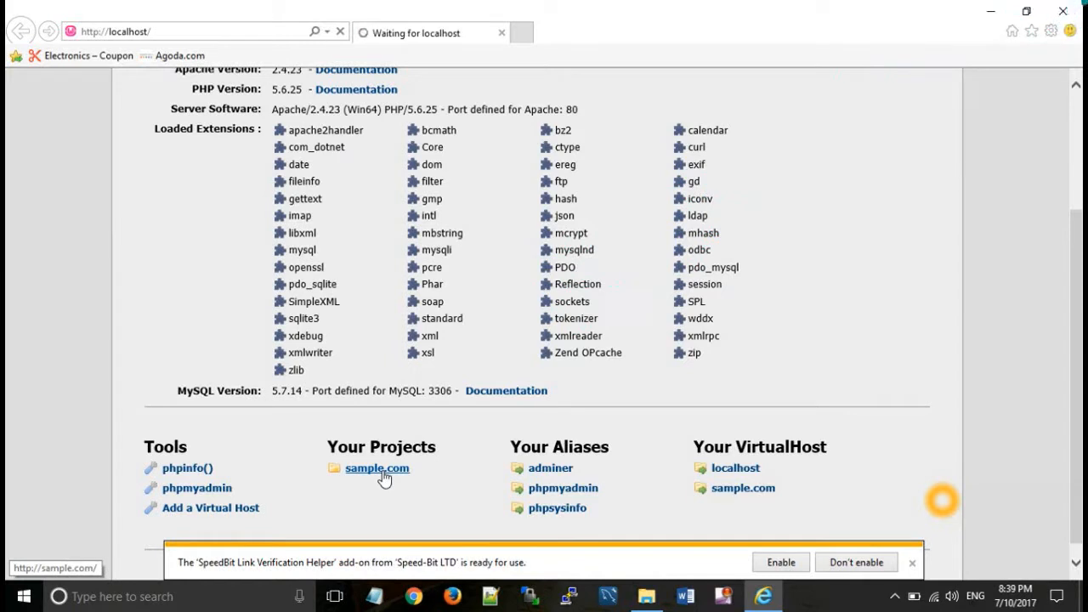
pyautogui.moveTo(514, 274)
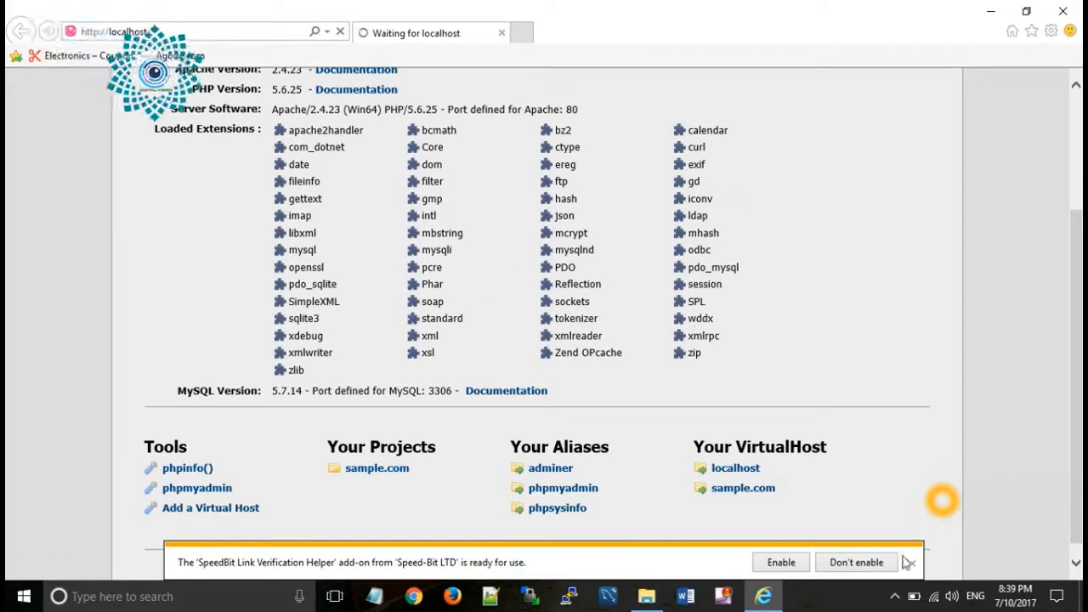
pyautogui.click(856, 561)
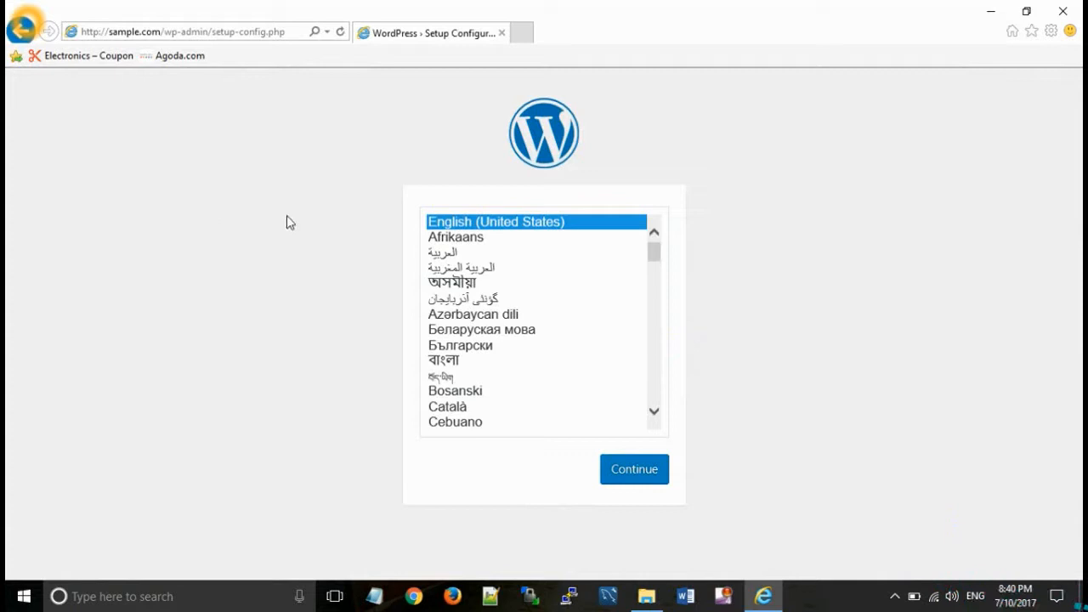
pyautogui.moveTo(373, 230)
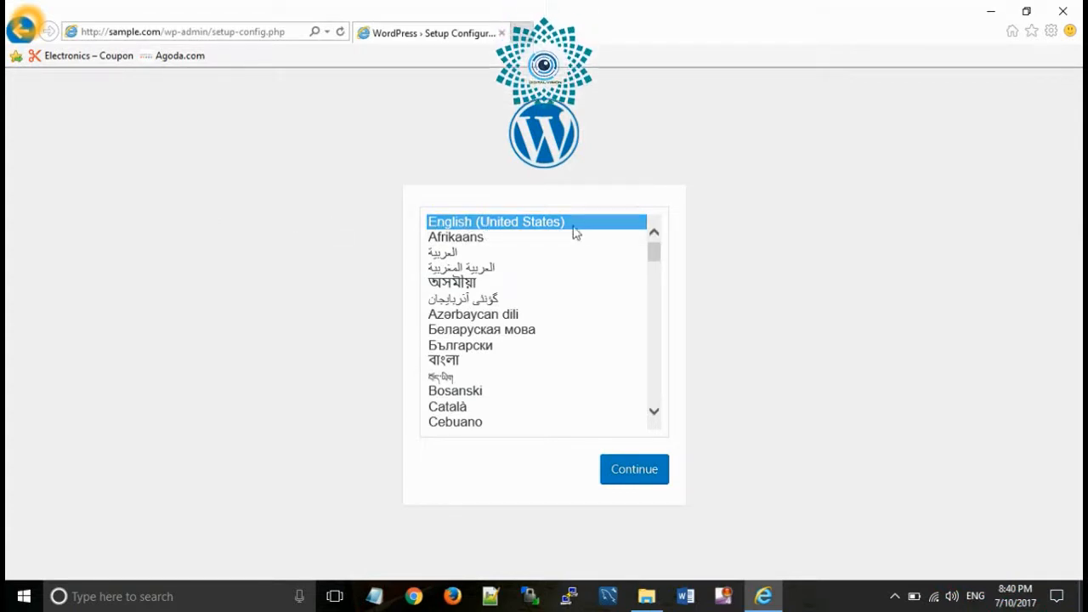
# Continue WordPress setup in English (United States) and highlight the required database details list
pyautogui.click(634, 470)
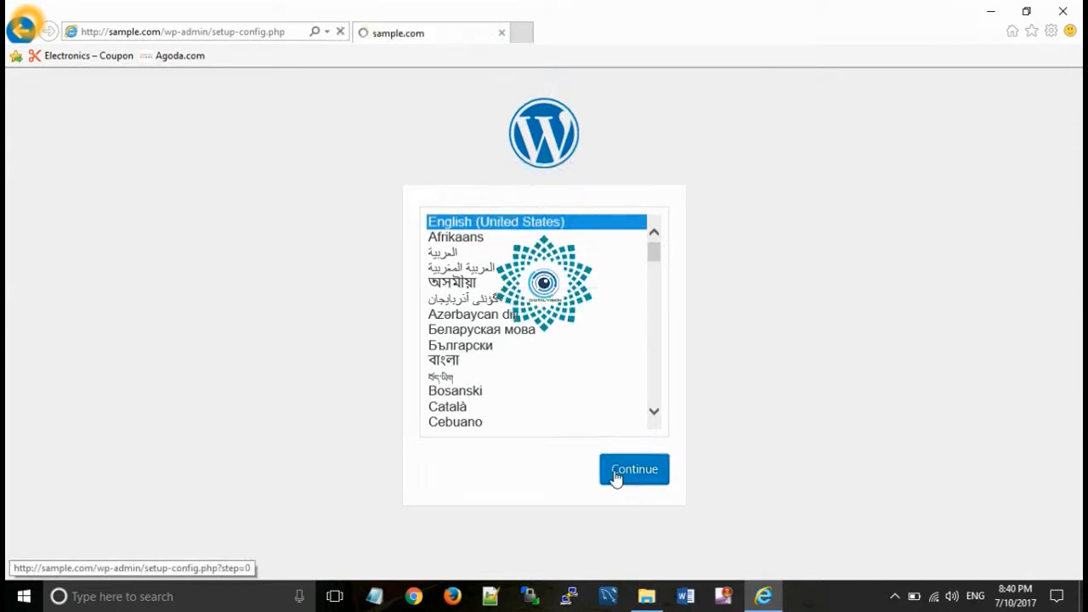
pyautogui.click(634, 470)
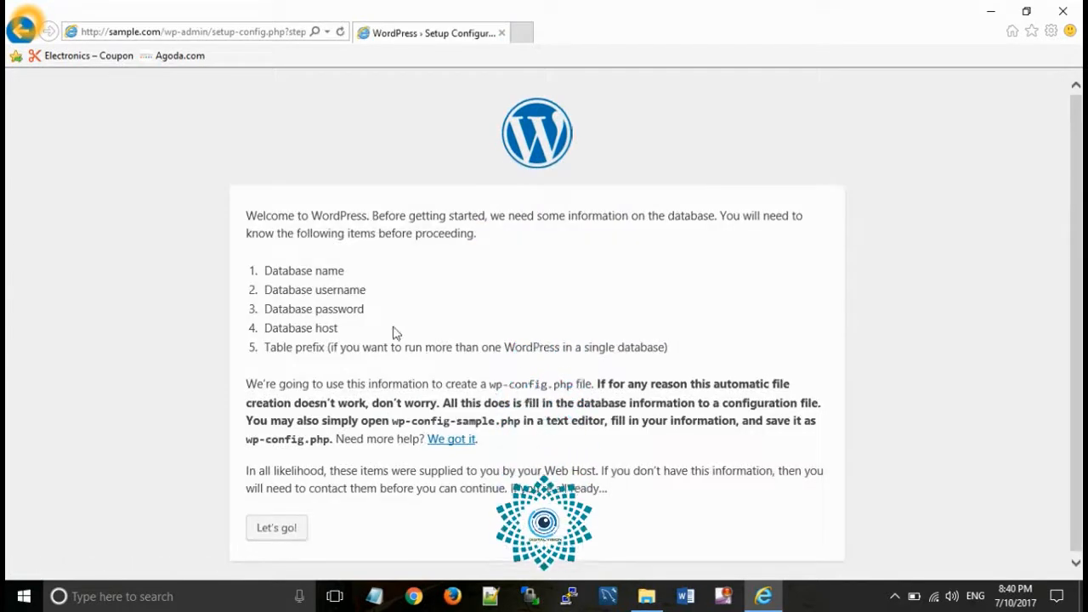
pyautogui.moveTo(264, 272)
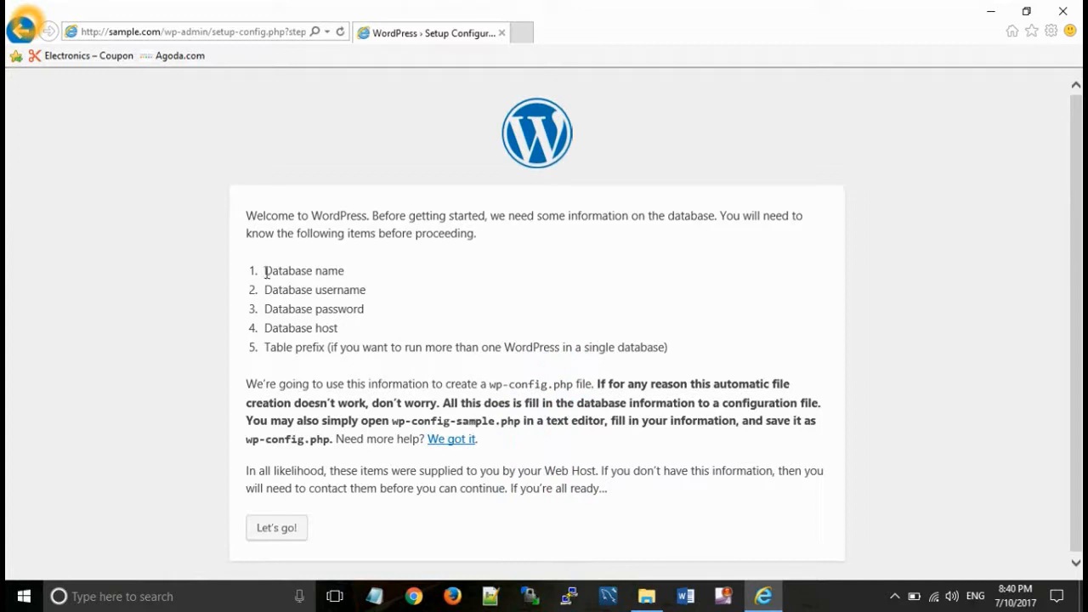
pyautogui.moveTo(357, 333)
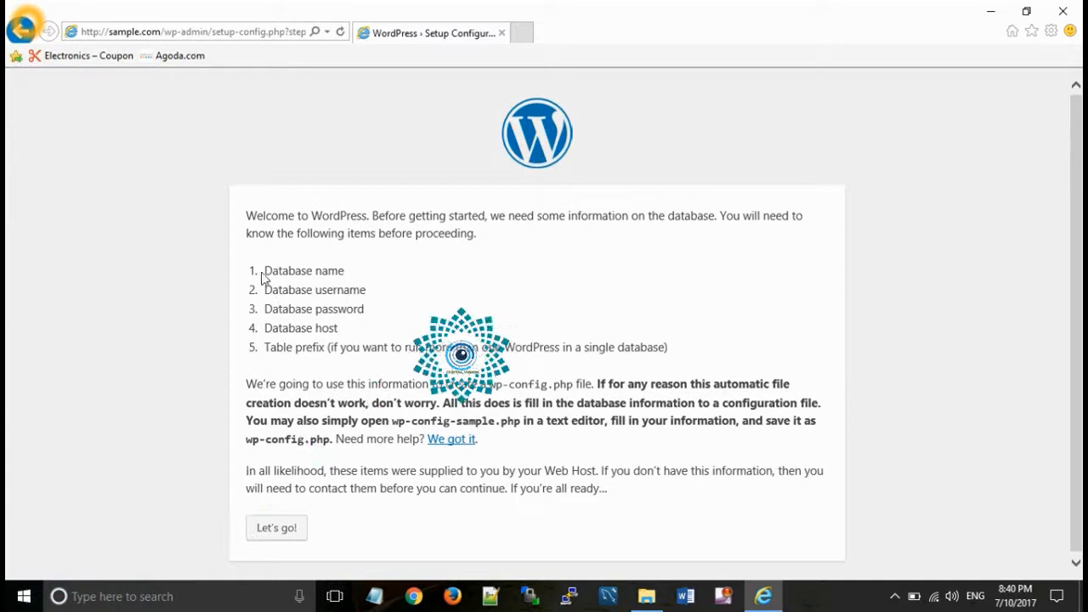
pyautogui.moveTo(265, 270); pyautogui.dragTo(314, 329)
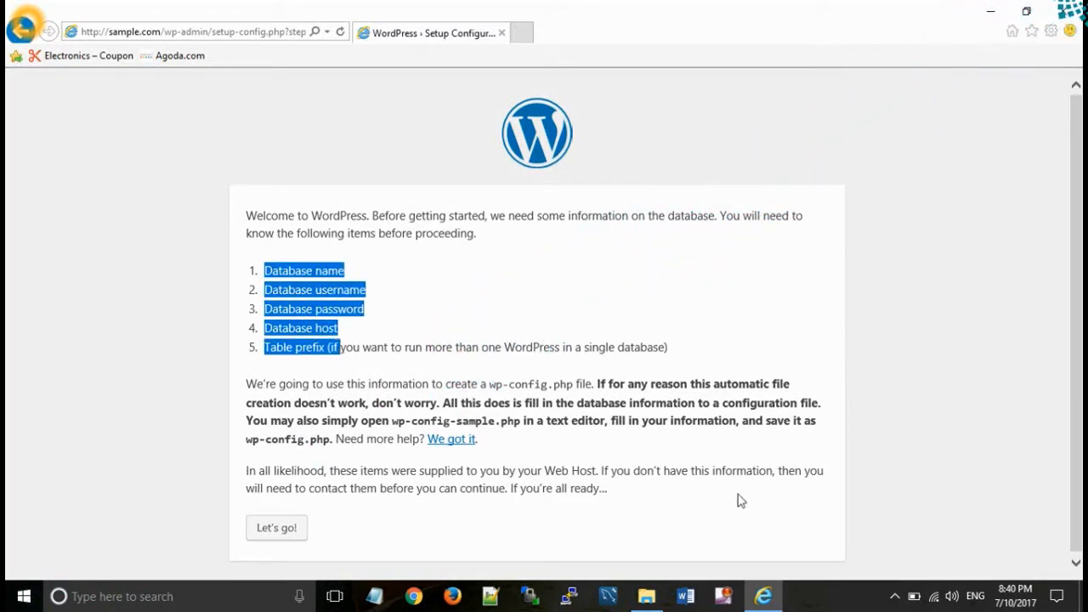
pyautogui.click(895, 595)
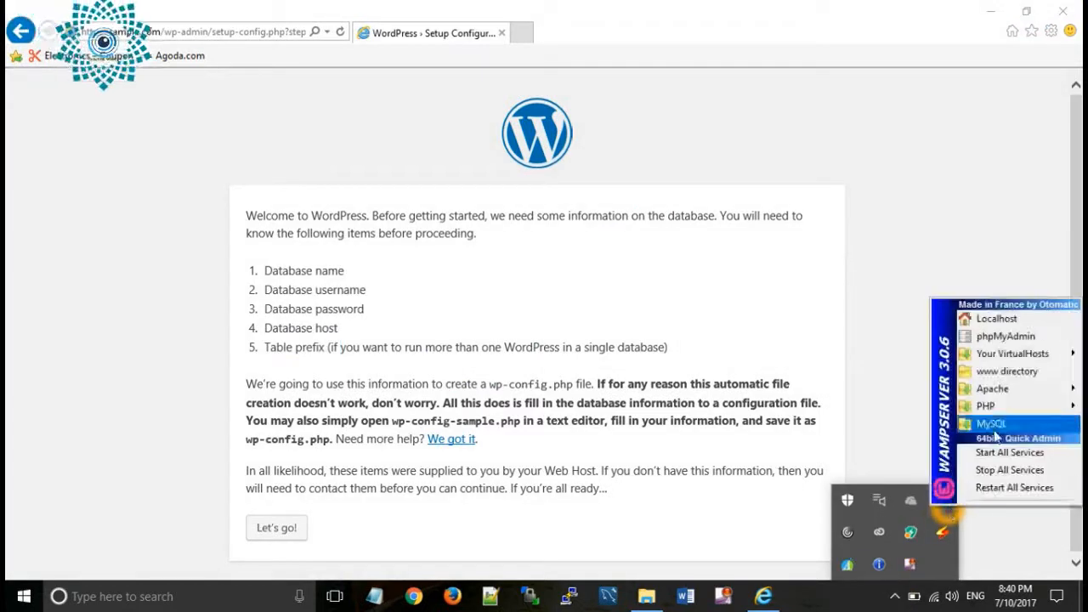
pyautogui.moveTo(1006, 337)
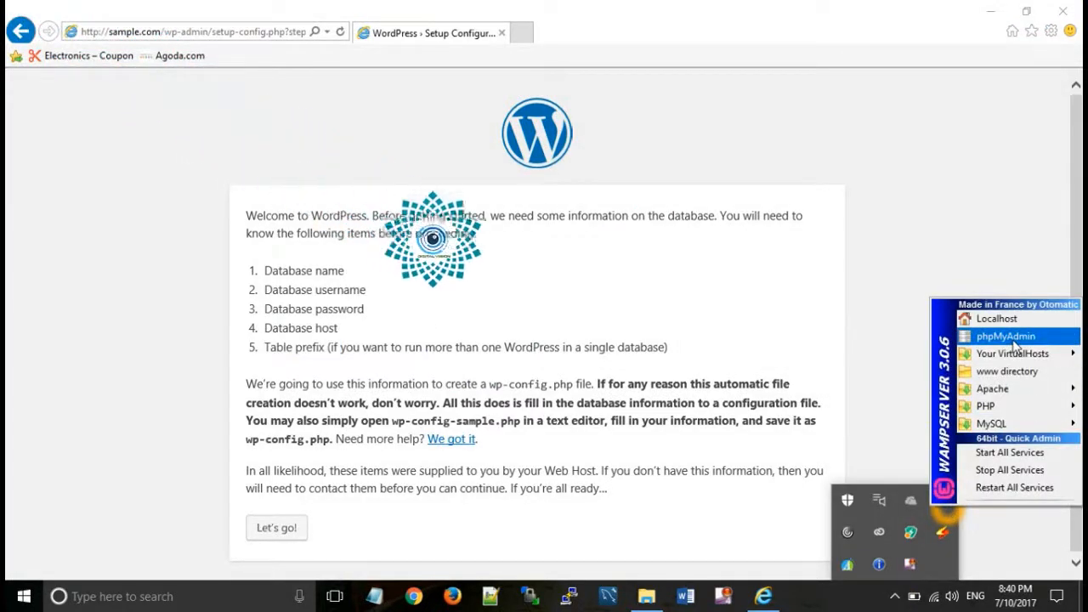
# Launch phpMyAdmin from the WampServer menu and log in as root with a blank password
pyautogui.click(1006, 337)
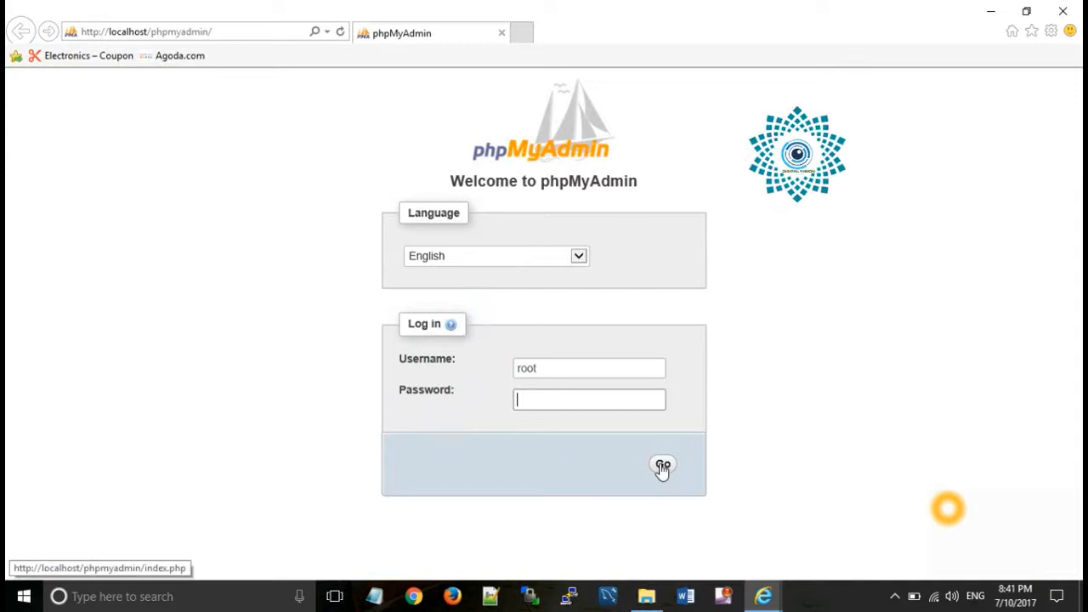
pyautogui.click(663, 466)
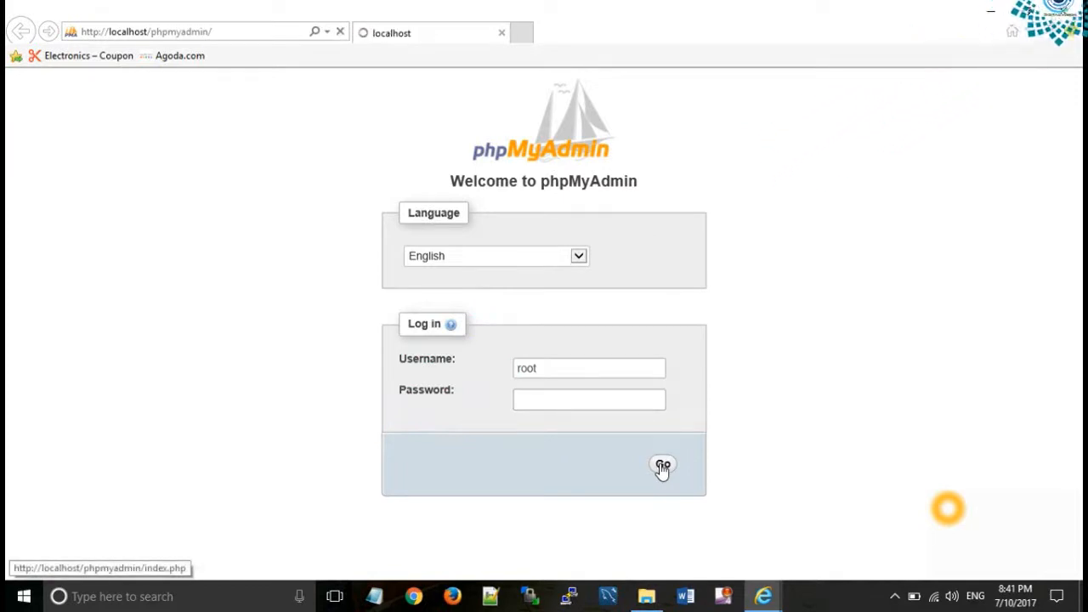
pyautogui.click(663, 466)
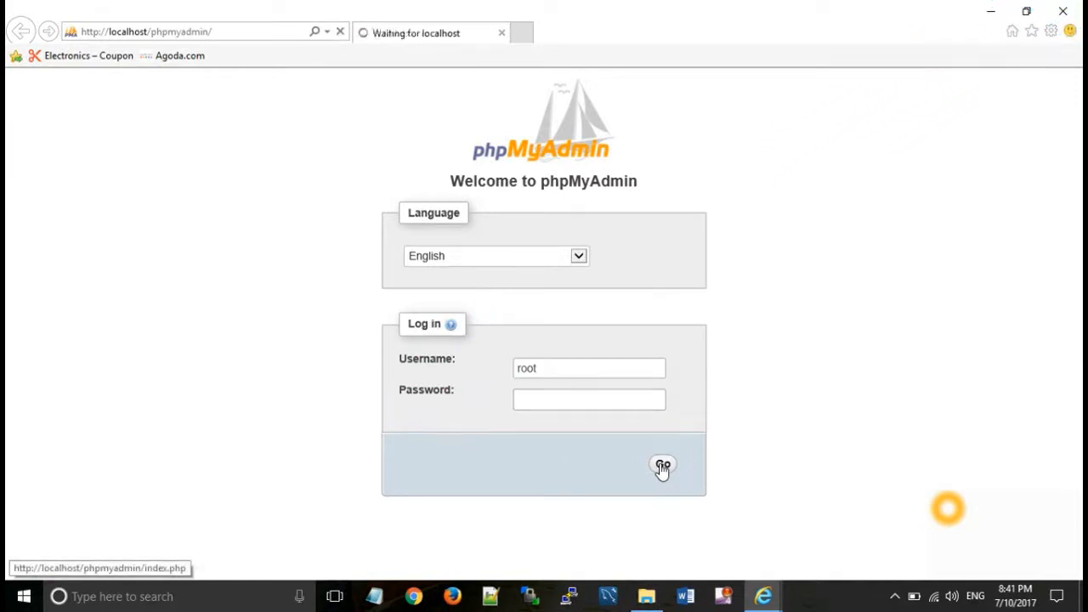
pyautogui.click(664, 466)
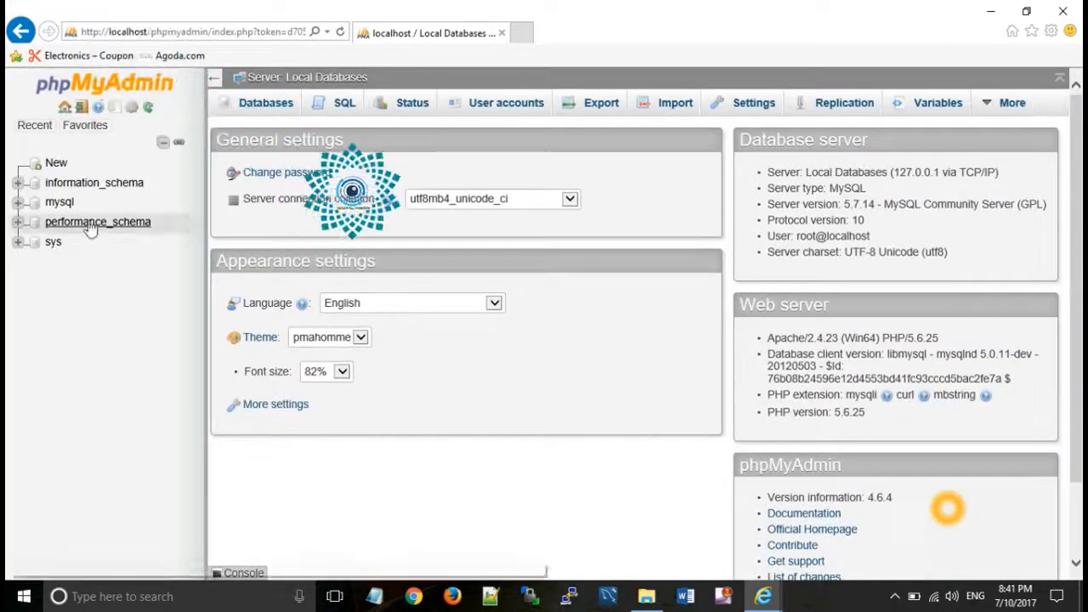
# Fill the new-database form with name sample_com and collation utf8_general_ci
pyautogui.click(265, 102)
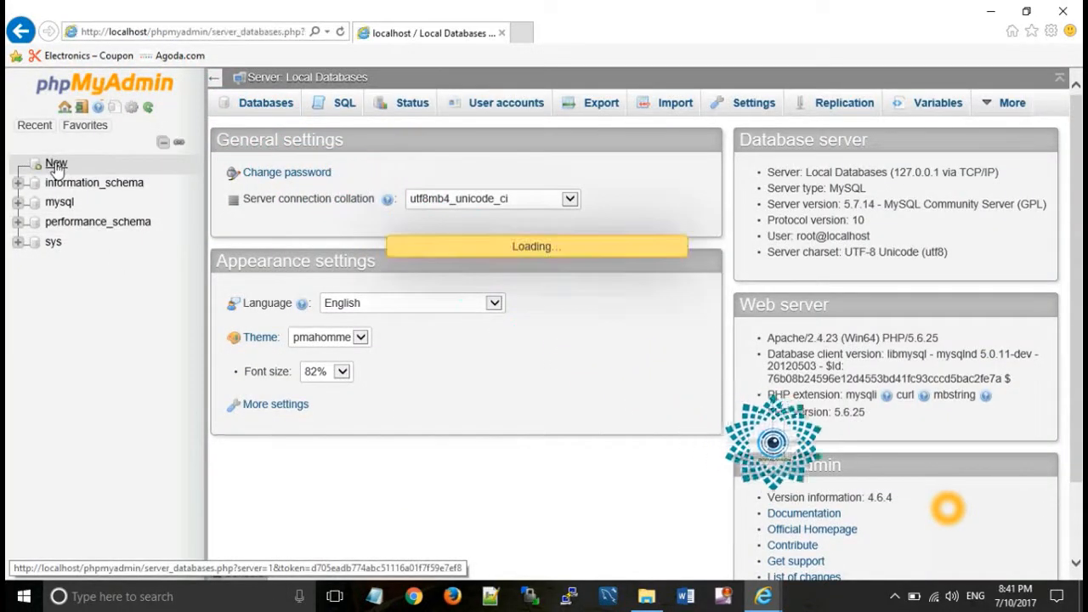
pyautogui.click(266, 102)
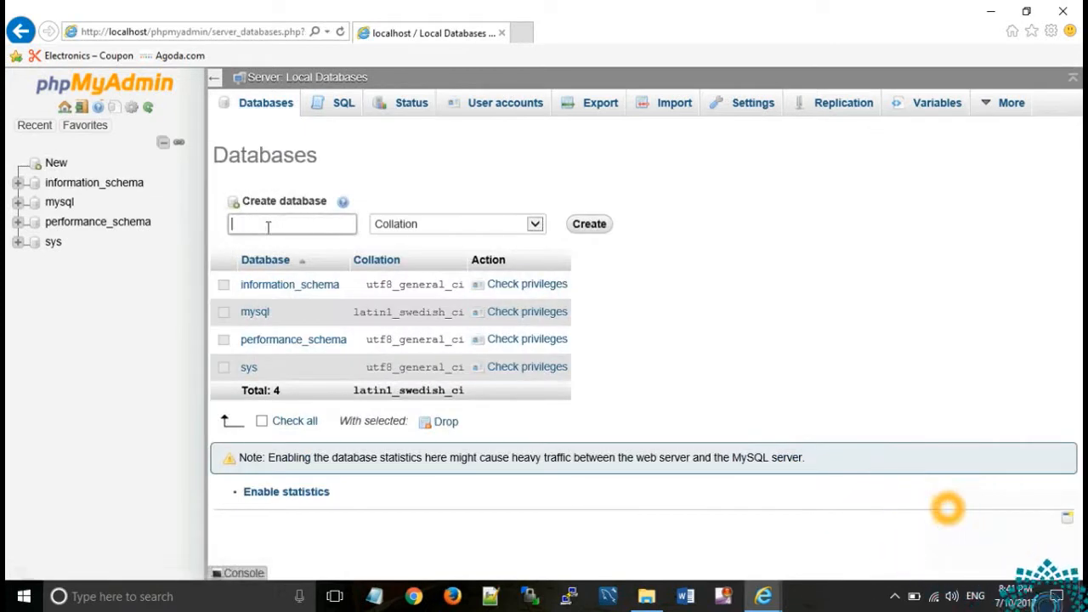
pyautogui.write('sam')
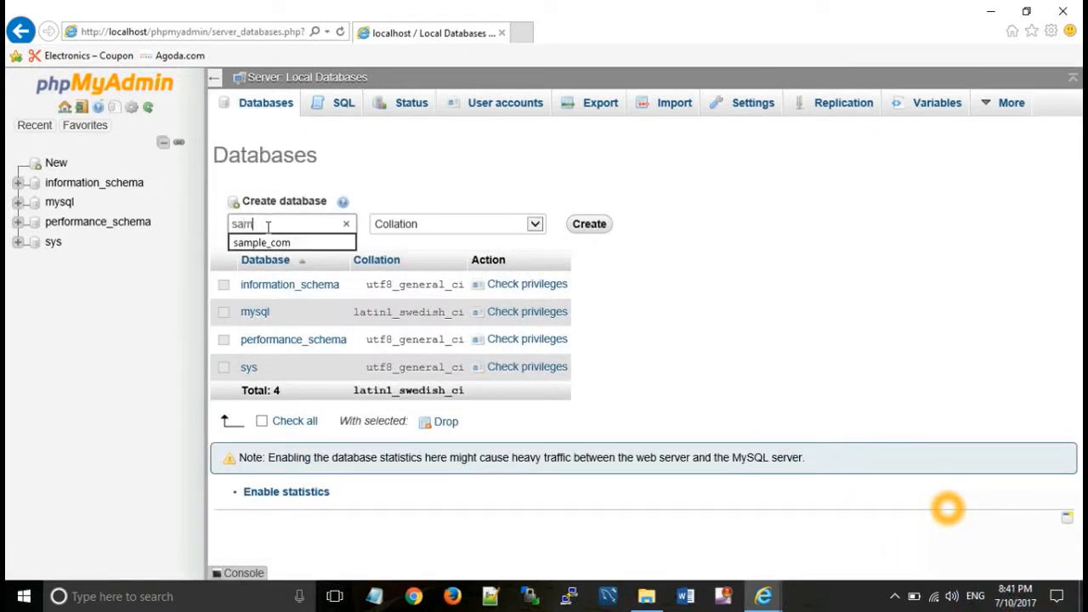
pyautogui.write('ple_com')
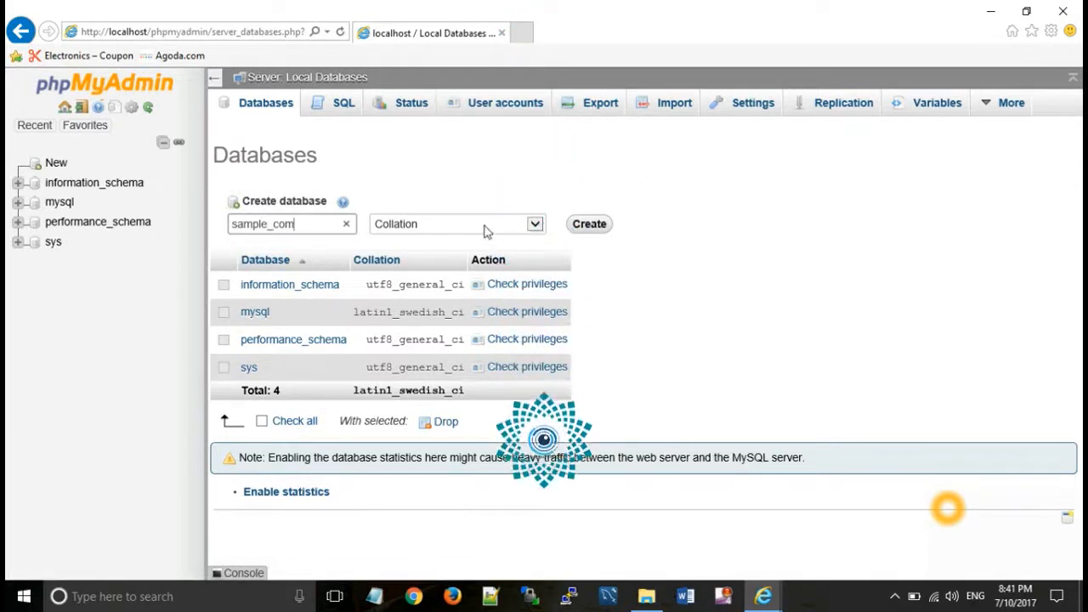
pyautogui.click(534, 224)
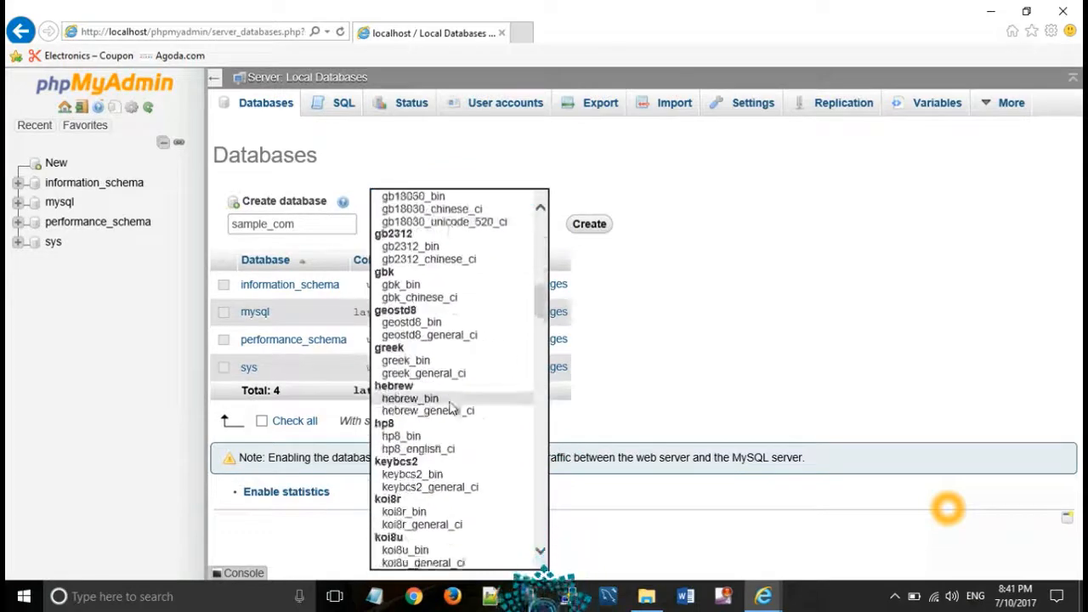
pyautogui.scroll(-3)
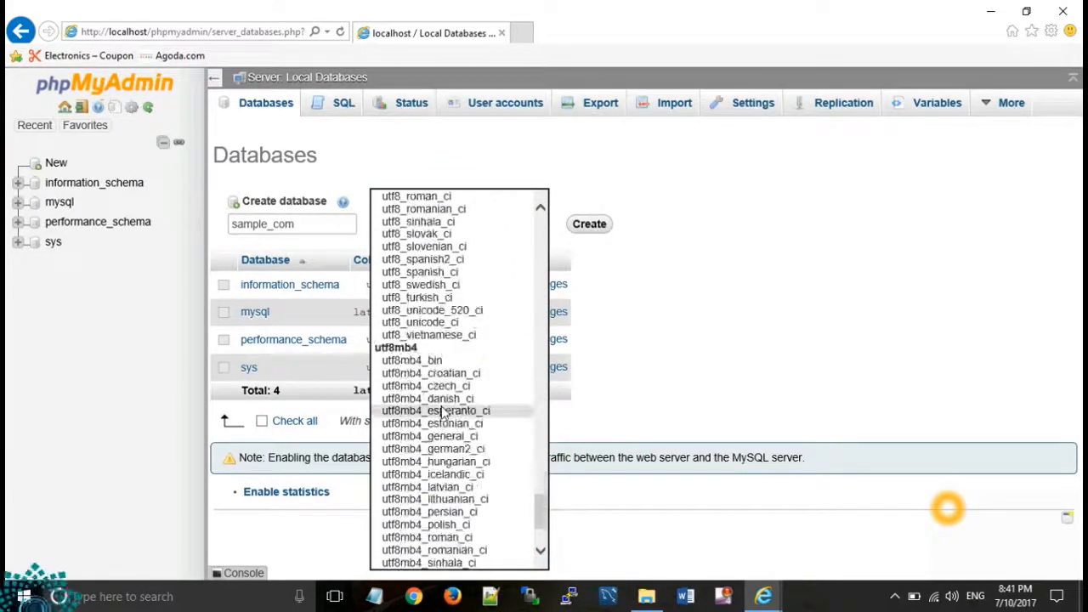
pyautogui.scroll(3)
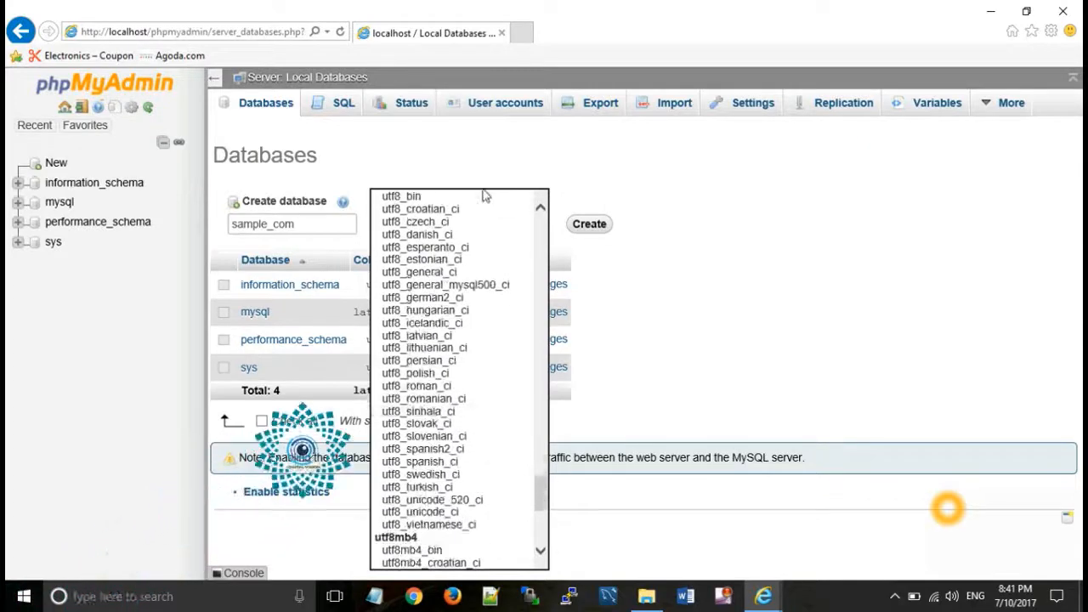
pyautogui.moveTo(442, 272)
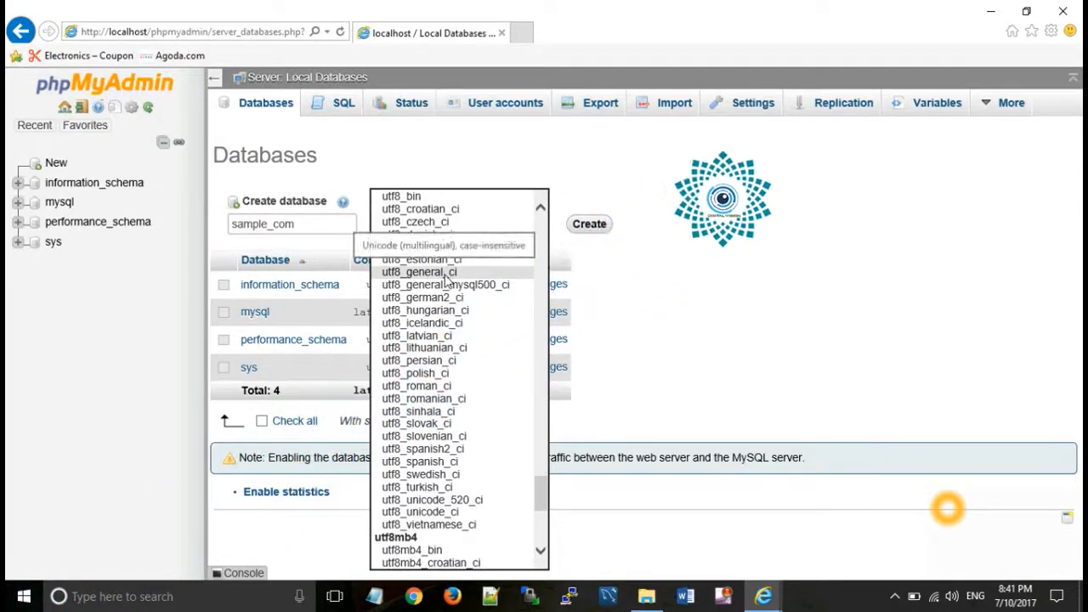
pyautogui.click(418, 273)
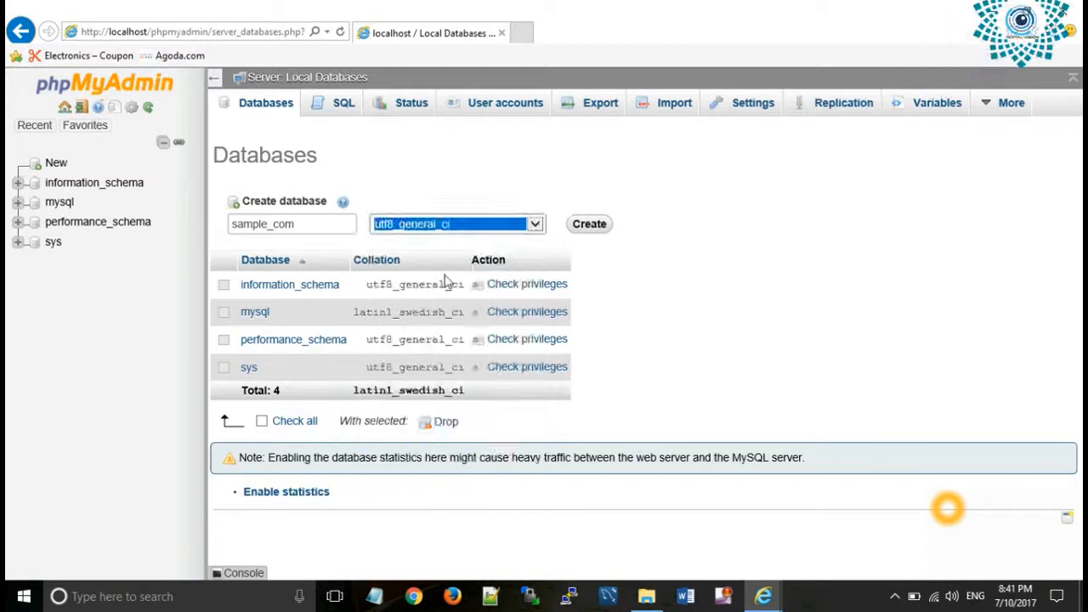
# Create the sample_com database, view its empty structure, and return to the WordPress welcome page
pyautogui.click(588, 225)
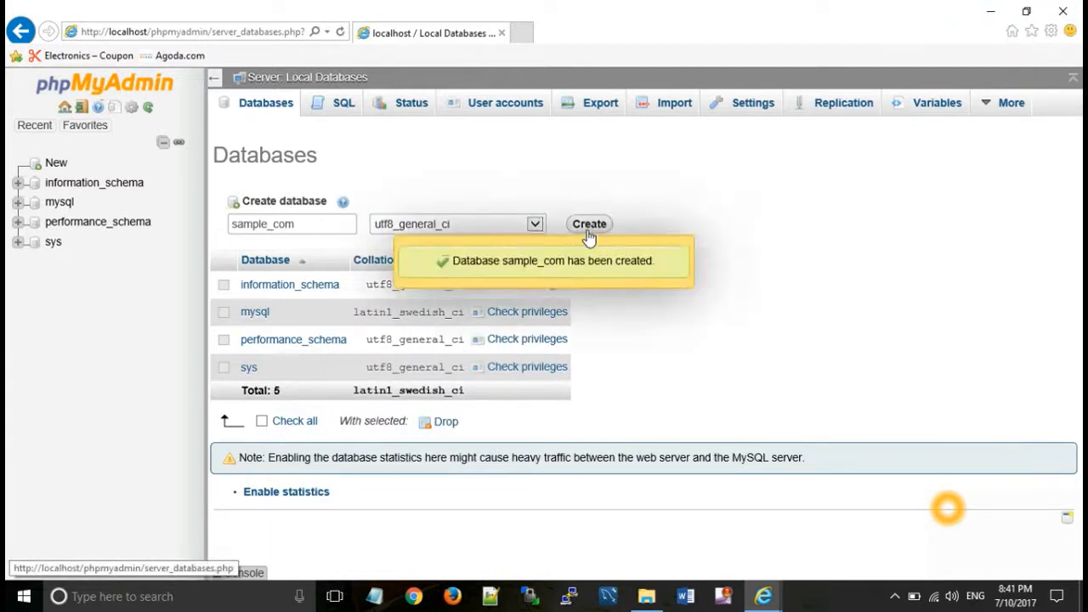
pyautogui.click(74, 242)
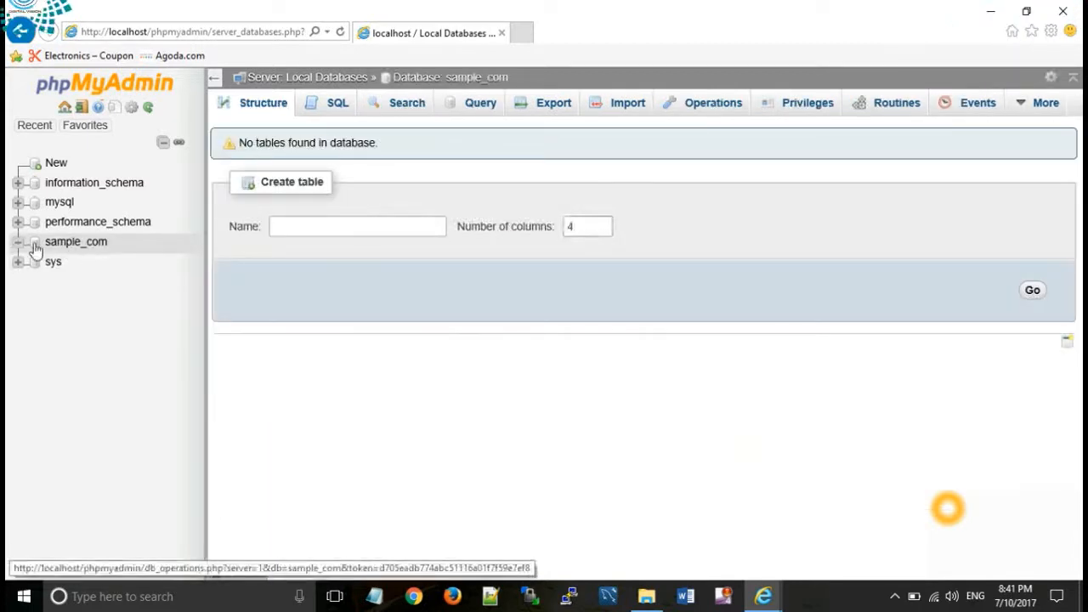
pyautogui.click(75, 241)
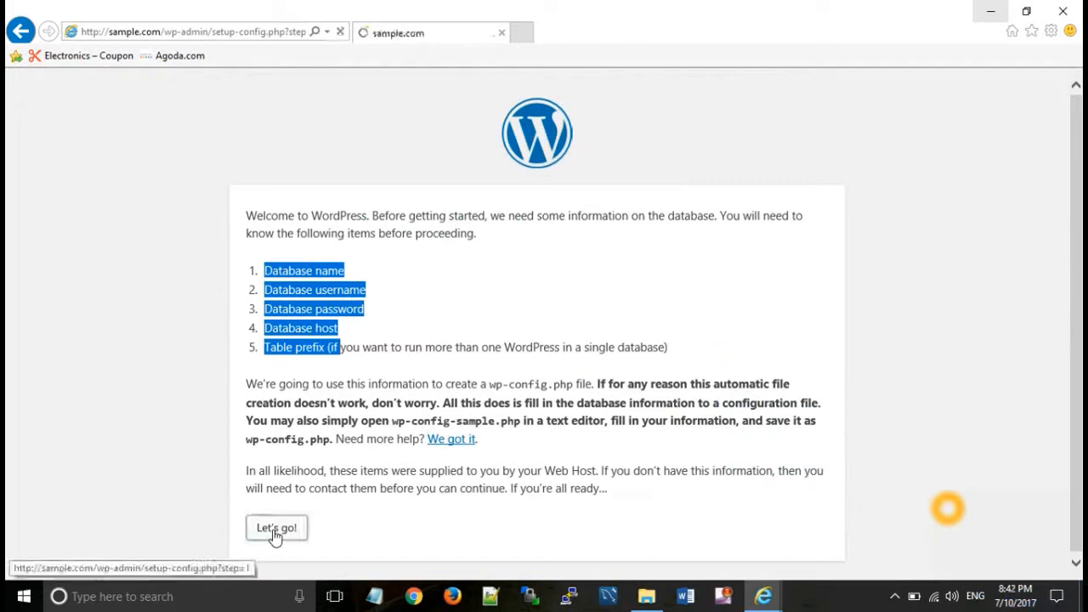
# Submit database sample_com with user root and no password, then run the WordPress installation
pyautogui.click(276, 527)
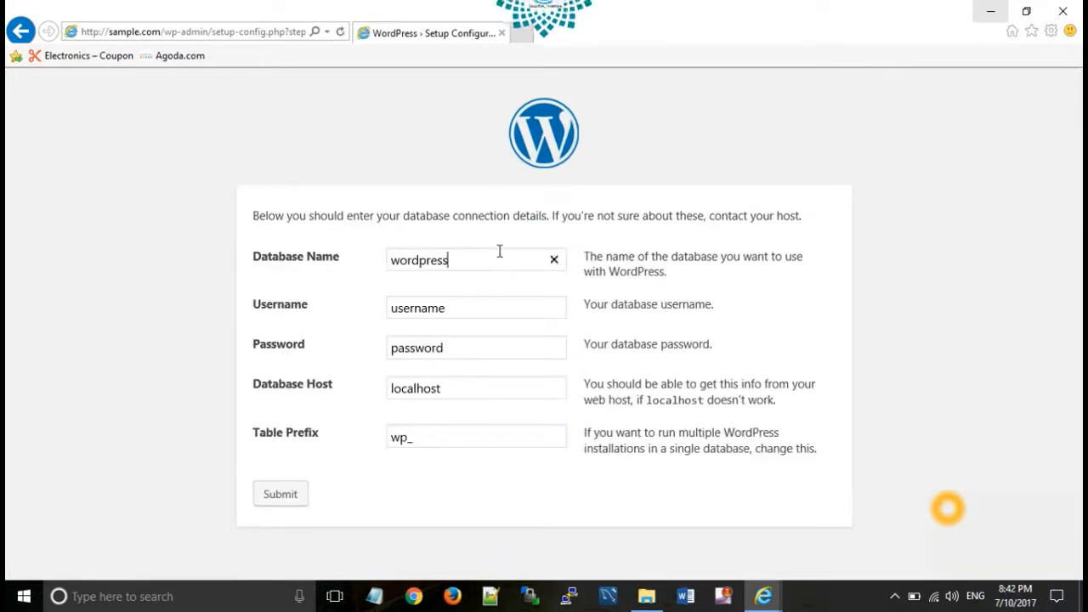
pyautogui.click(554, 258)
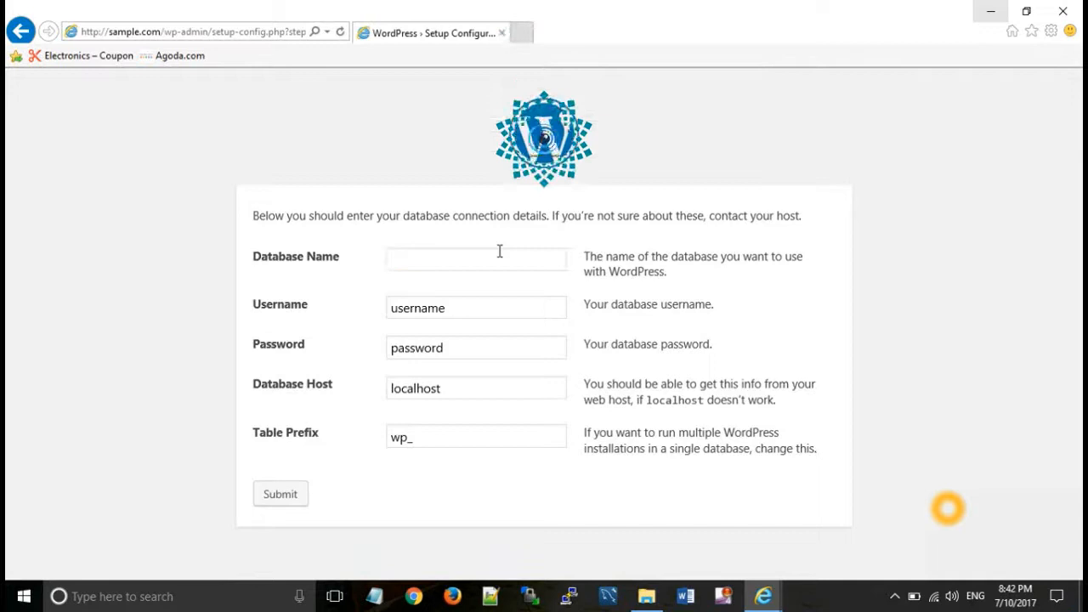
pyautogui.write('sample')
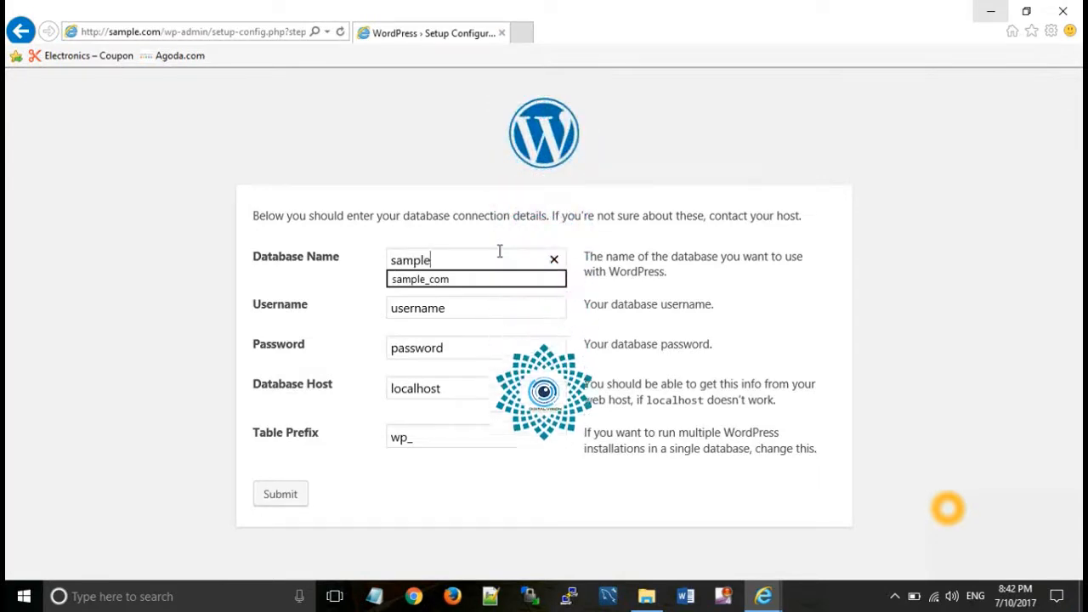
pyautogui.click(476, 279)
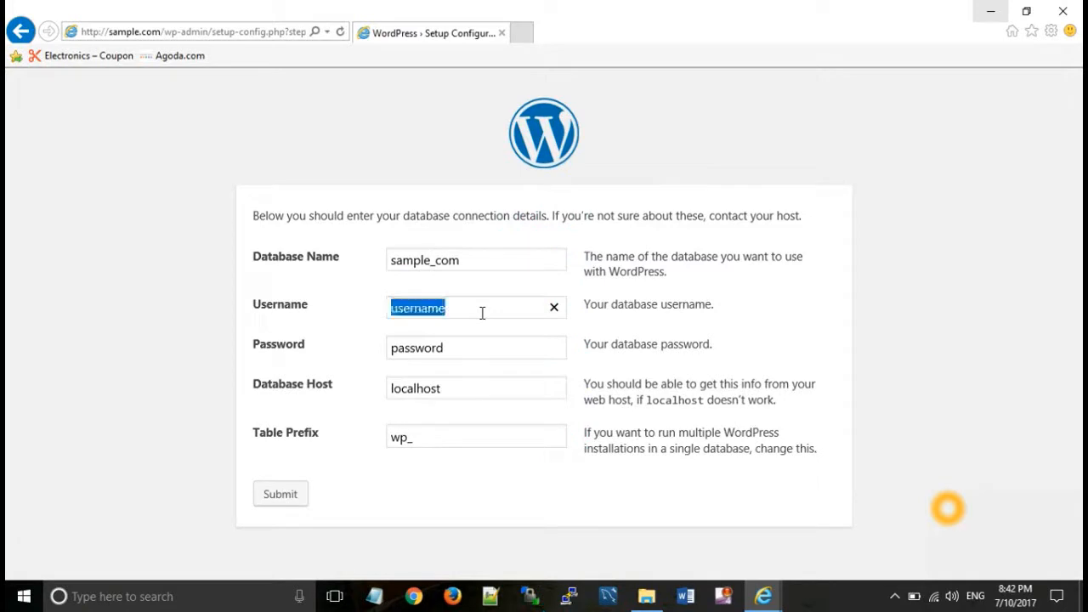
pyautogui.write('root')
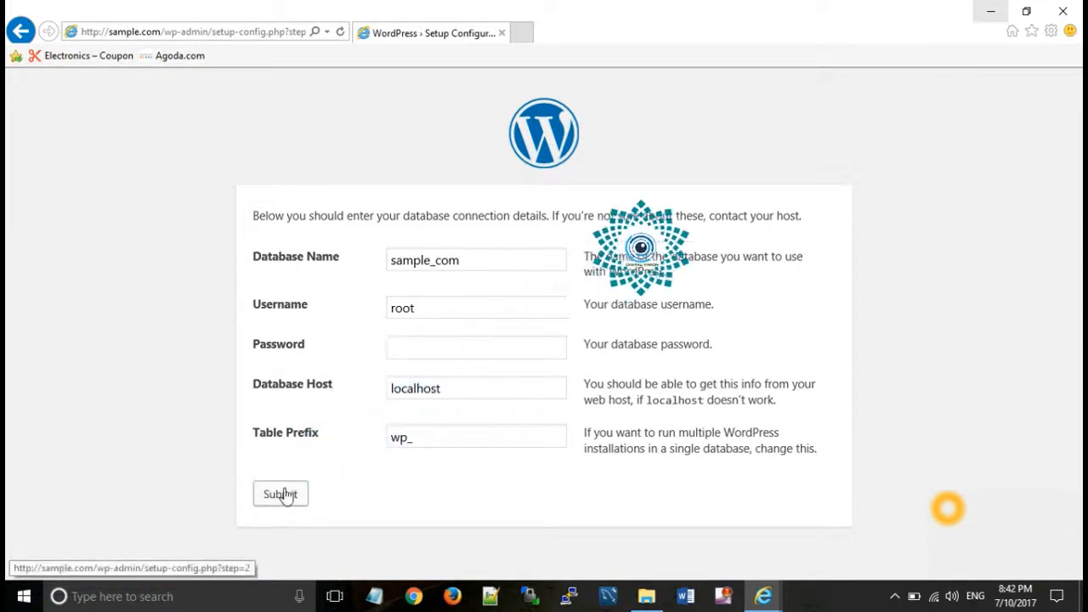
pyautogui.click(279, 493)
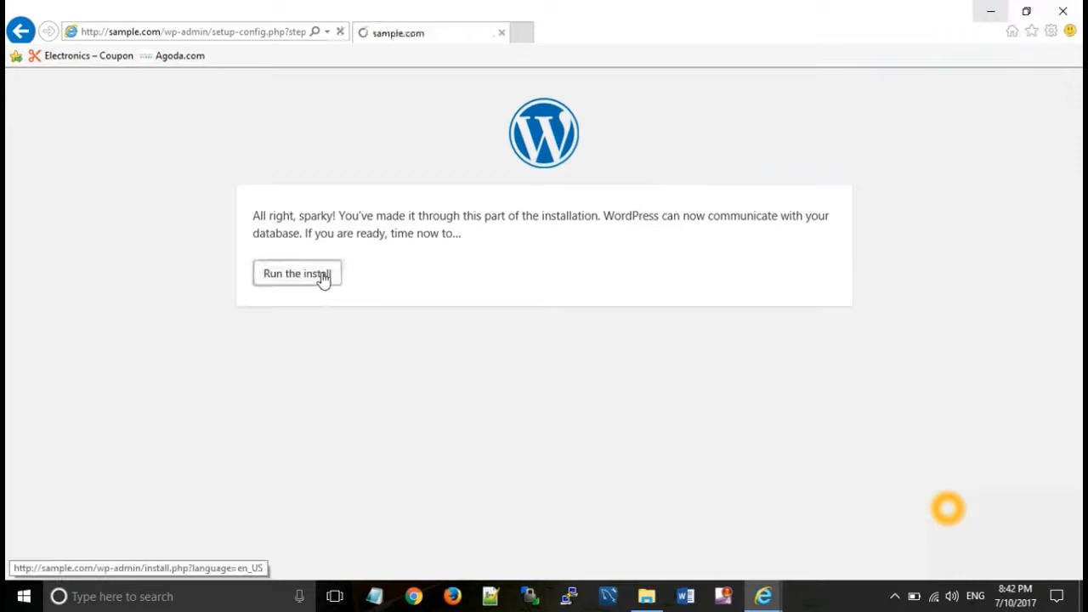
pyautogui.click(296, 272)
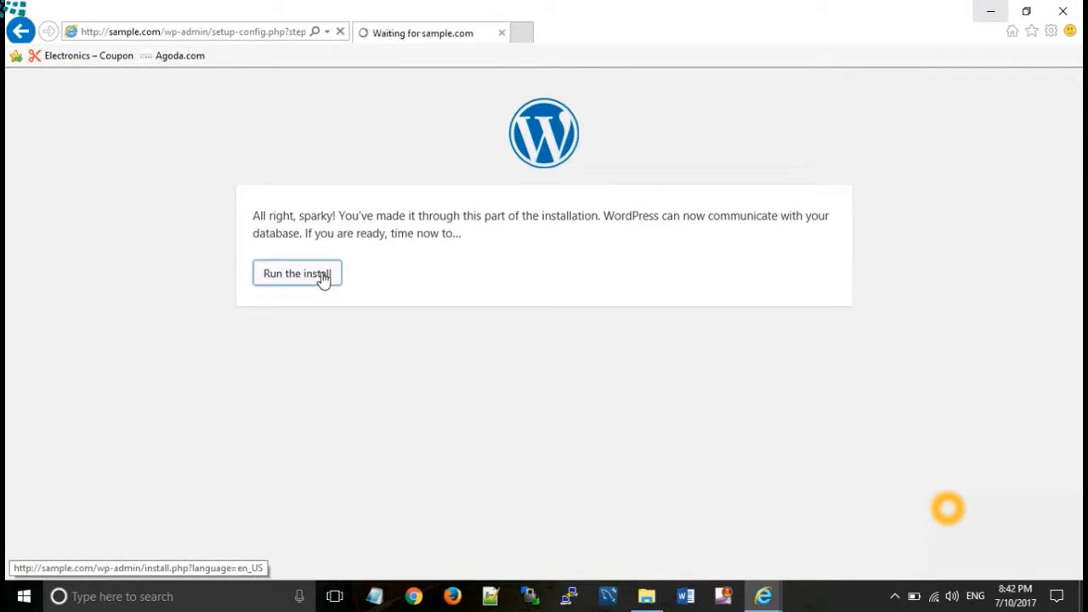
# Enter sample.com as the site title and sample_admin as the admin username
pyautogui.click(296, 272)
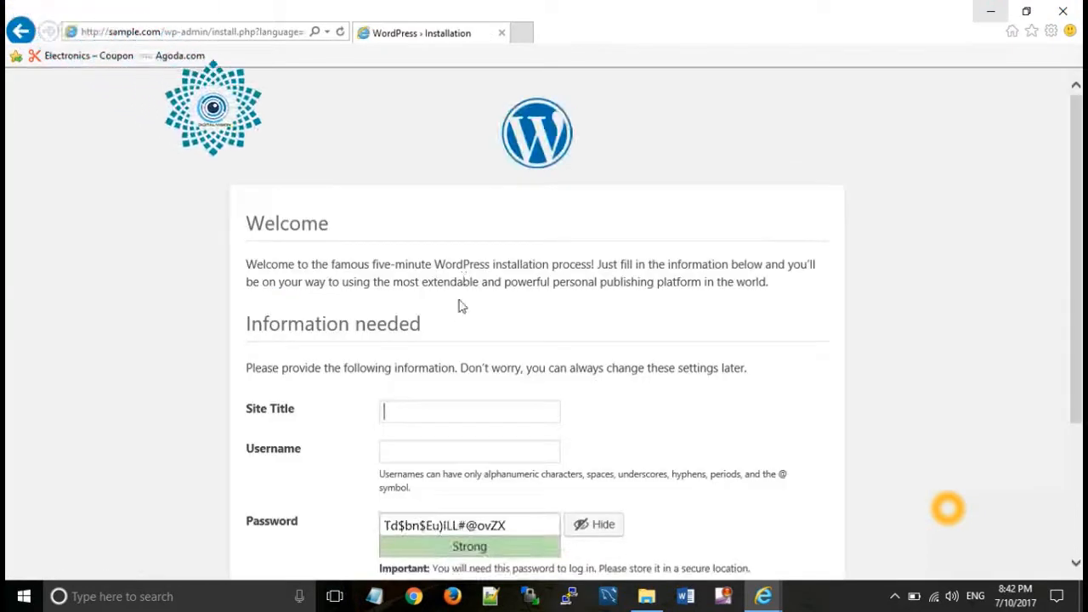
pyautogui.scroll(-3)
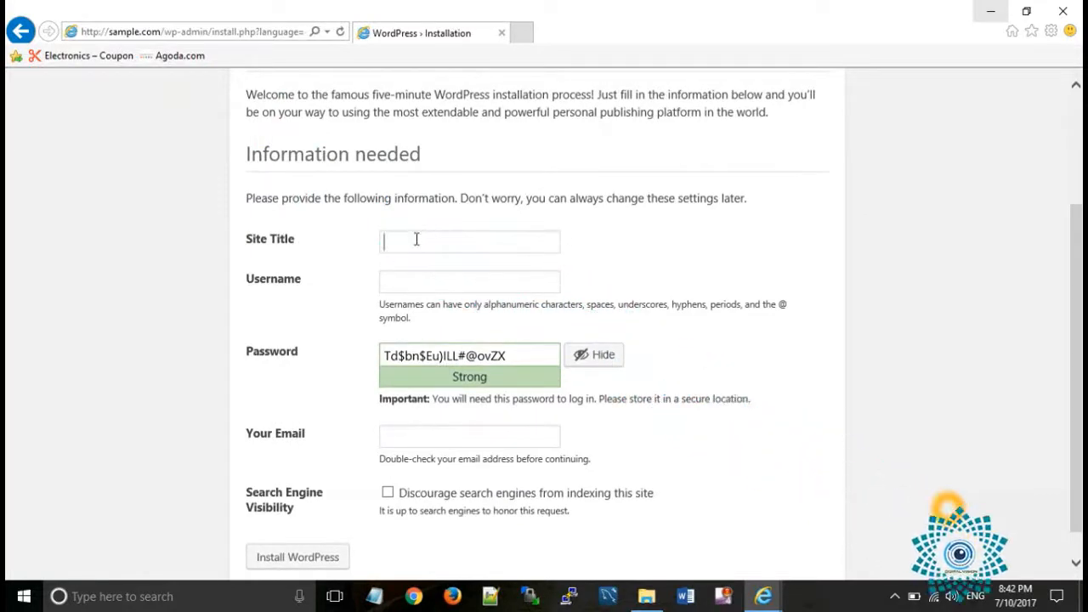
pyautogui.write('sample.com')
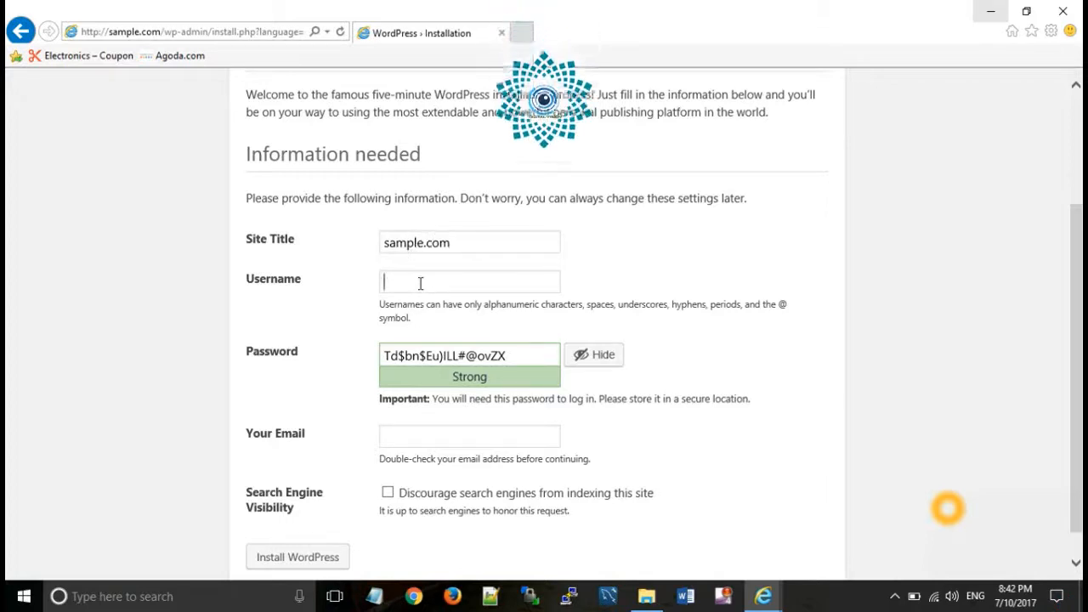
pyautogui.write('sa')
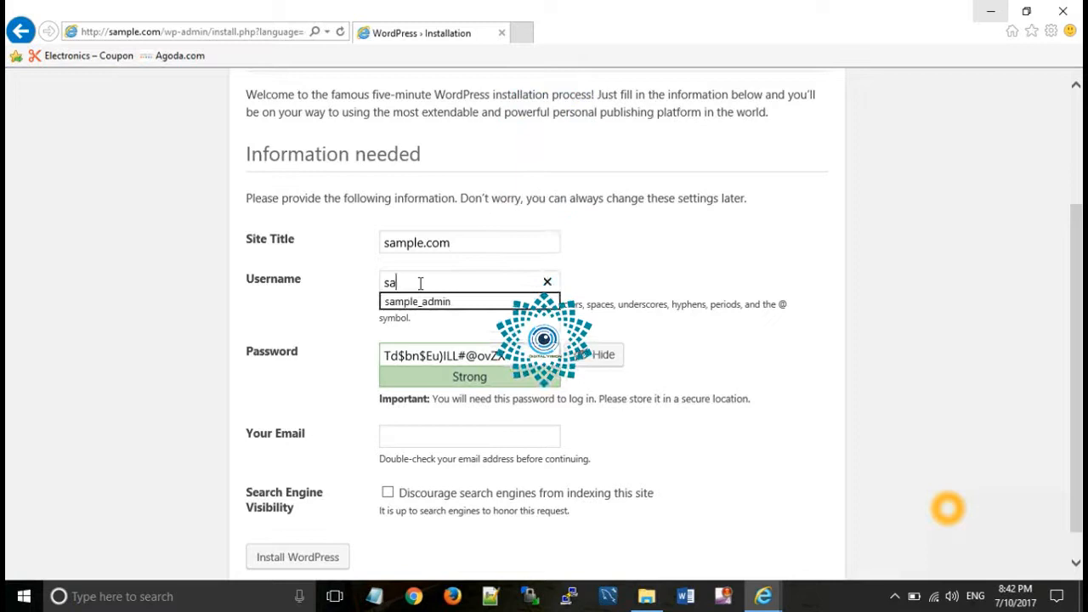
pyautogui.write('mple_admin')
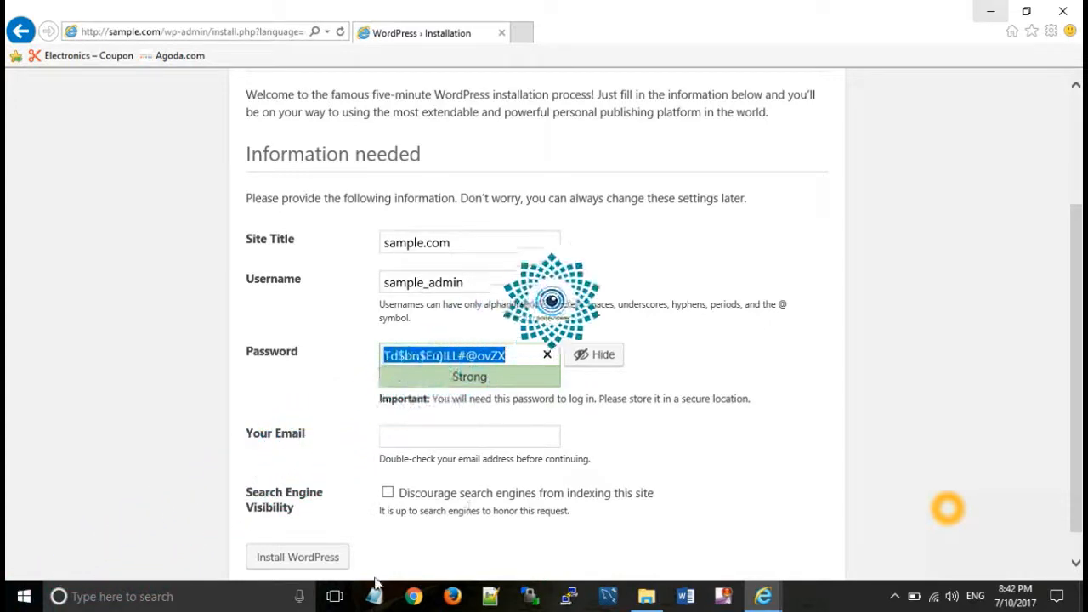
# Keep the generated password in Notepad, then fill the admin email from the autocomplete suggestion
pyautogui.click(374, 595)
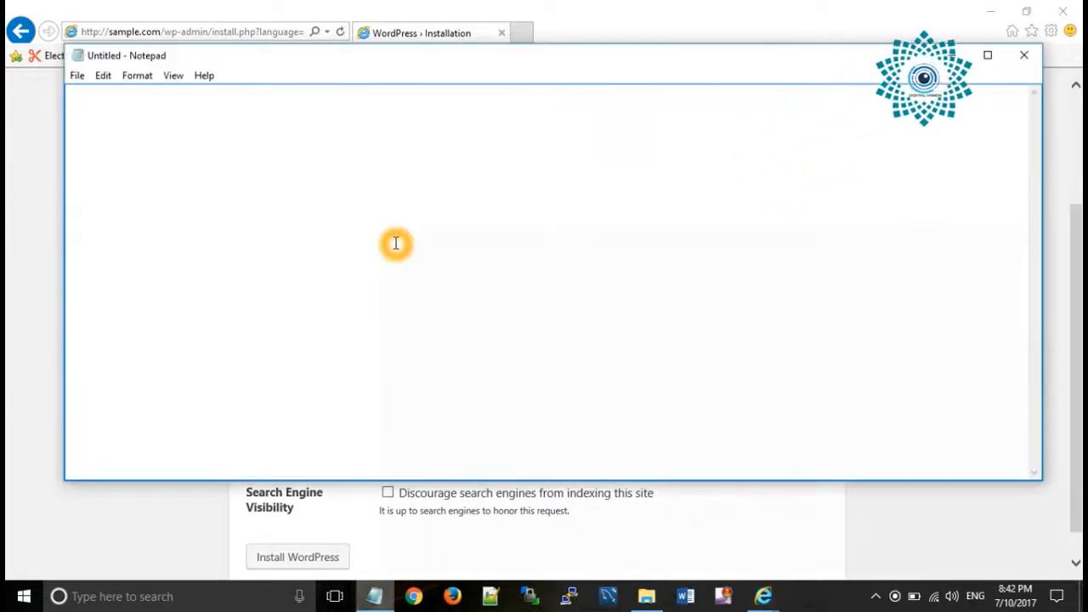
pyautogui.click(1024, 55)
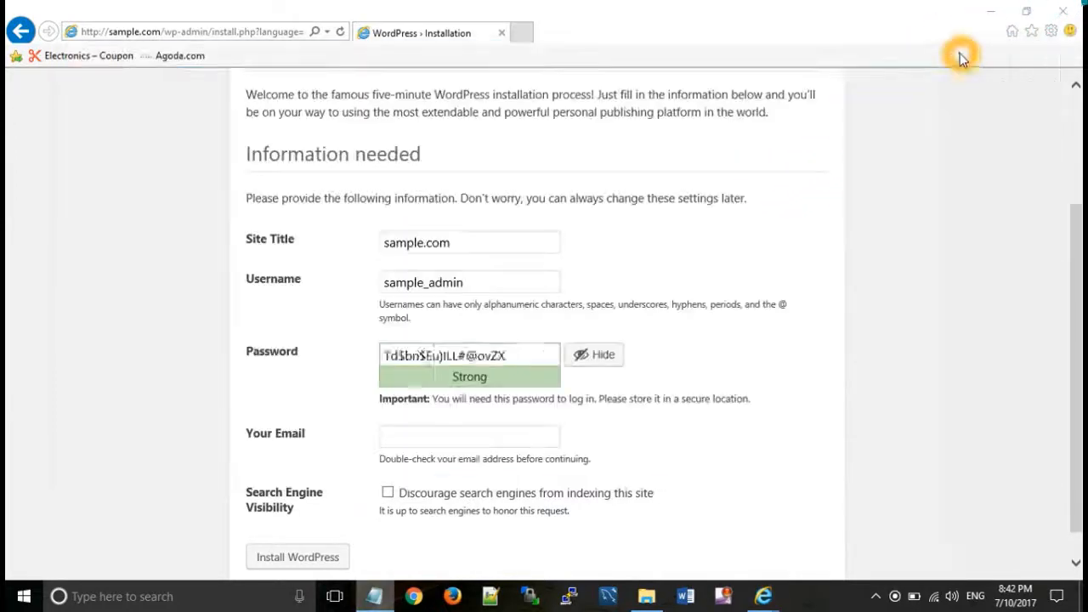
pyautogui.click(469, 435)
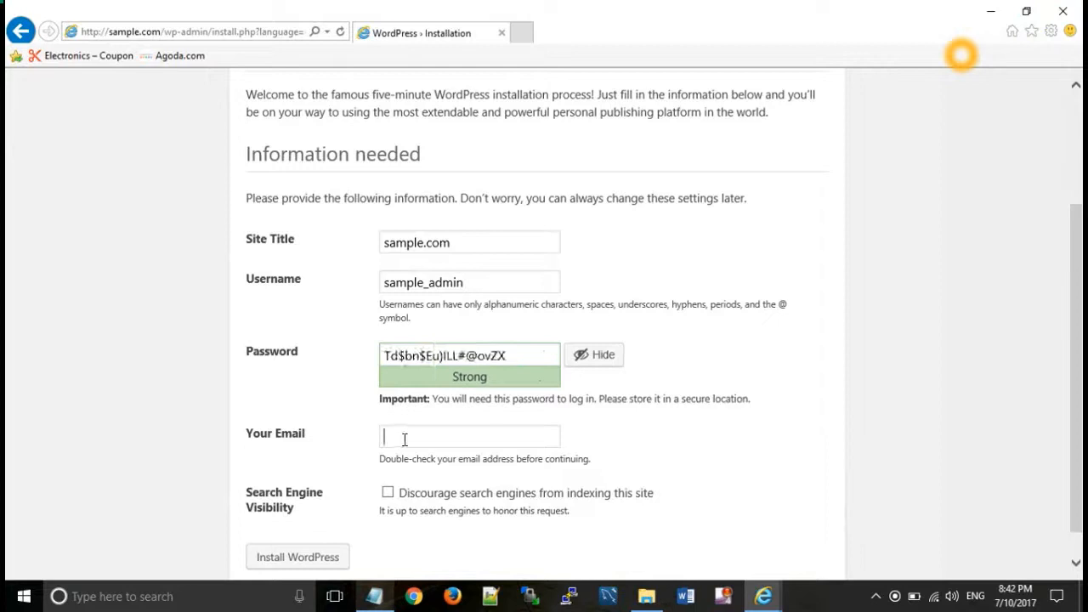
pyautogui.write('sar')
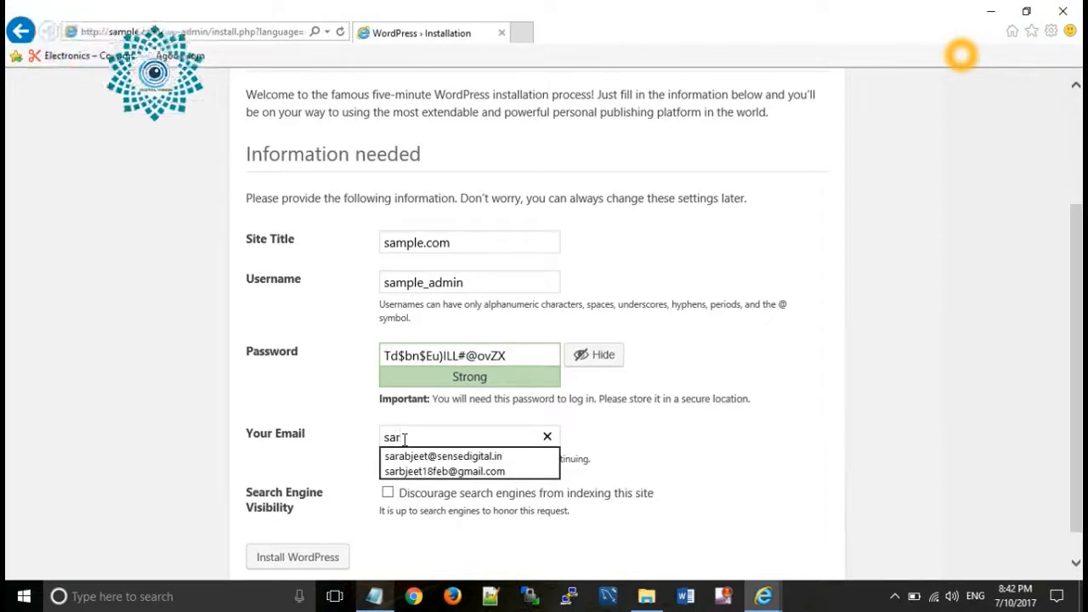
pyautogui.click(444, 471)
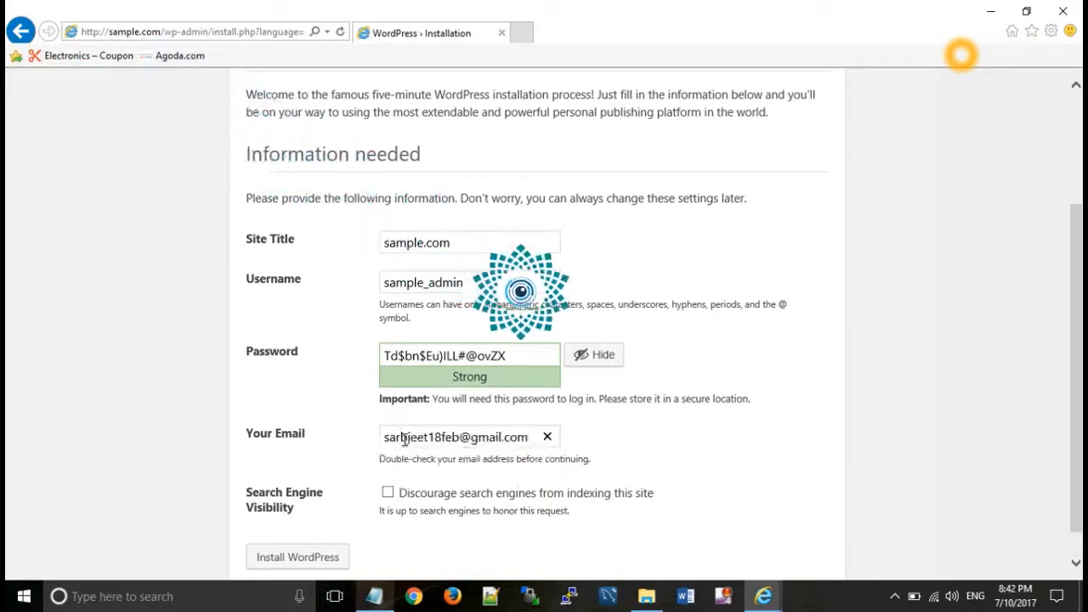
pyautogui.moveTo(295, 558)
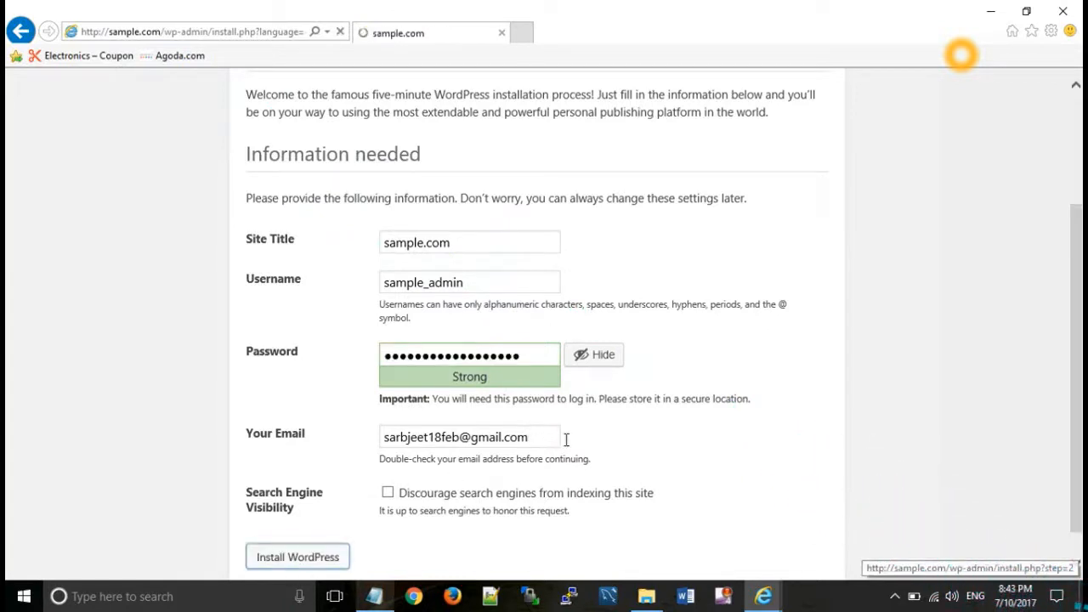
# Submit the form to install WordPress
pyautogui.click(296, 556)
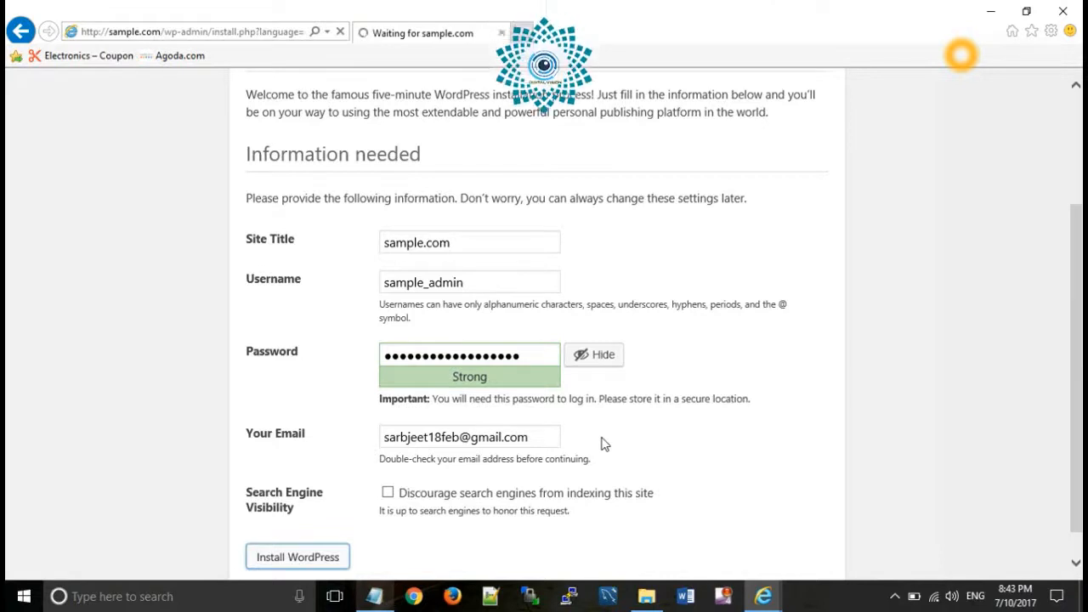
pyautogui.click(298, 556)
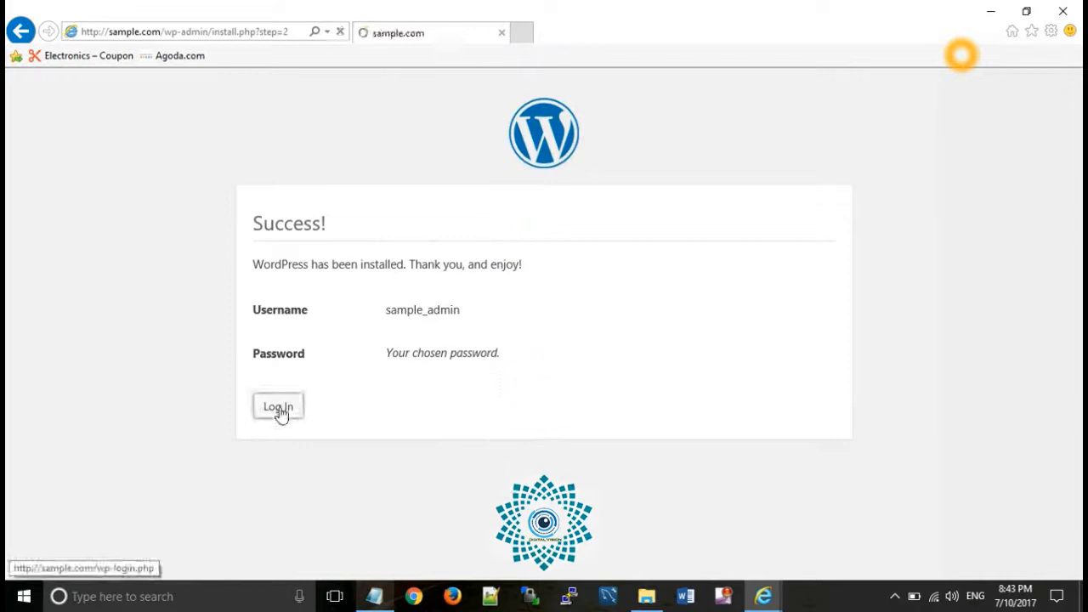
# Log in to the new site as sample_admin with the saved password
pyautogui.click(277, 407)
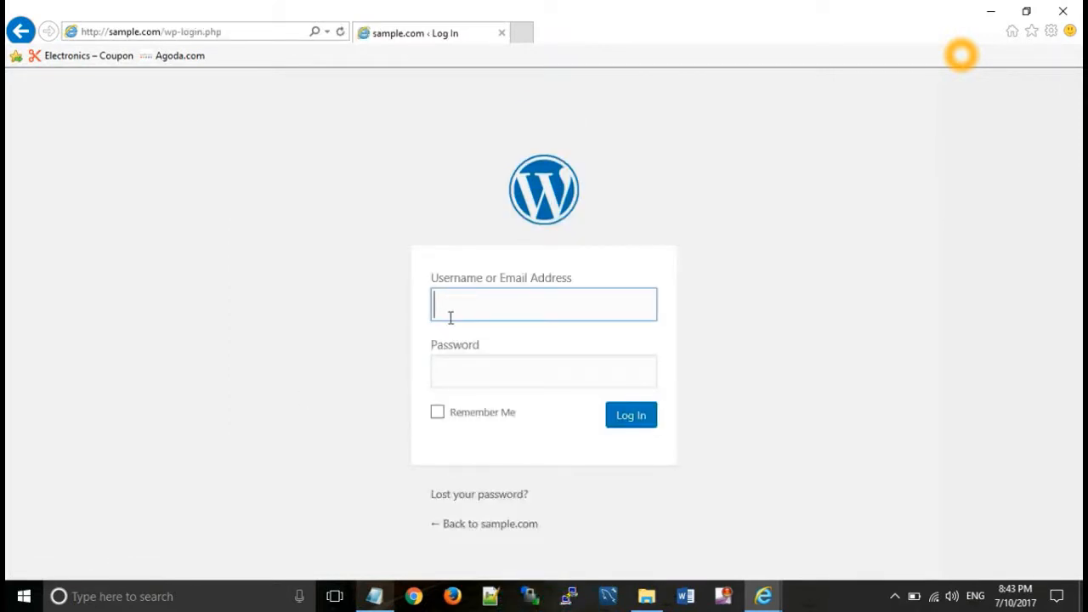
pyautogui.write('sample_admin')
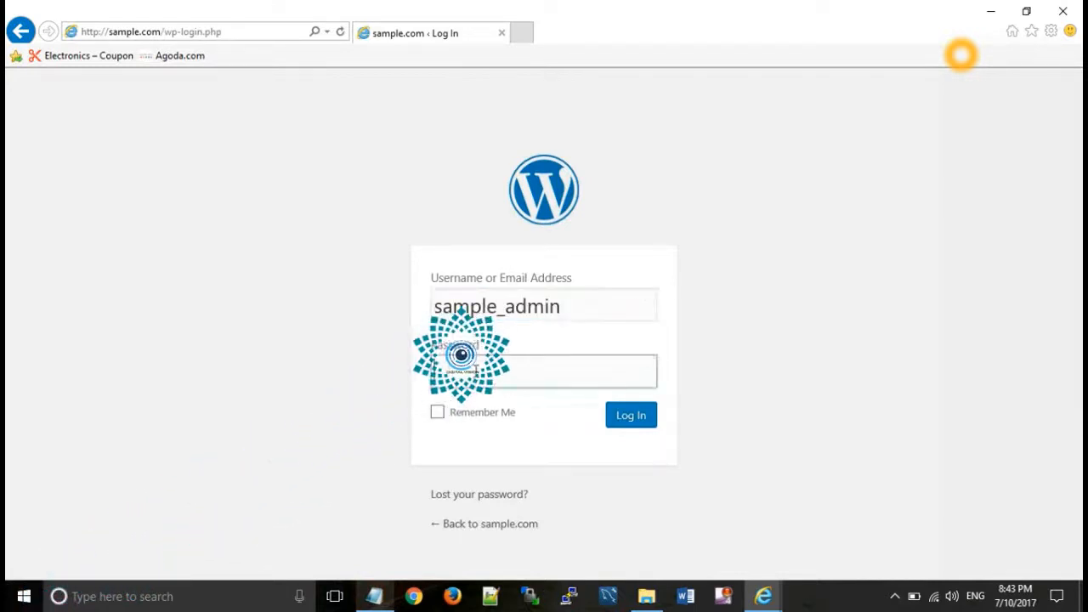
pyautogui.write('password')
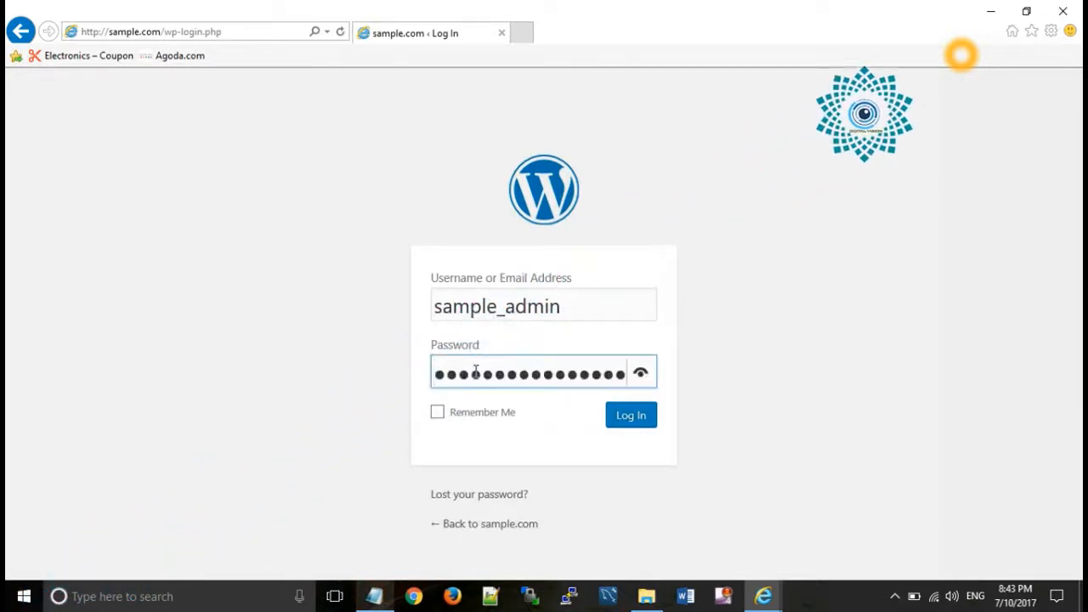
pyautogui.click(631, 415)
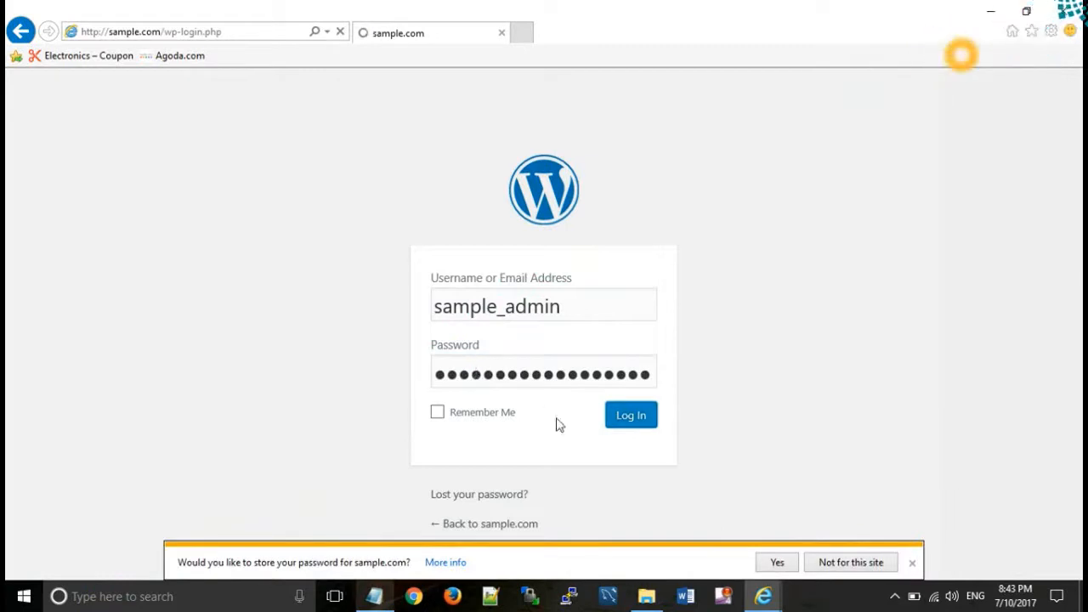
pyautogui.click(631, 415)
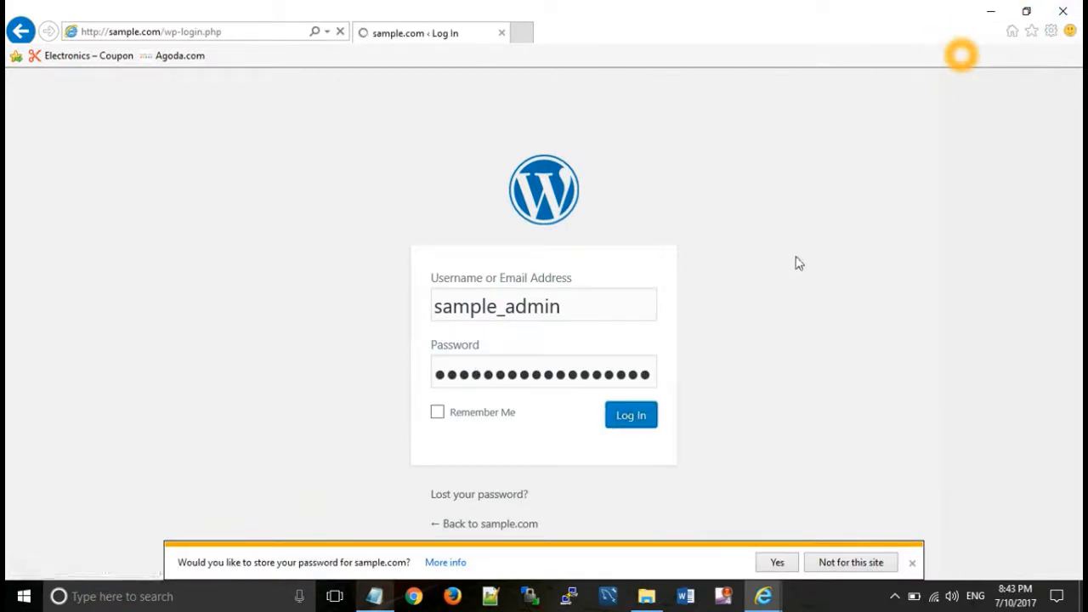
pyautogui.click(631, 415)
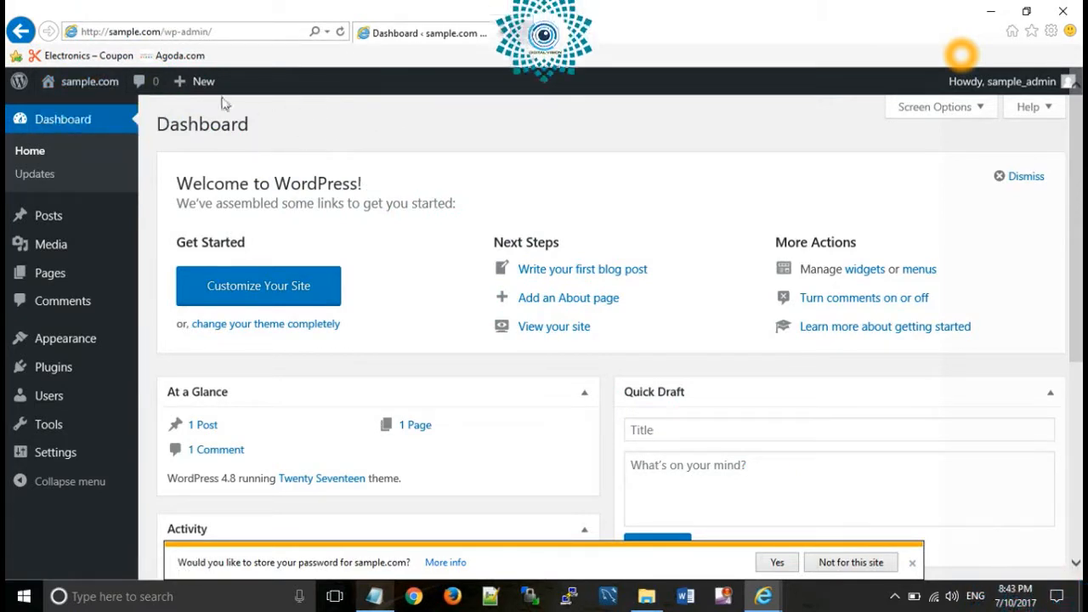
pyautogui.moveTo(88, 82)
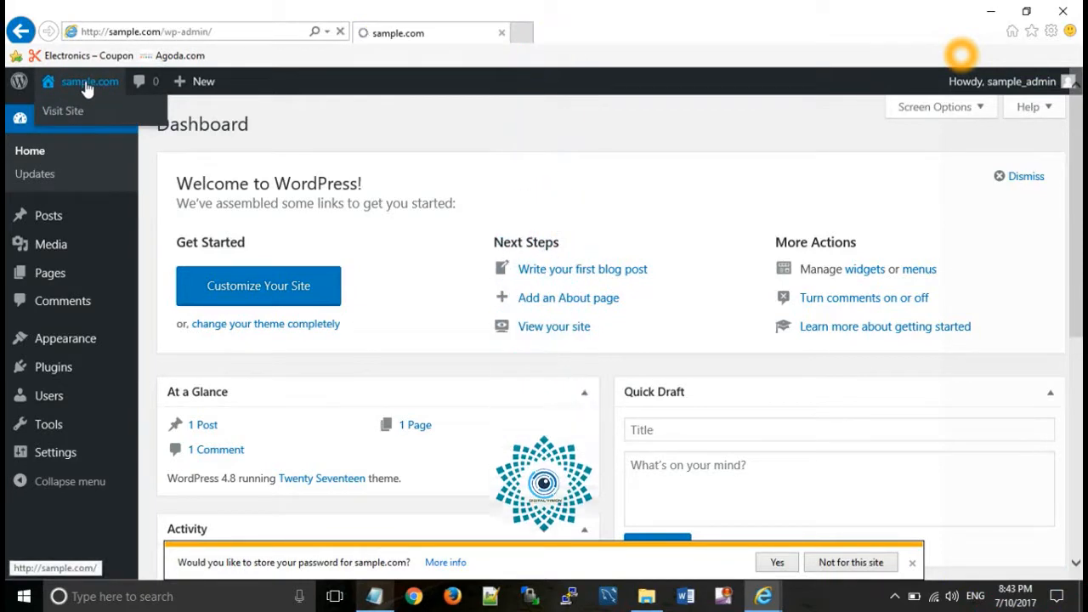
# Visit the live sample.com front page from the admin bar
pyautogui.click(61, 111)
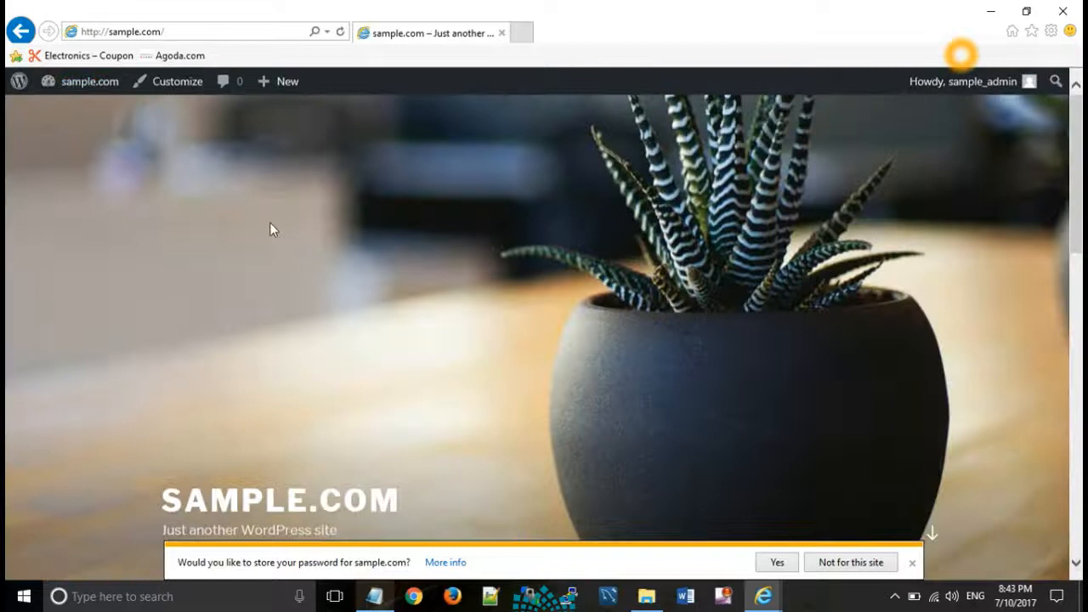
pyautogui.moveTo(614, 284)
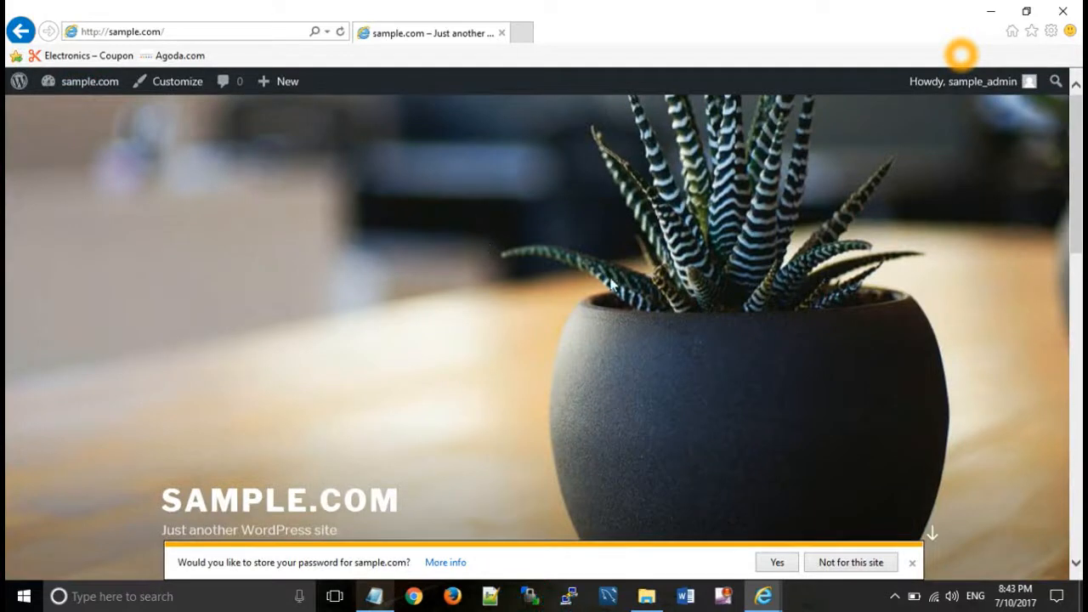
pyautogui.moveTo(252, 289)
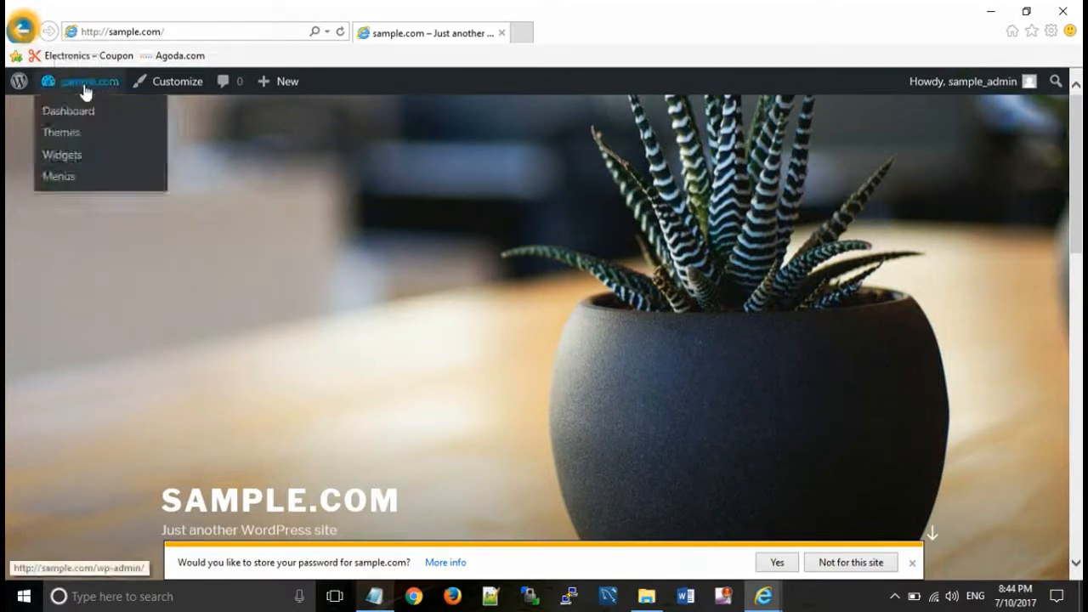
# Return to the WordPress admin Dashboard from the admin bar
pyautogui.click(69, 111)
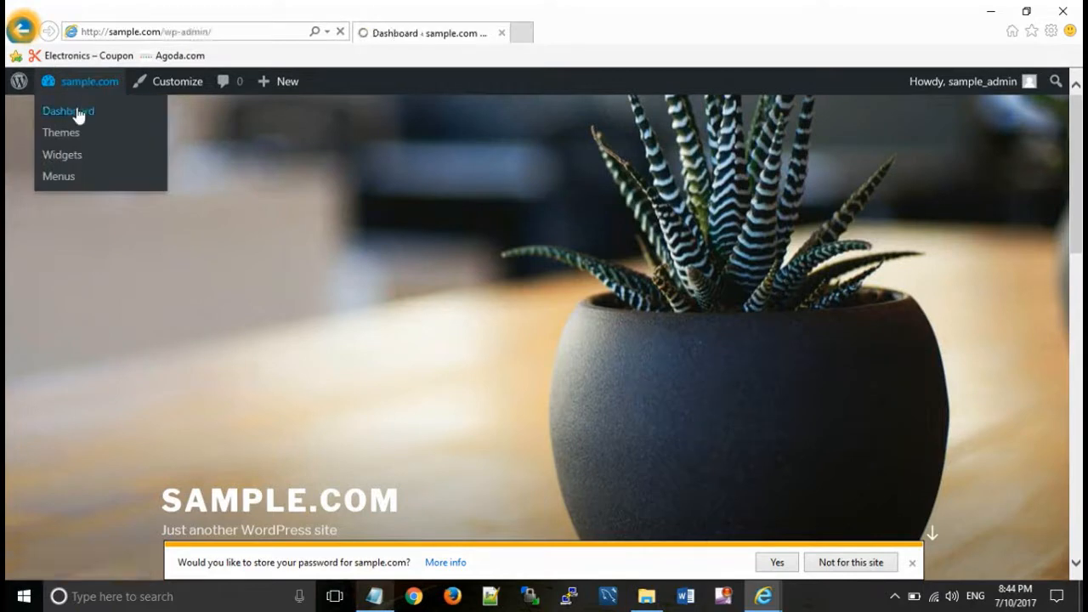
pyautogui.click(68, 110)
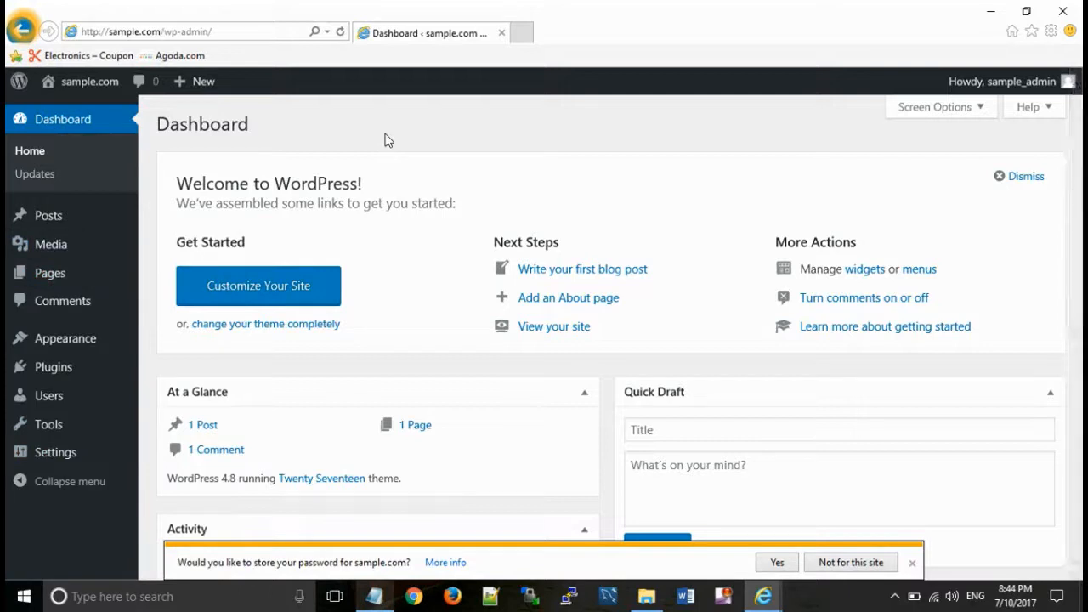
pyautogui.moveTo(451, 149)
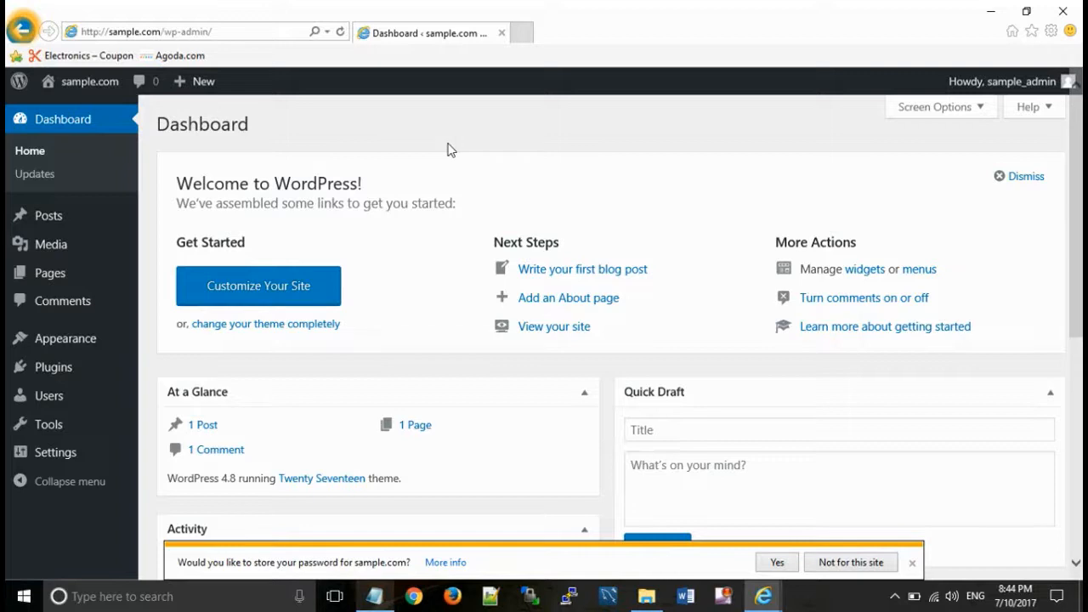